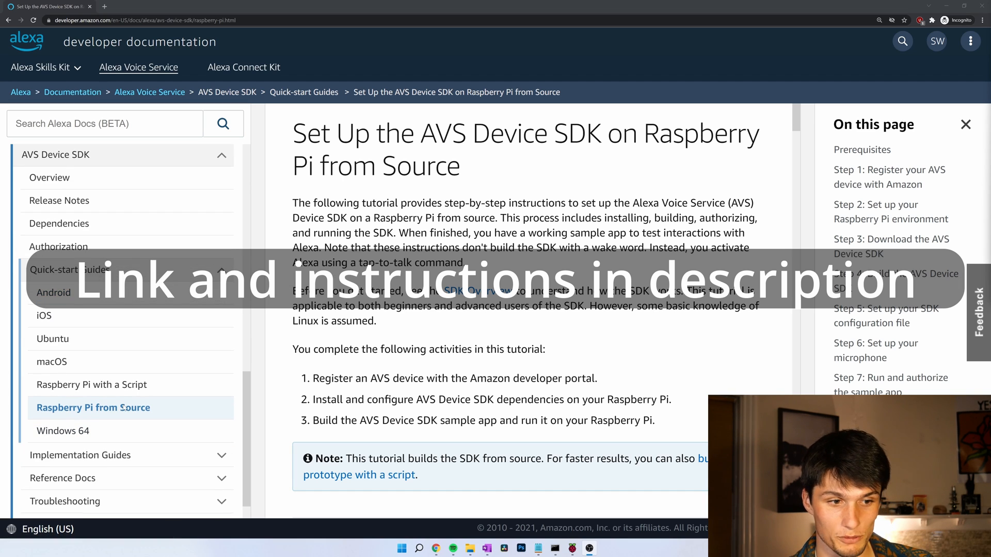
pyautogui.moveTo(120, 390)
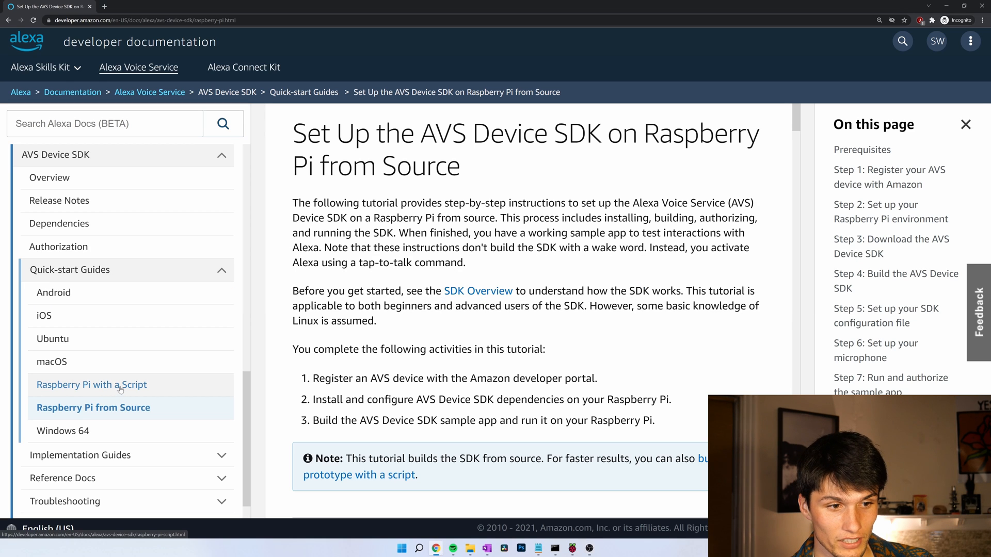
# Review the from-source Raspberry Pi guide prerequisites, noting the Raspbian Buster requirement.
pyautogui.click(91, 385)
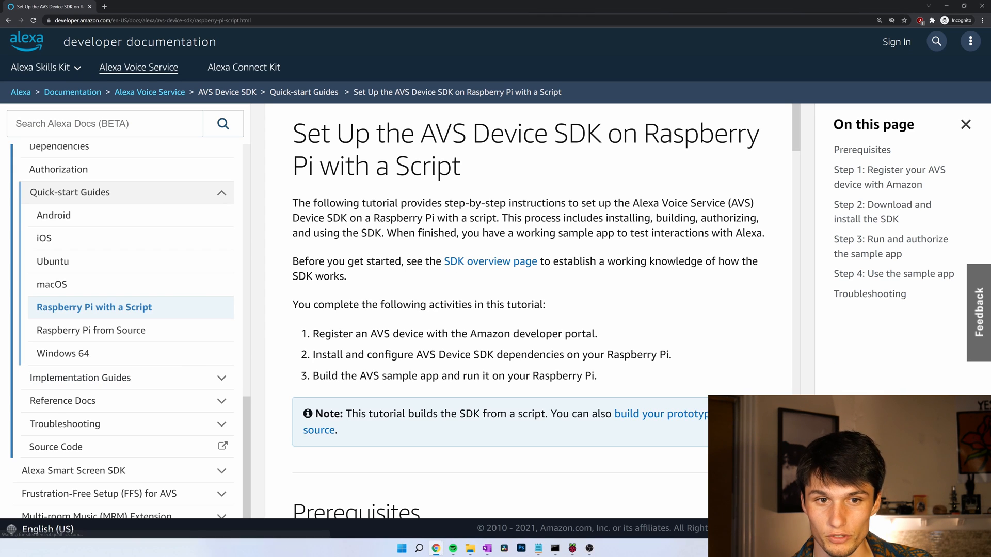
pyautogui.moveTo(108, 333)
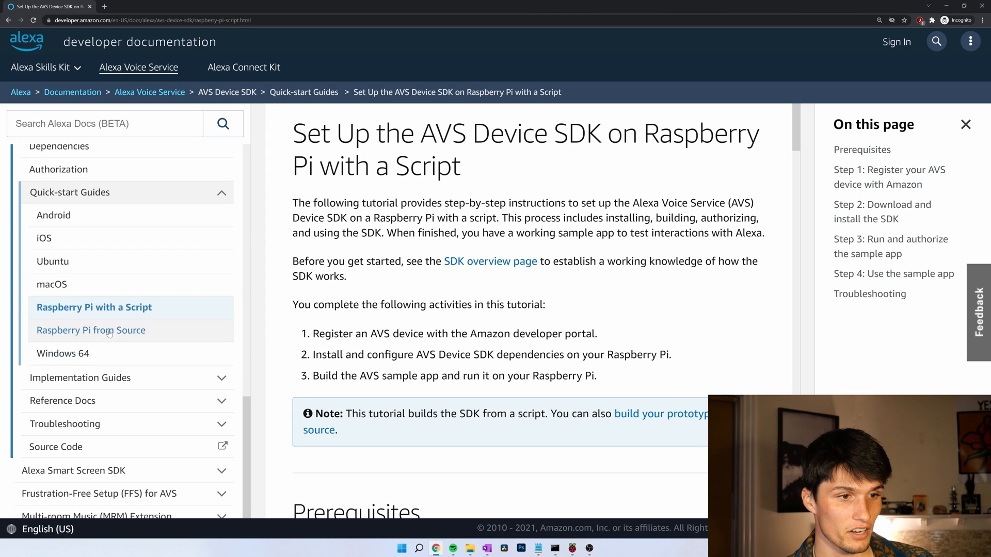
pyautogui.click(91, 330)
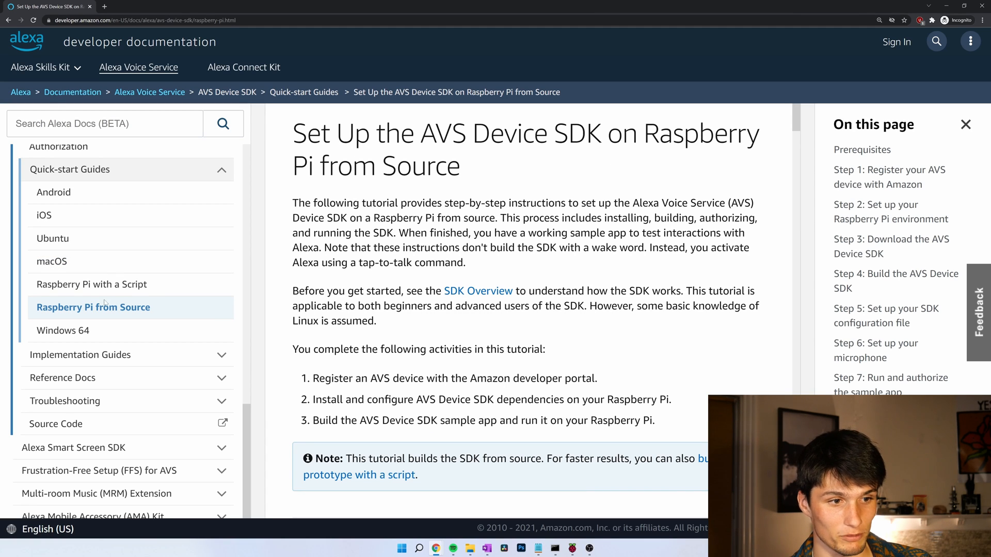
pyautogui.scroll(-3)
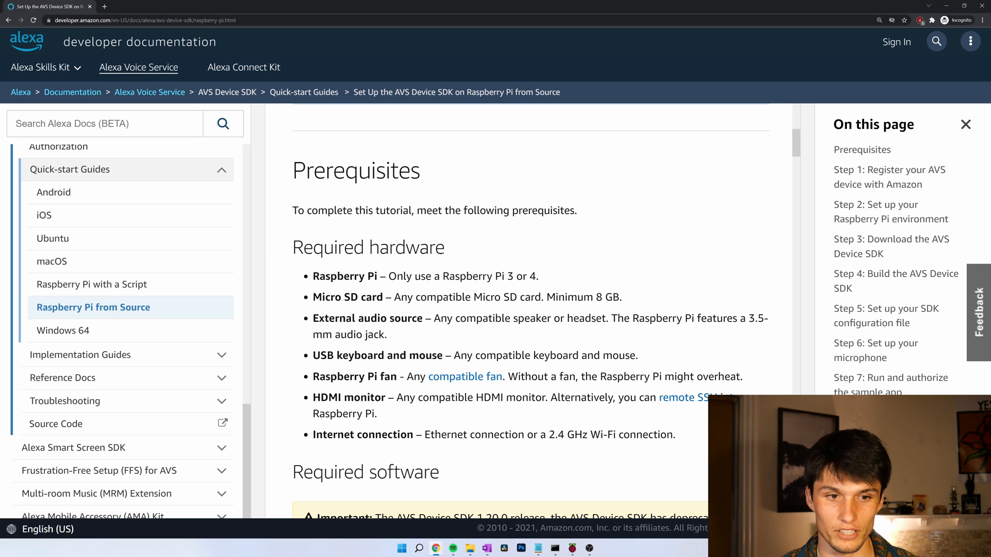
pyautogui.scroll(-3)
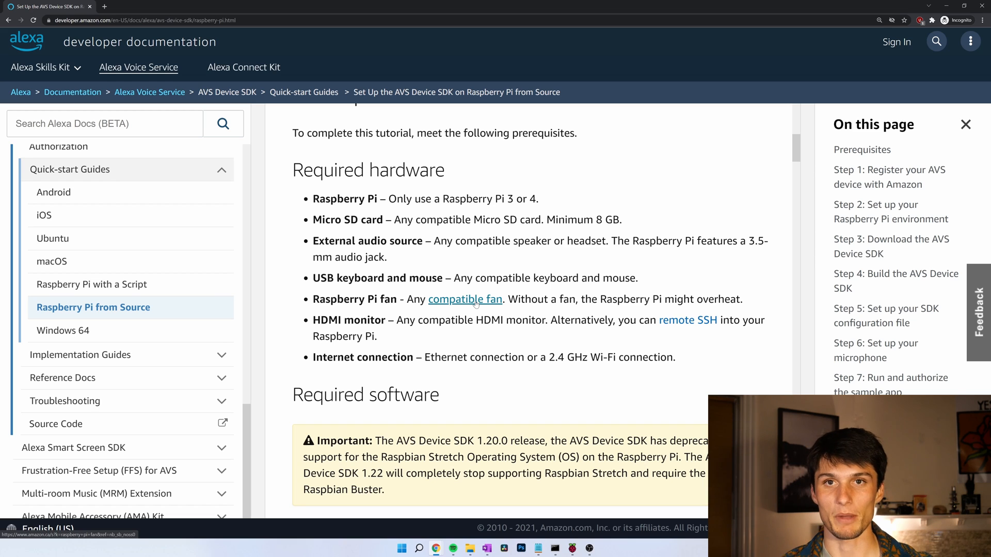
pyautogui.moveTo(470, 66)
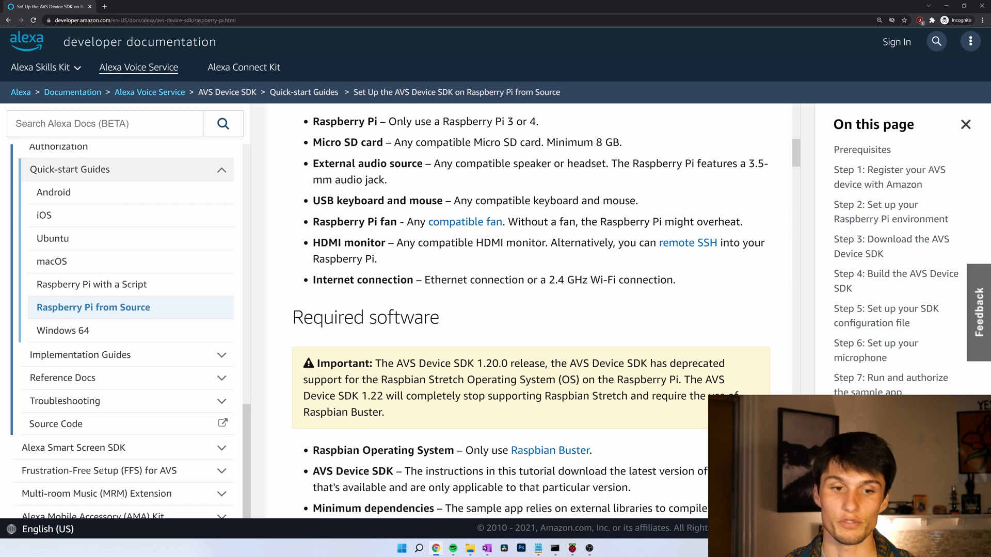
pyautogui.scroll(-3)
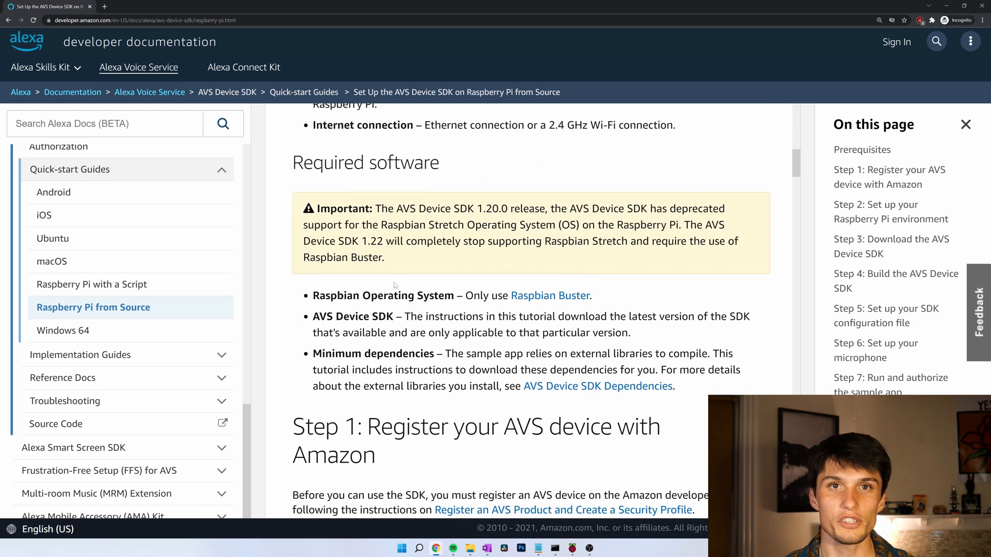
pyautogui.moveTo(312, 295); pyautogui.dragTo(434, 295)
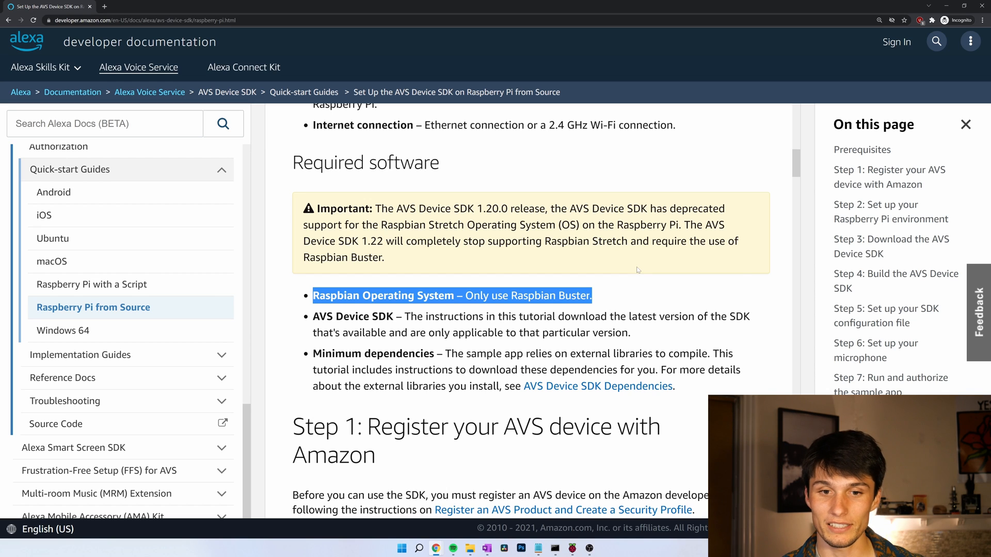
pyautogui.scroll(-3)
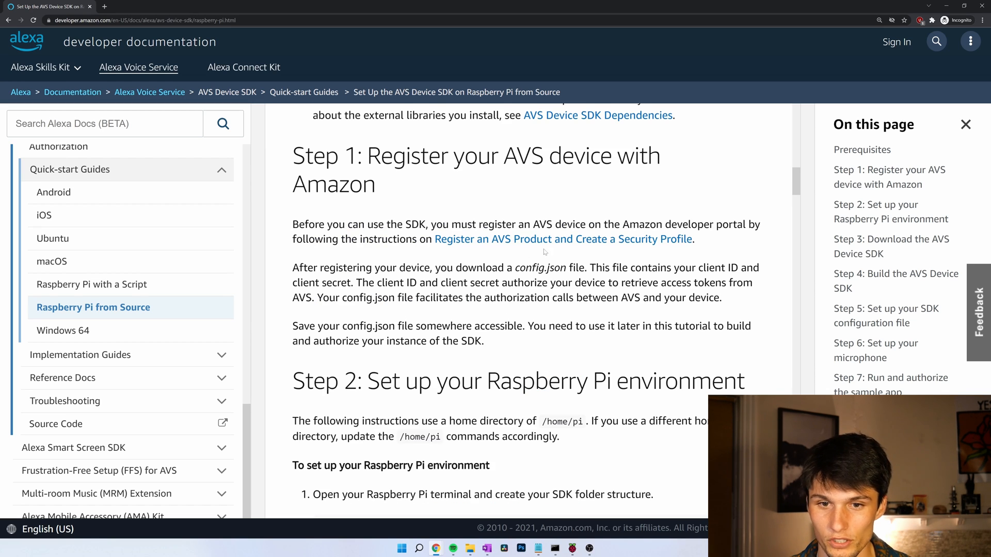
pyautogui.moveTo(539, 246)
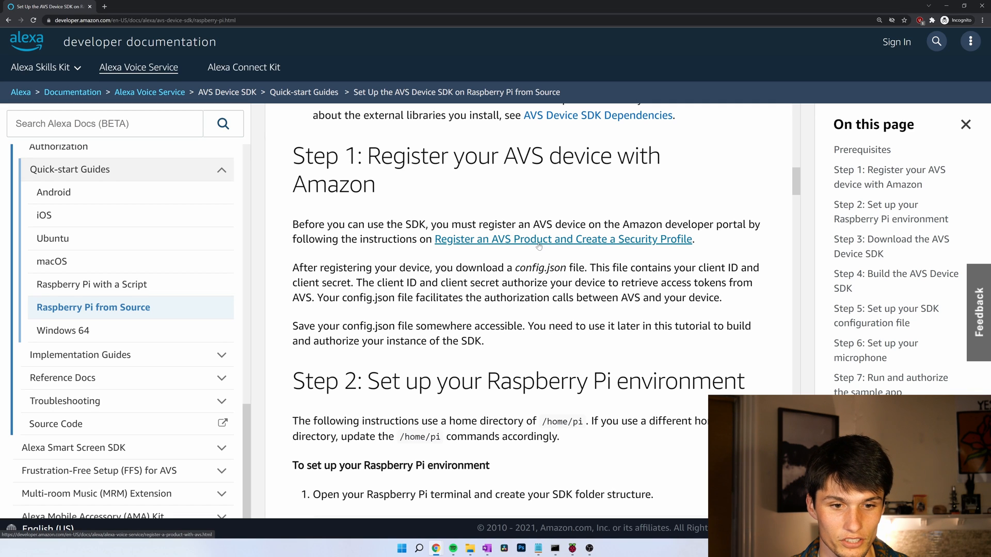
# Read through the Register a Product with AVS guide in a new tab.
pyautogui.click(539, 239)
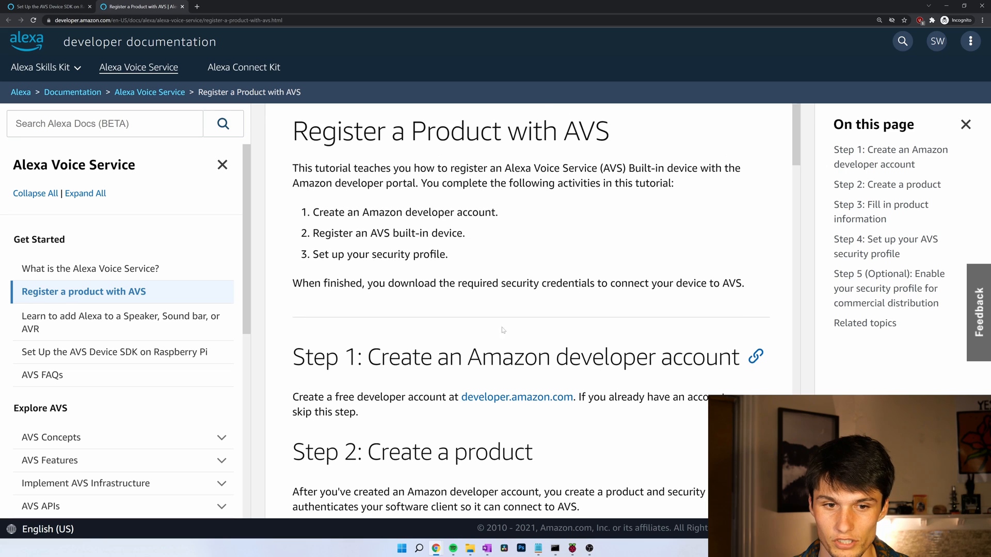
pyautogui.scroll(-3)
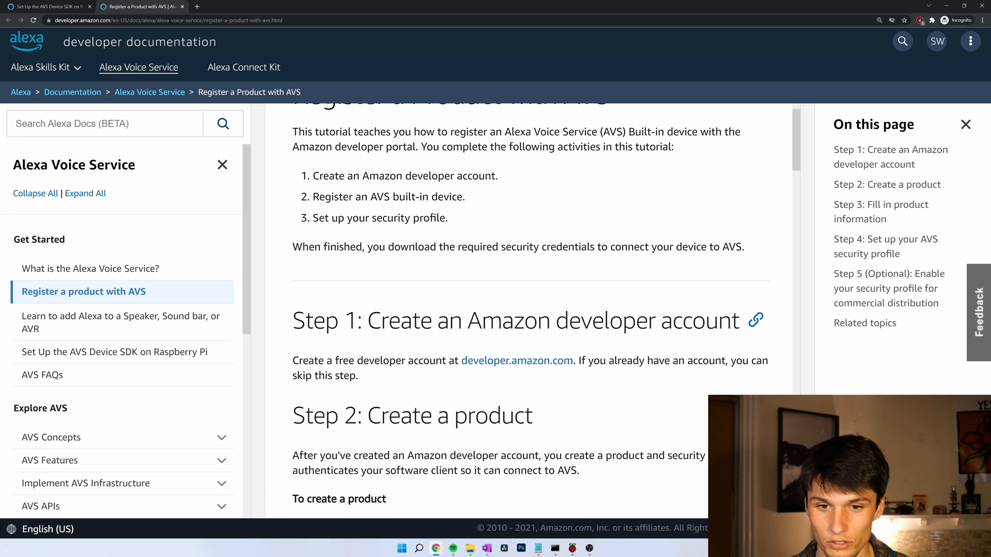
pyautogui.scroll(-3)
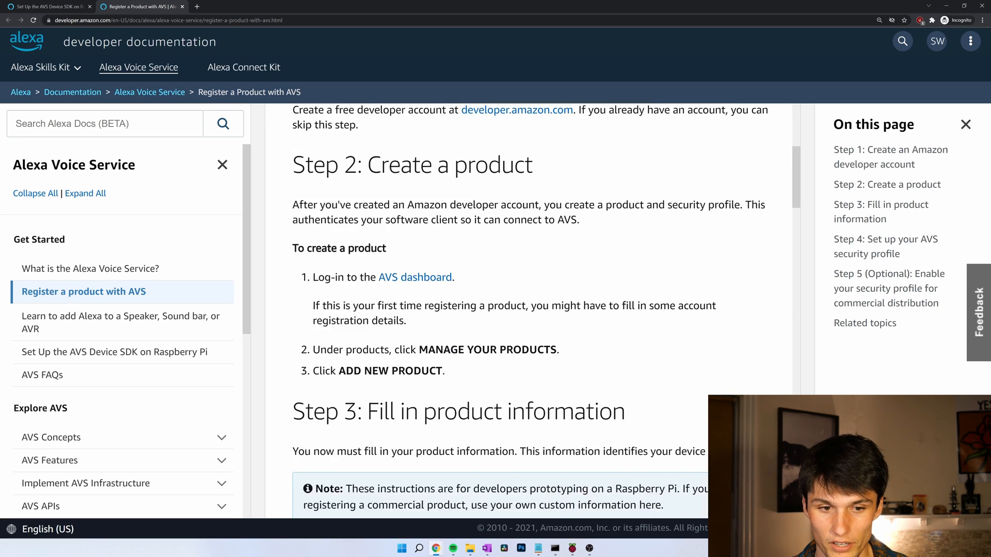
pyautogui.scroll(-3)
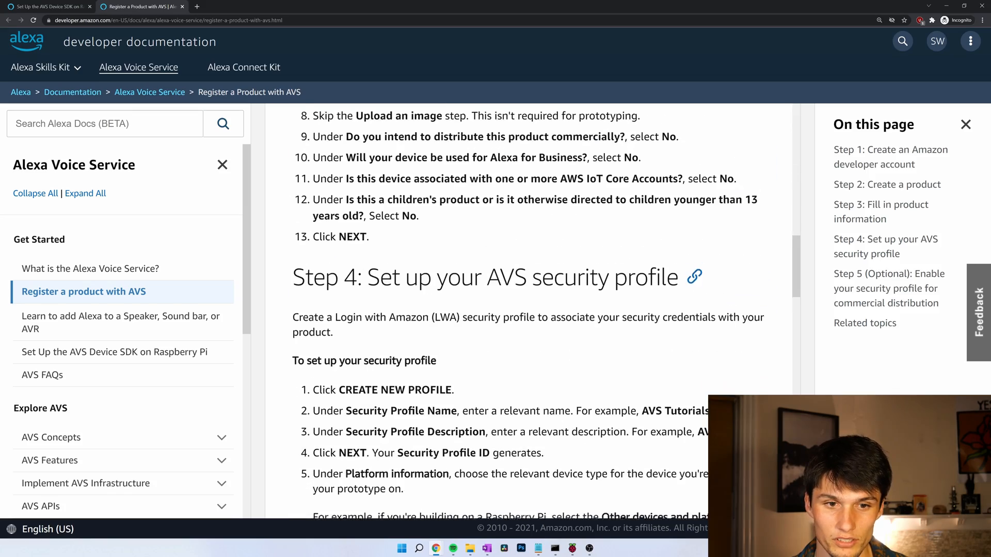
pyautogui.scroll(-3)
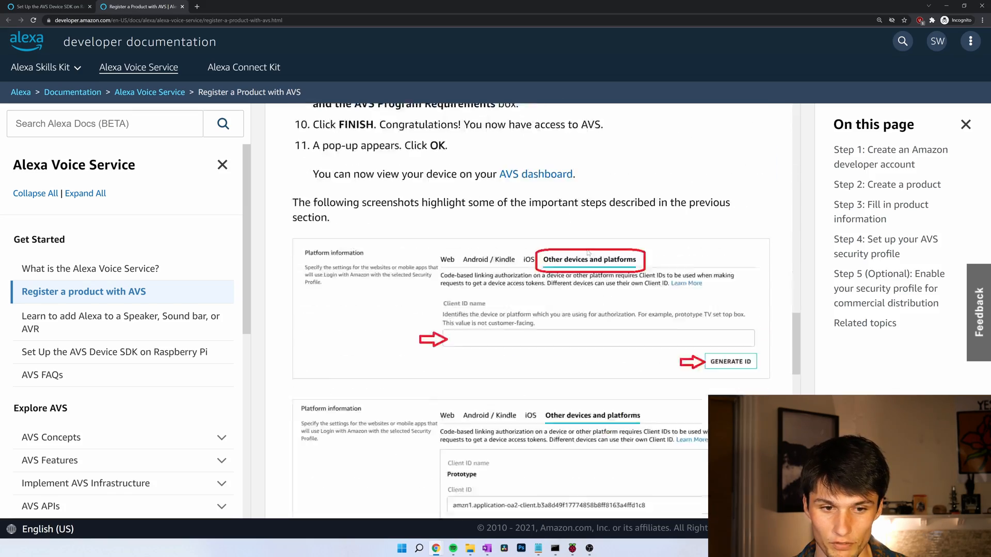
pyautogui.scroll(3)
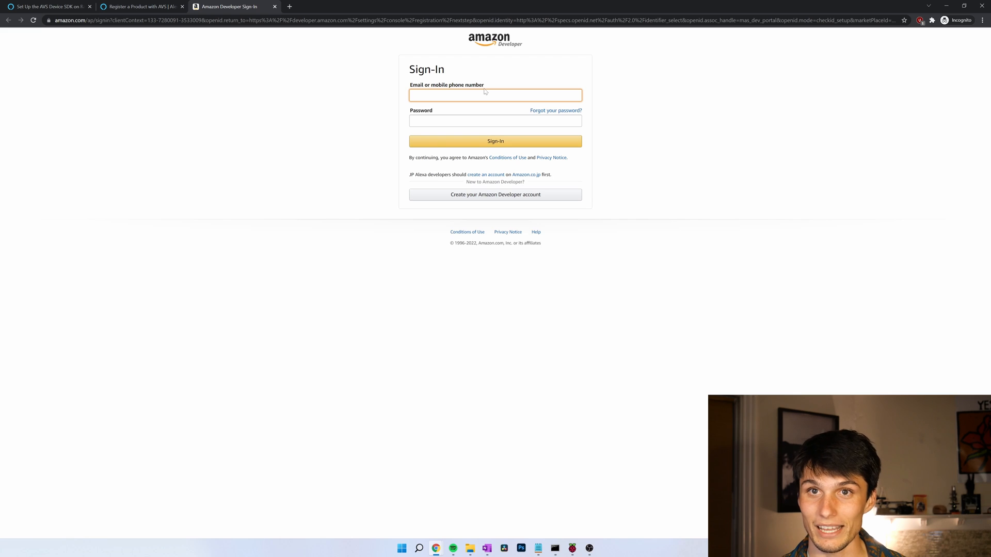
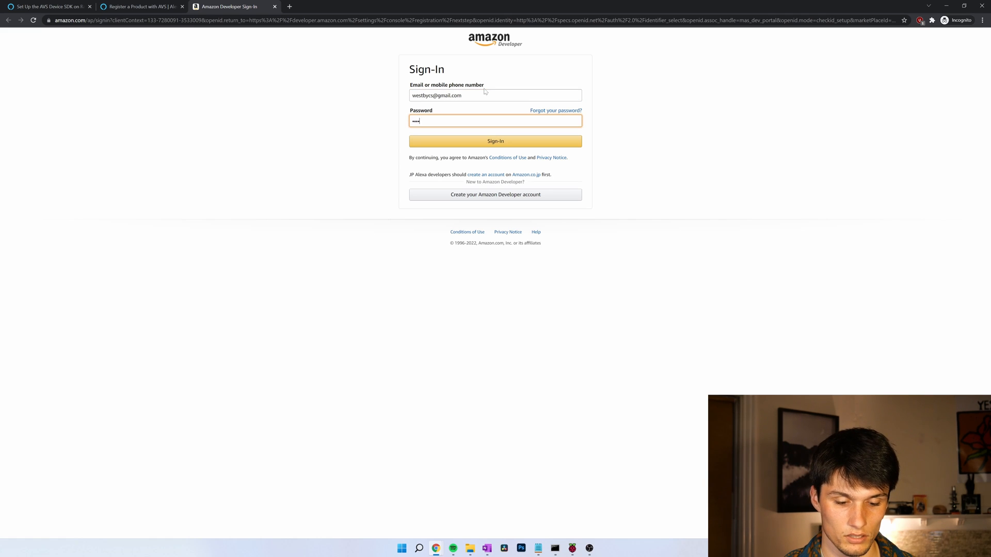
# Enter the account email and password and submit the Amazon Developer sign-in.
pyautogui.click(495, 141)
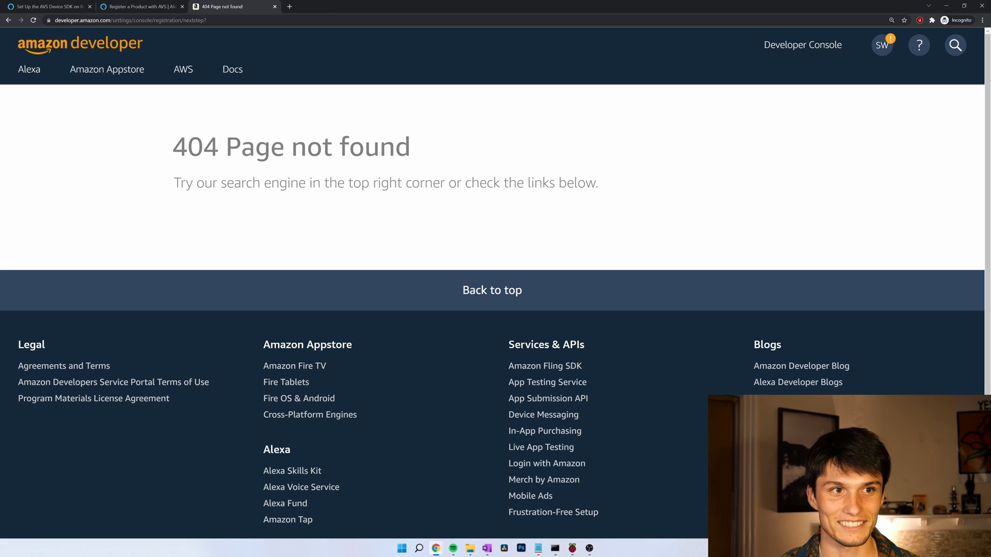
# Complete the developer registration from the profile menu and reach the Alexa Voice Service products page.
pyautogui.click(884, 45)
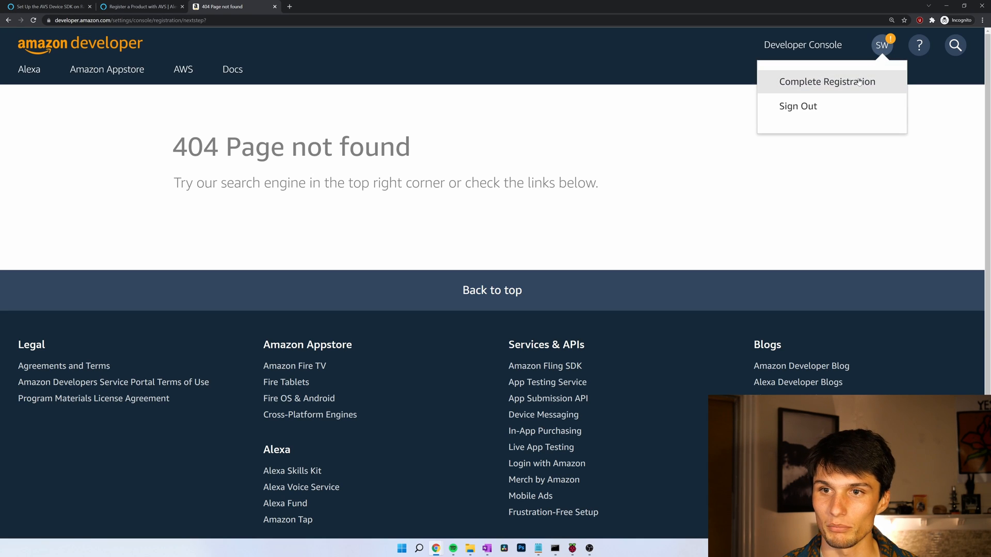
pyautogui.click(826, 81)
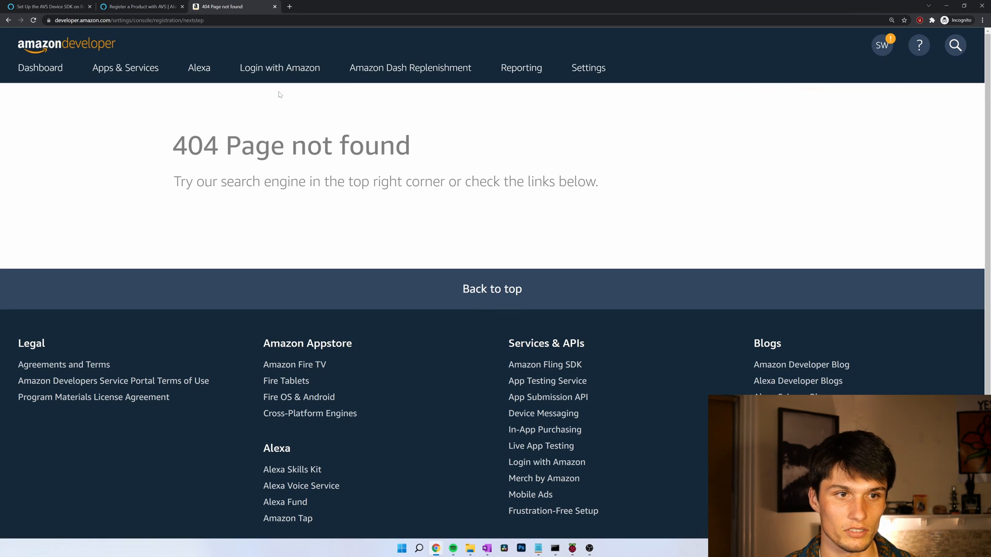
pyautogui.moveTo(341, 74)
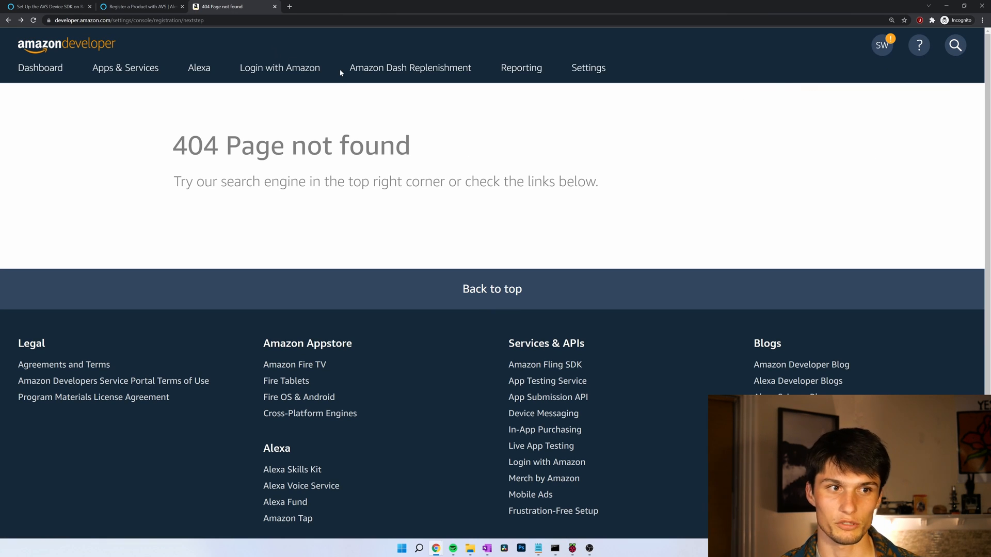
pyautogui.click(198, 68)
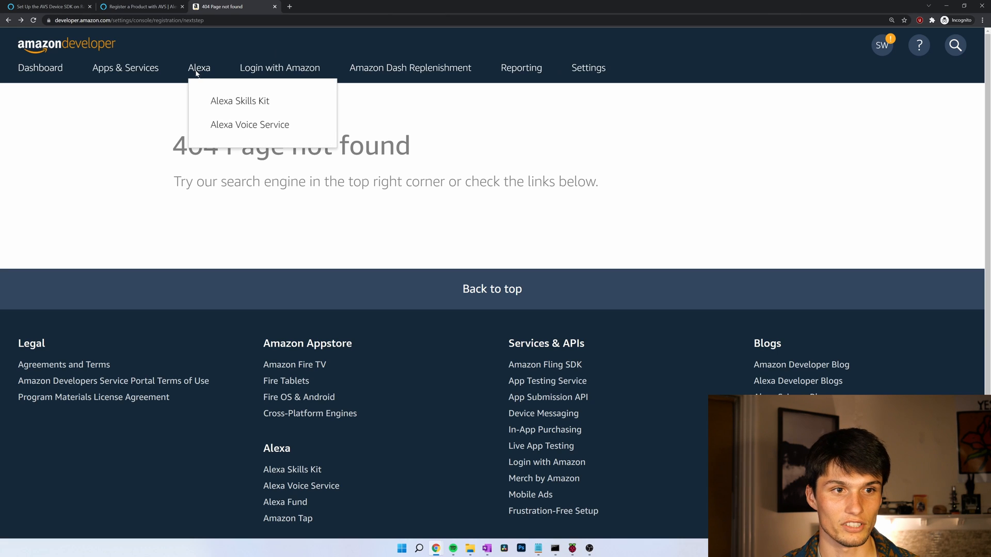
pyautogui.click(250, 124)
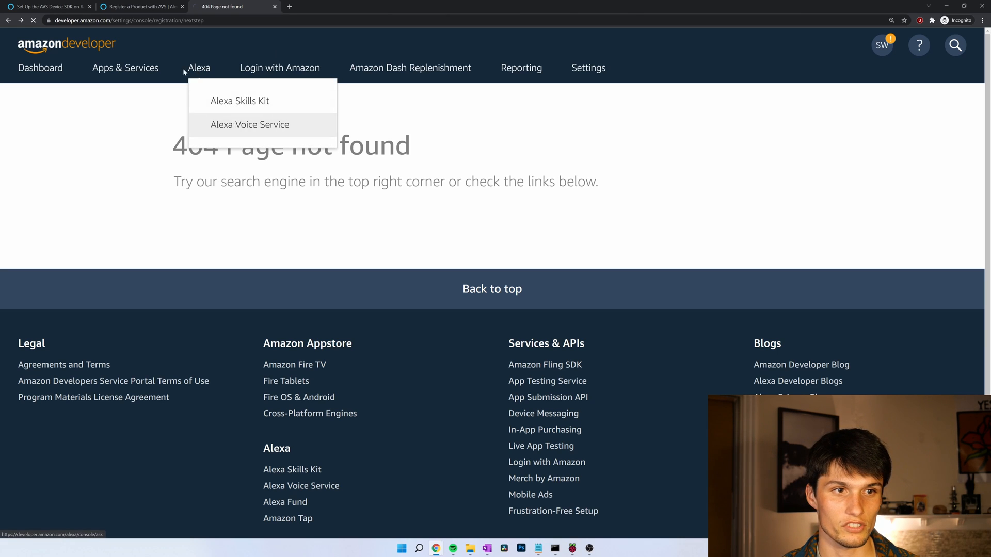
pyautogui.click(250, 124)
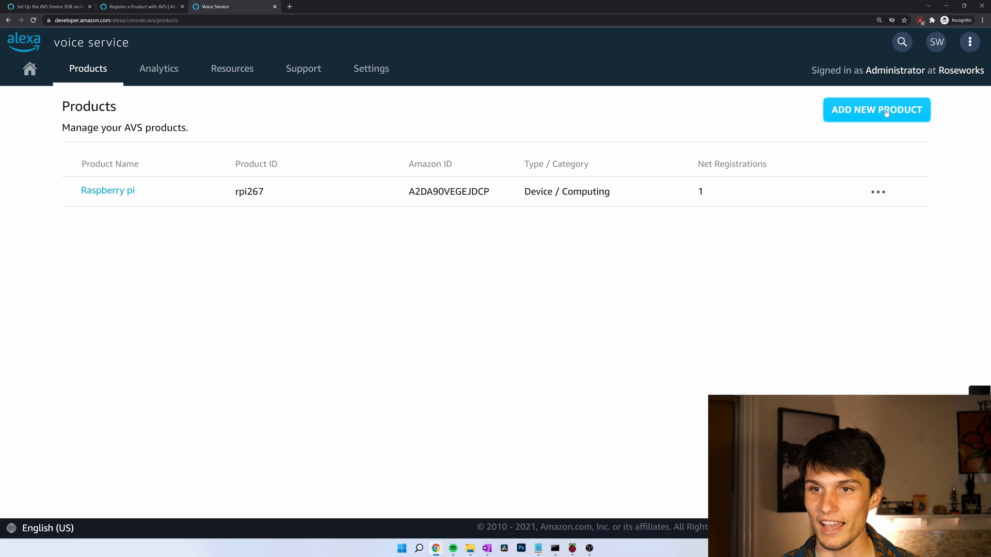
# Start a new product named rpi268 with ID rpi26 as a device with Alexa built-in.
pyautogui.click(878, 110)
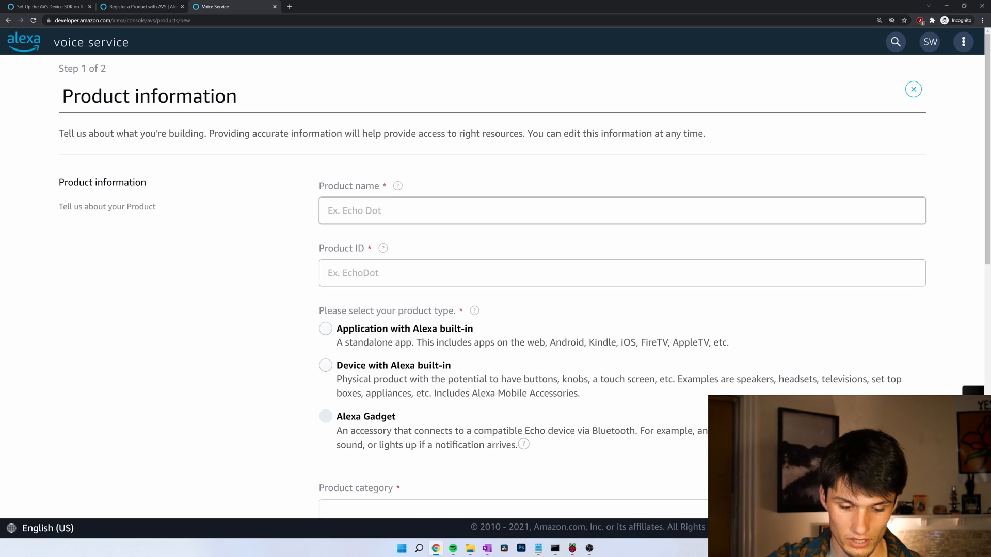
pyautogui.write('rpi')
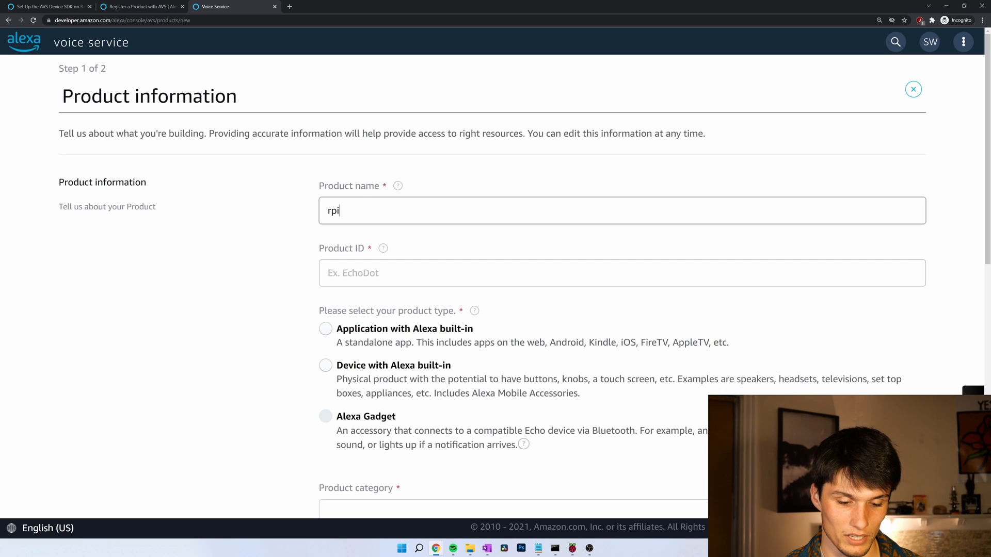
pyautogui.write('268')
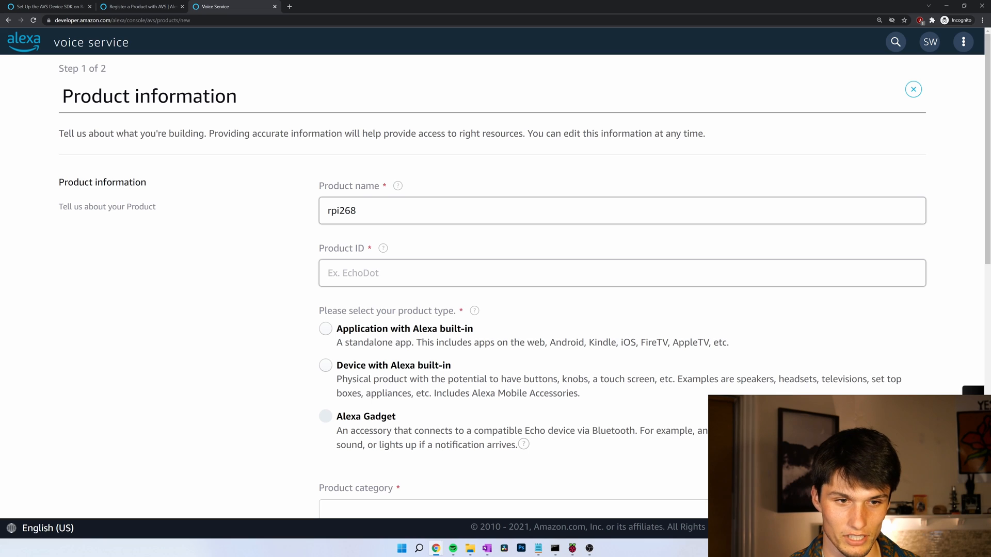
pyautogui.write('rpi268')
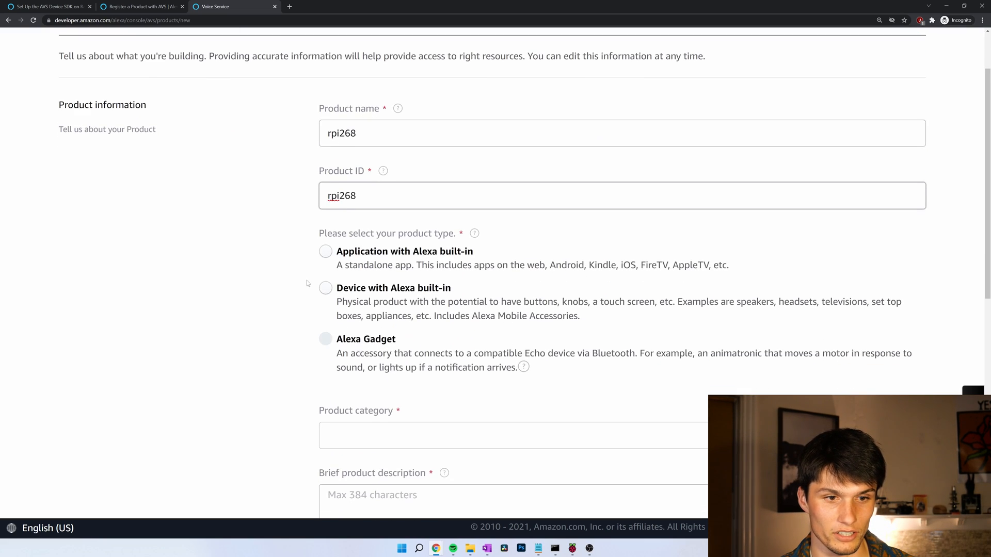
pyautogui.click(325, 288)
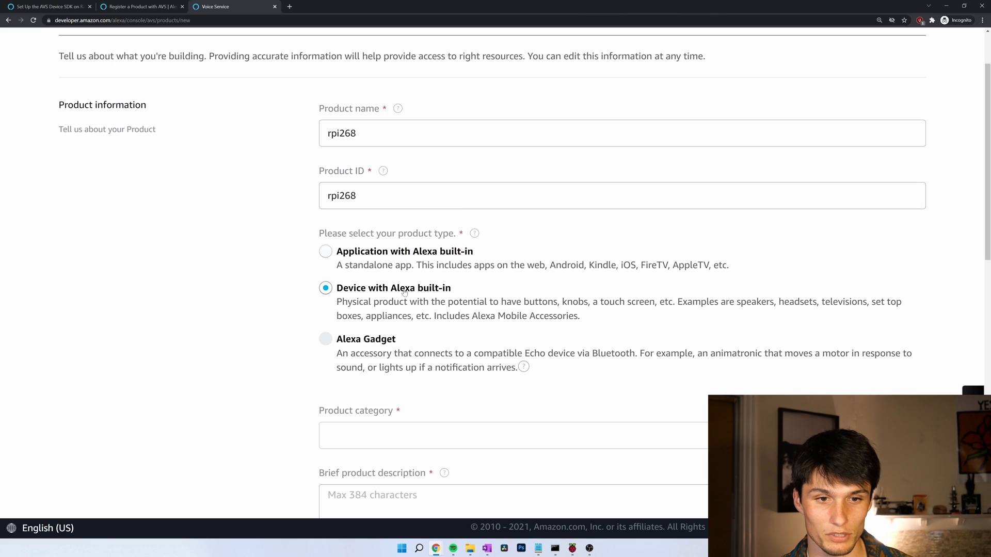
# Set category Computing, description 'tutorial', no companion app and hands-free invocation.
pyautogui.scroll(-3)
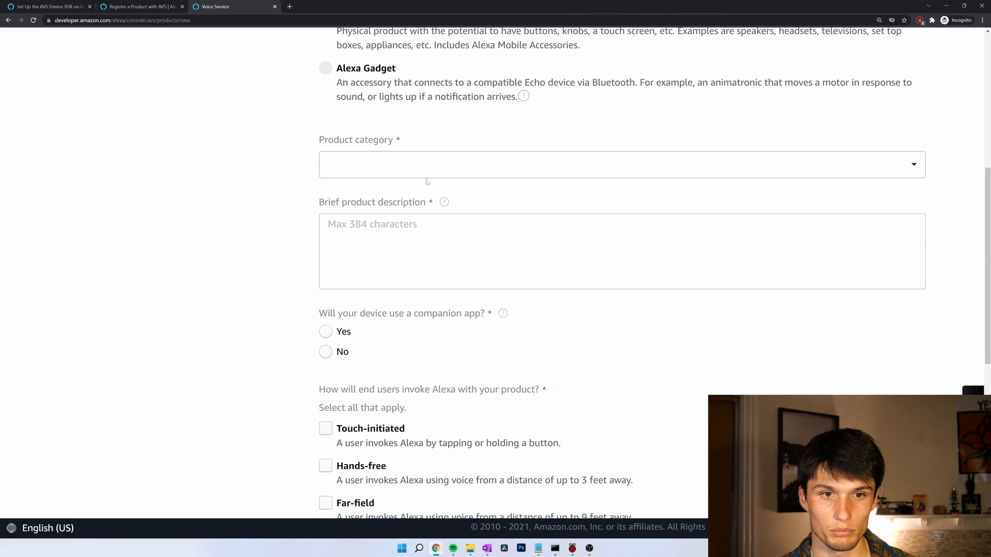
pyautogui.click(621, 165)
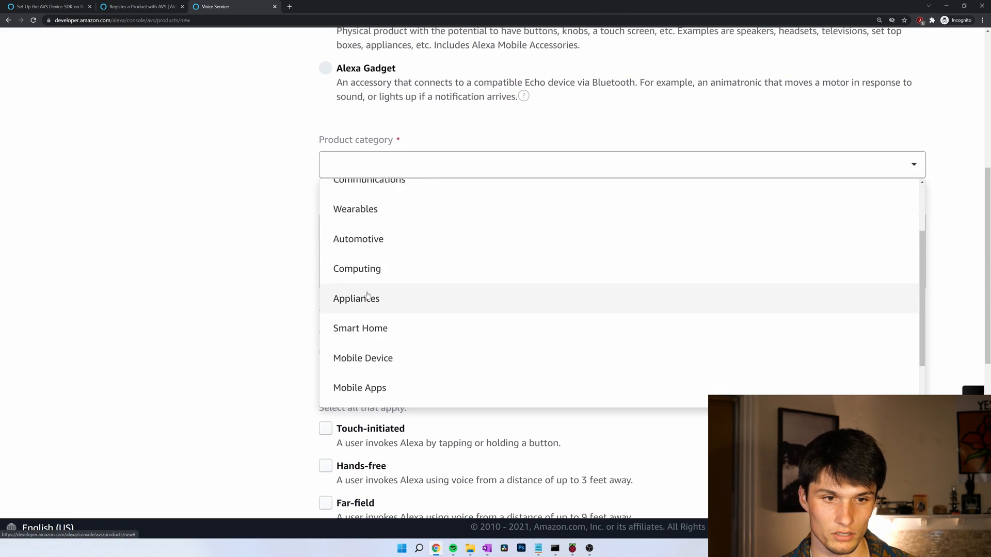
pyautogui.click(357, 268)
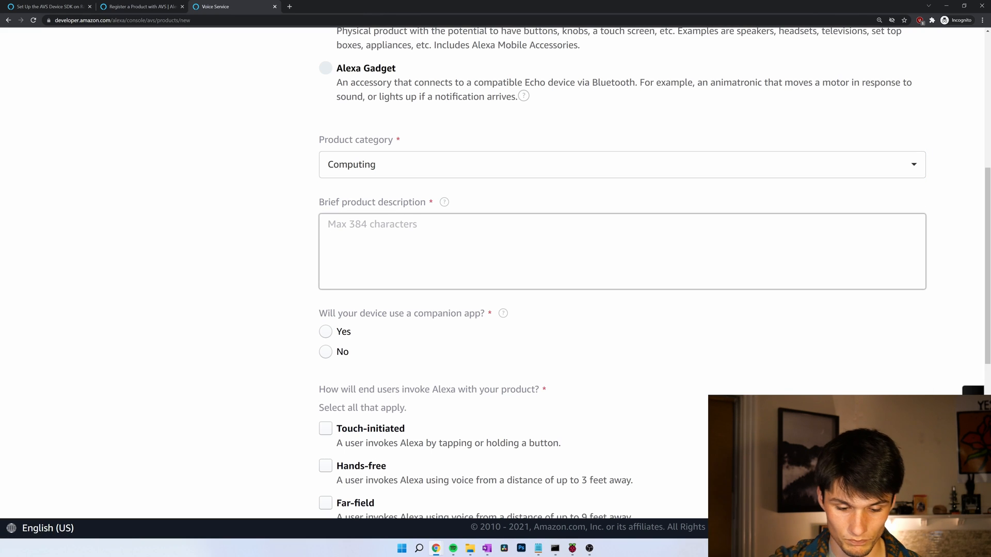
pyautogui.write('tutorial')
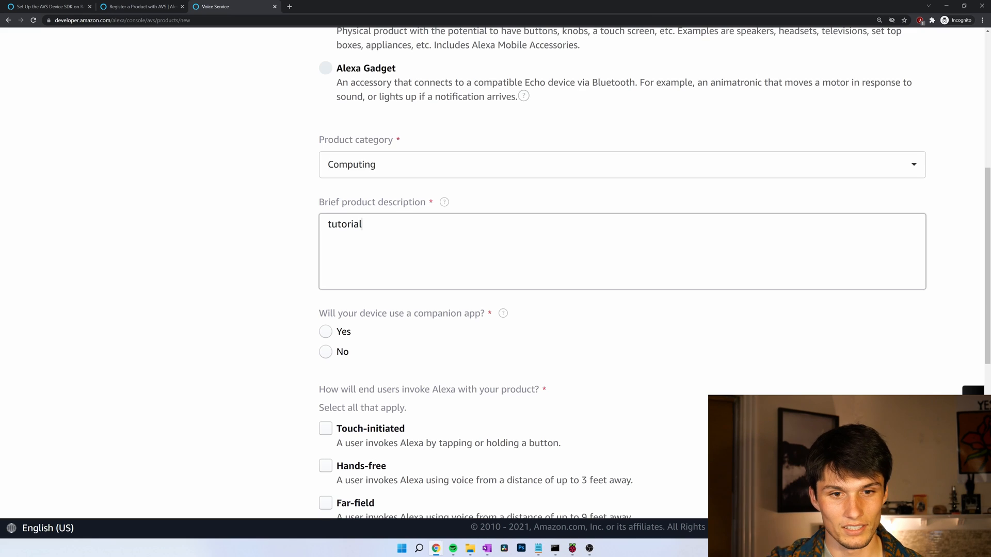
pyautogui.scroll(-3)
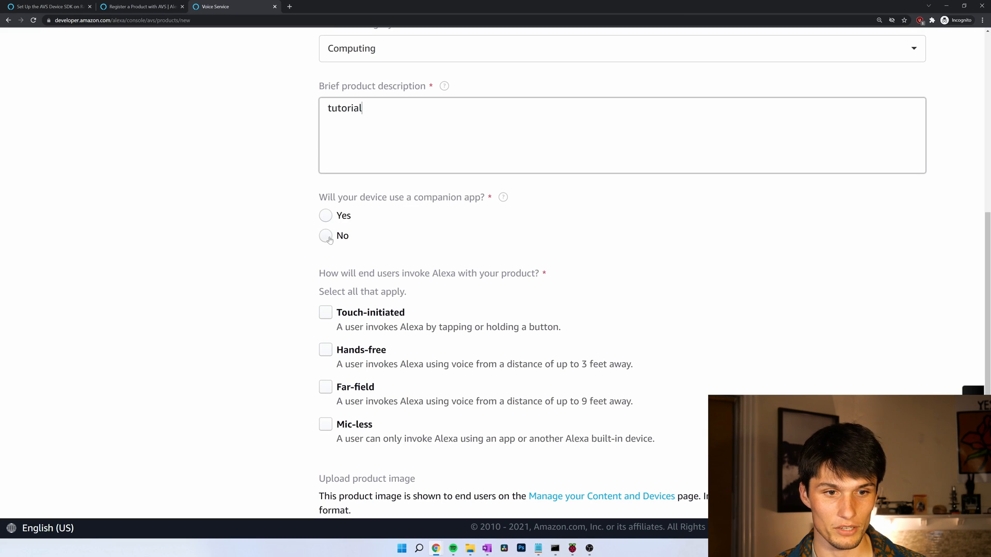
pyautogui.click(325, 235)
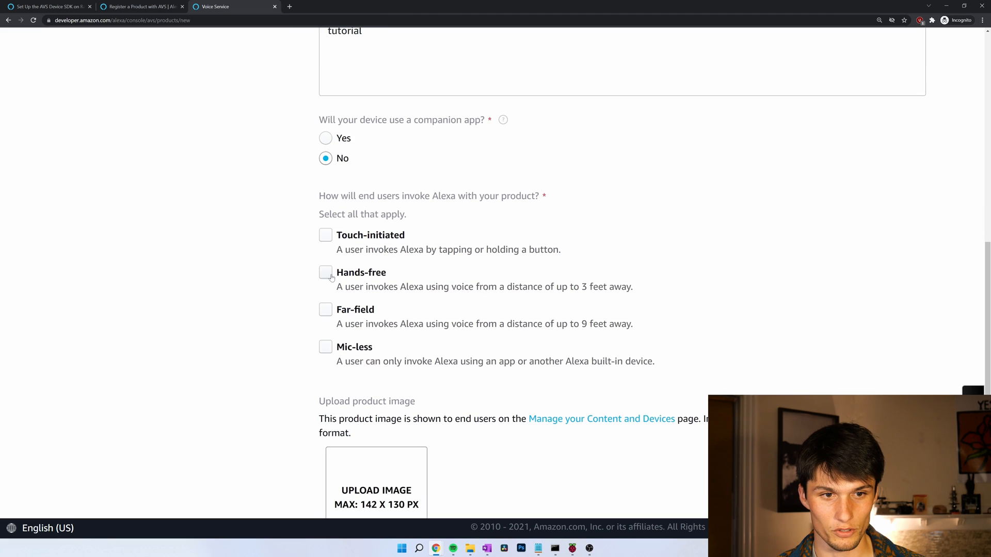
pyautogui.click(325, 273)
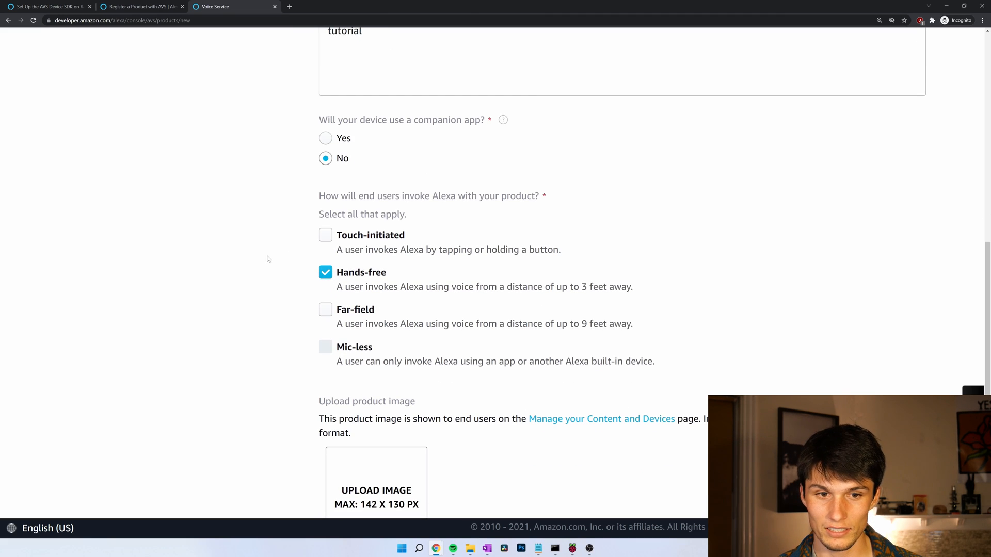
# Answer No to Alexa for Business use and No to being a children's product.
pyautogui.scroll(-3)
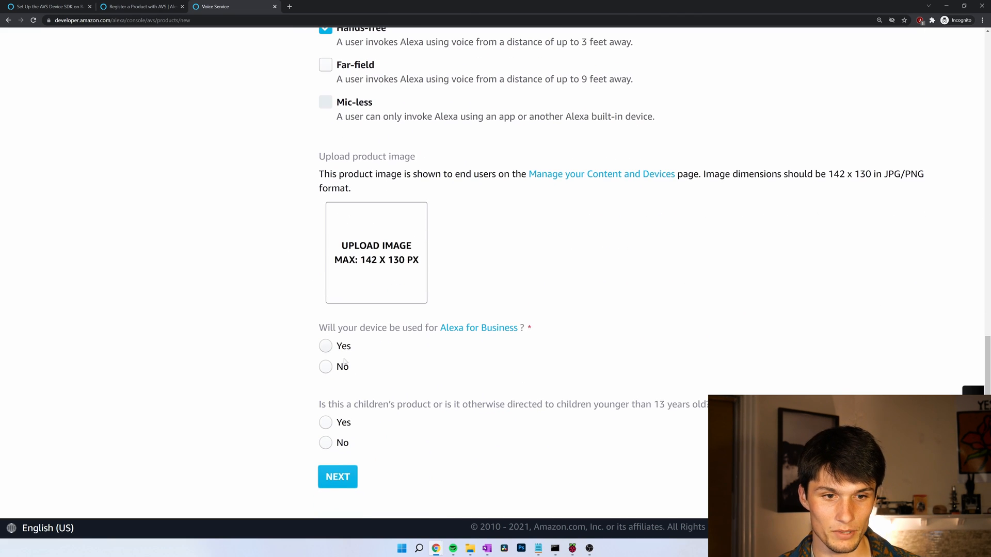
pyautogui.click(325, 367)
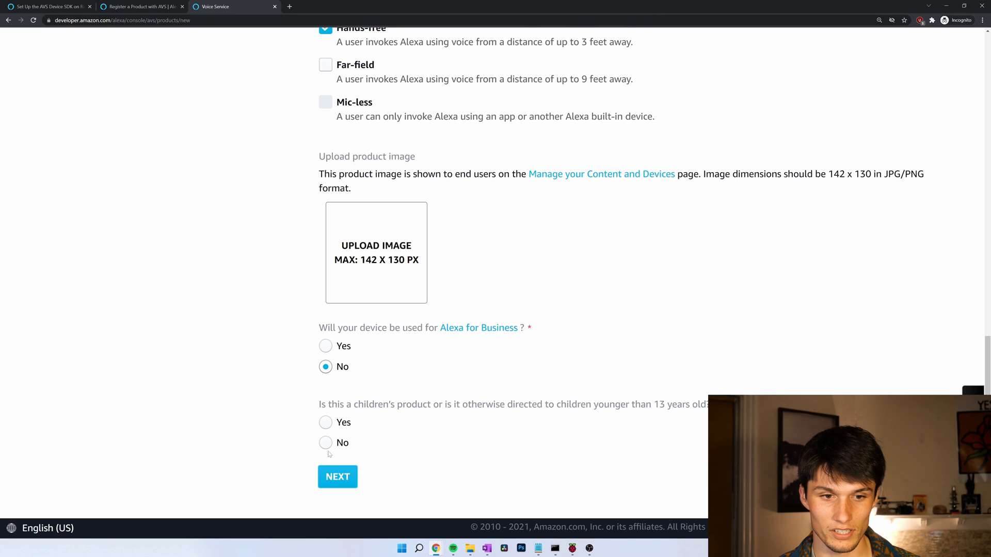
pyautogui.click(326, 443)
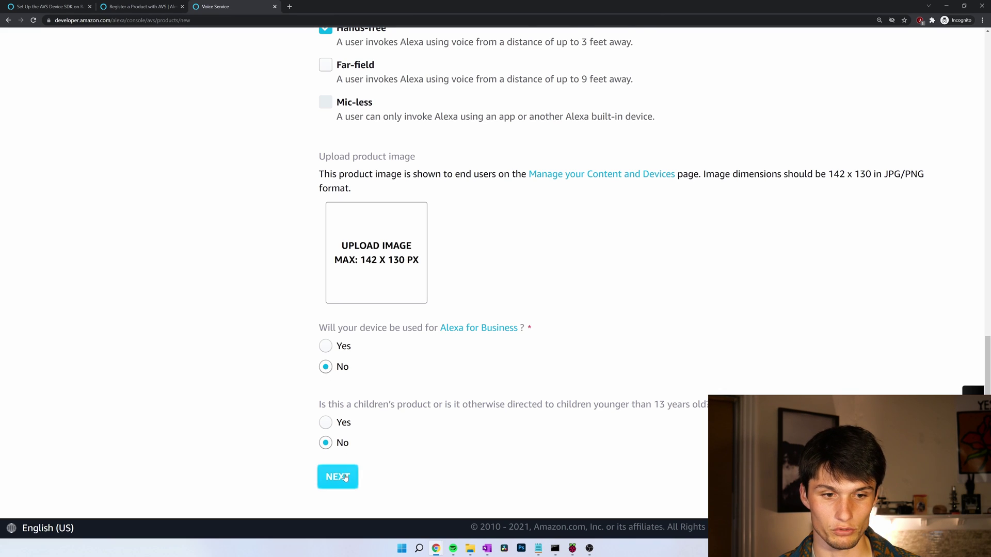
# Continue to the security profile step and name a new profile 'rpi profile'.
pyautogui.click(338, 477)
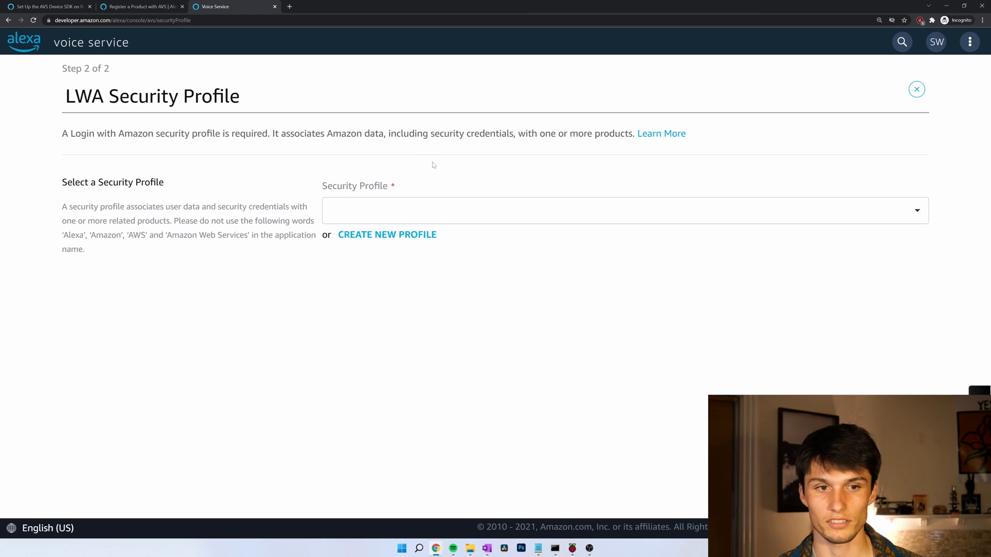
pyautogui.click(387, 234)
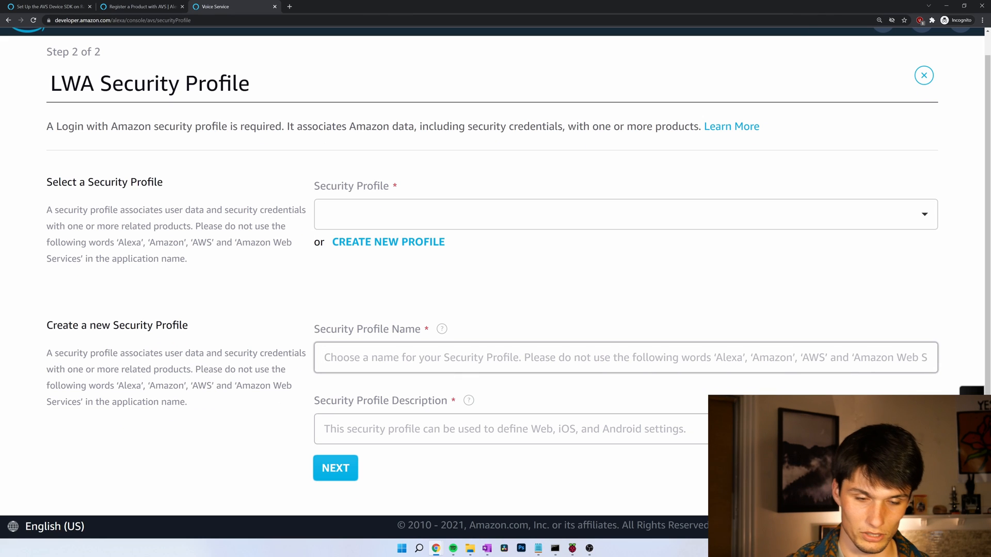
pyautogui.write('rpi pro')
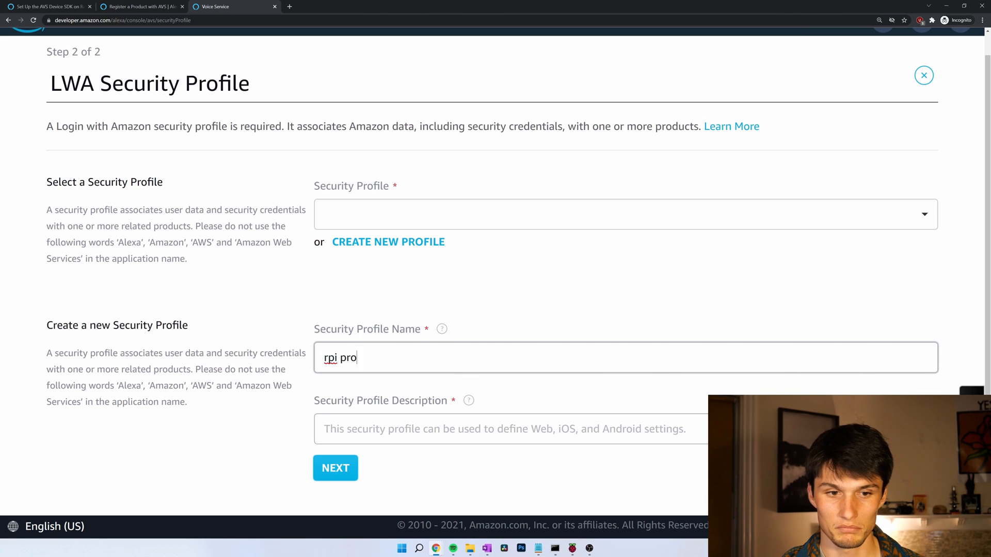
pyautogui.write('file')
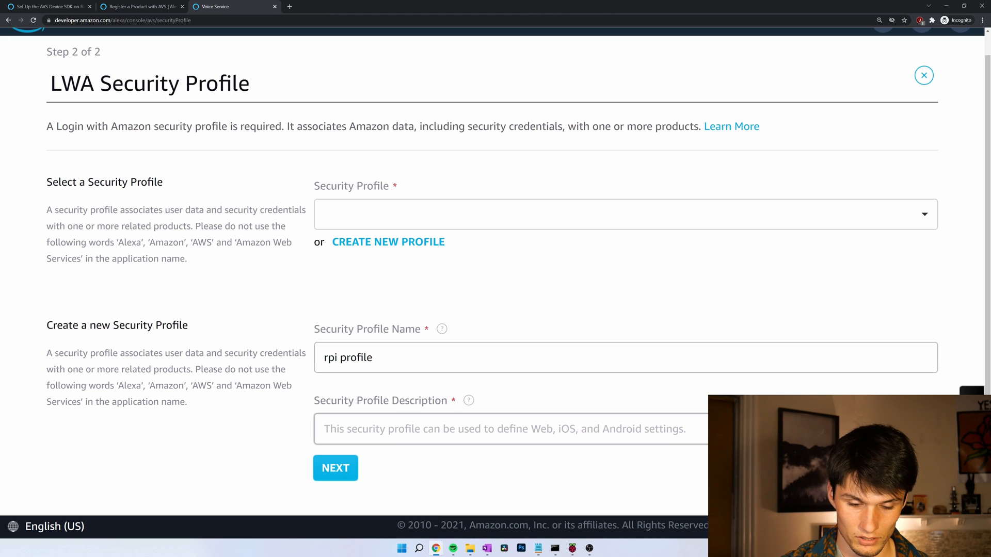
# Enter the security profile description 'tutorial security bread meatloaf'.
pyautogui.write('tutorial sec')
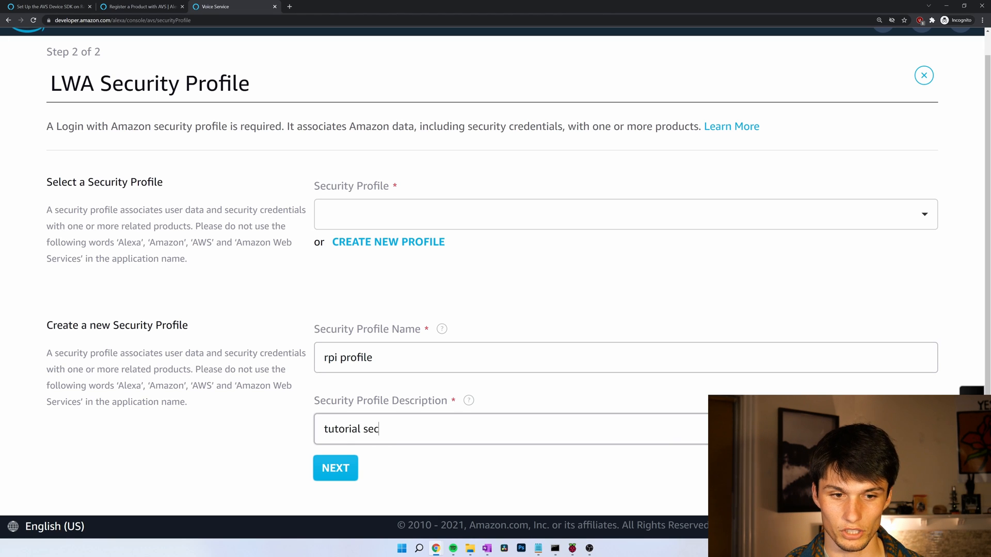
pyautogui.write('urity')
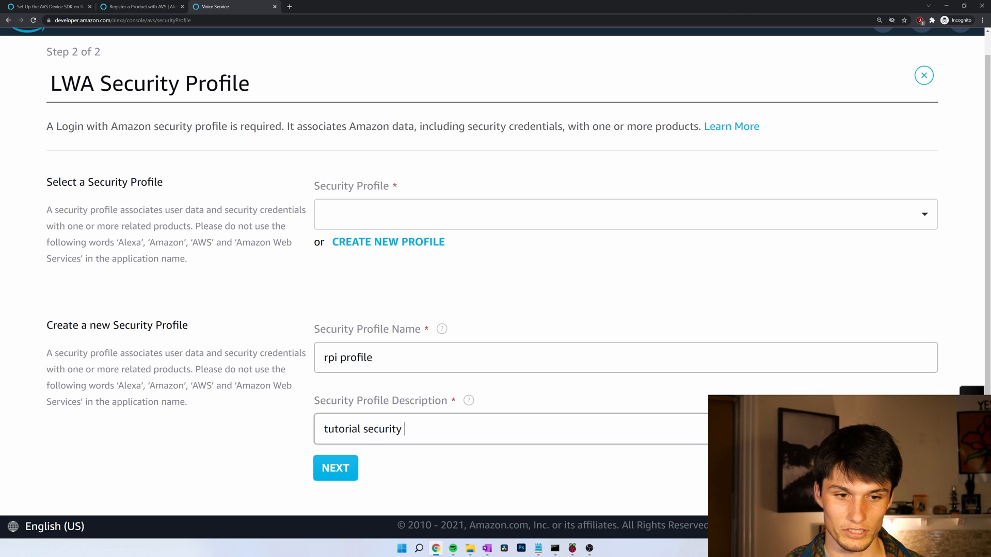
pyautogui.write('break m')
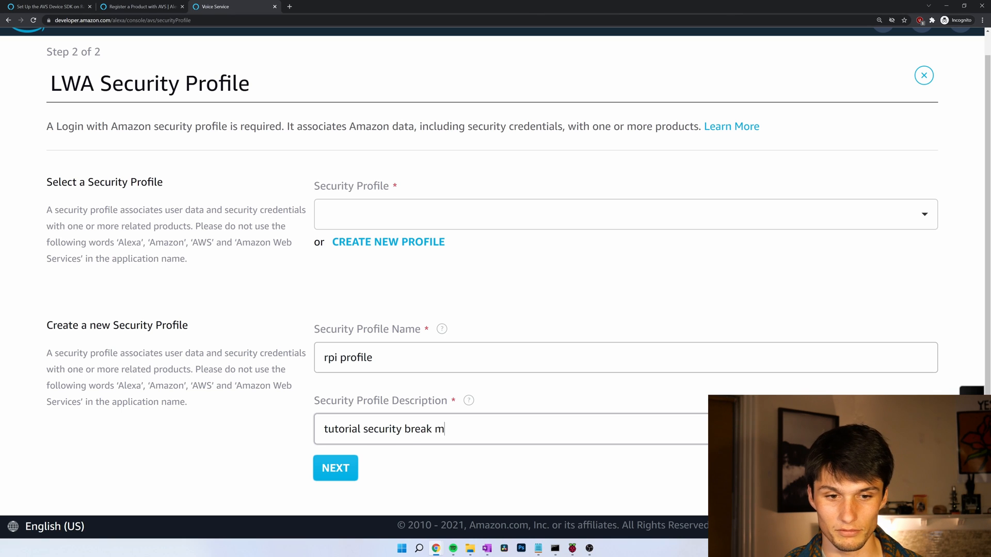
pyautogui.write('bread meatlo')
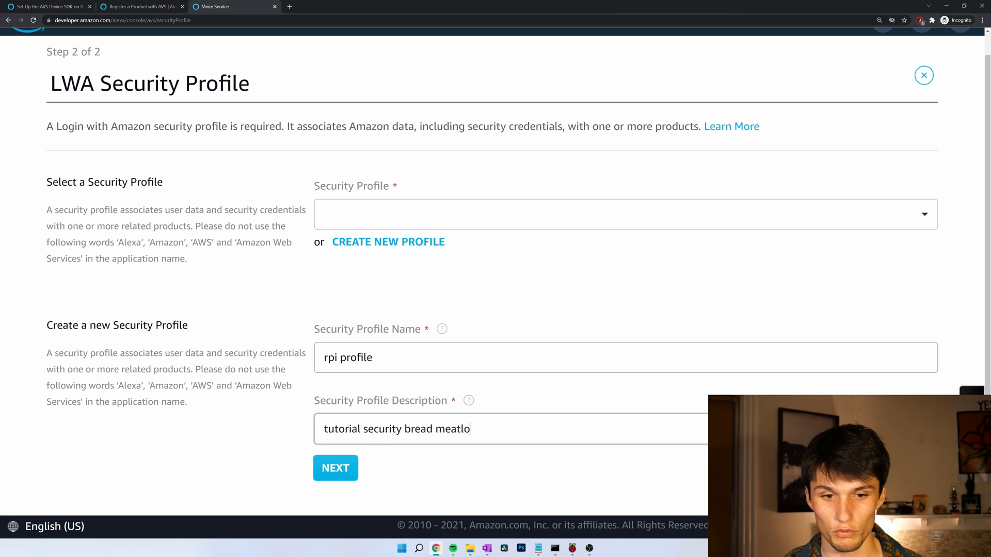
pyautogui.write('af')
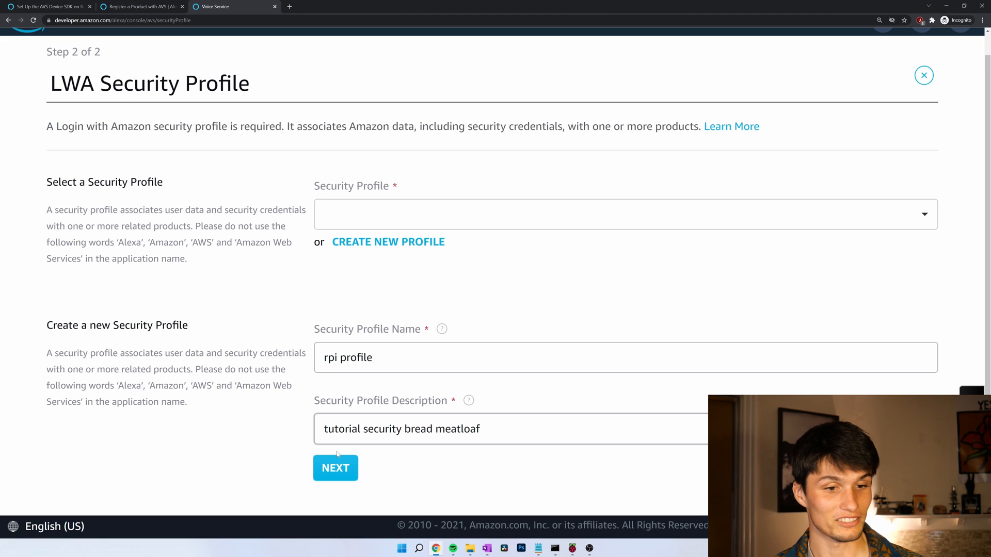
# Create the profile and generate a client ID named 'rpi id' under Other devices and platforms.
pyautogui.click(335, 469)
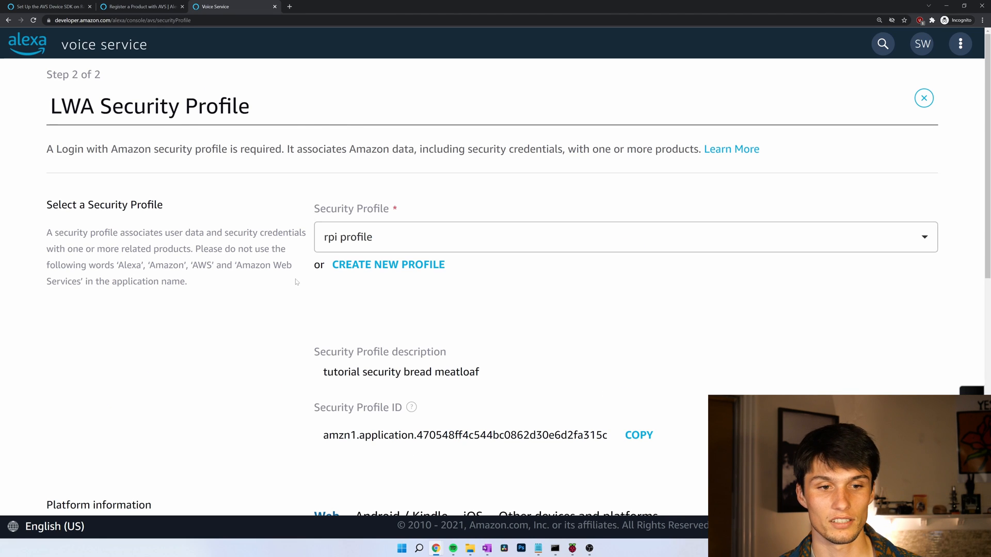
pyautogui.scroll(-3)
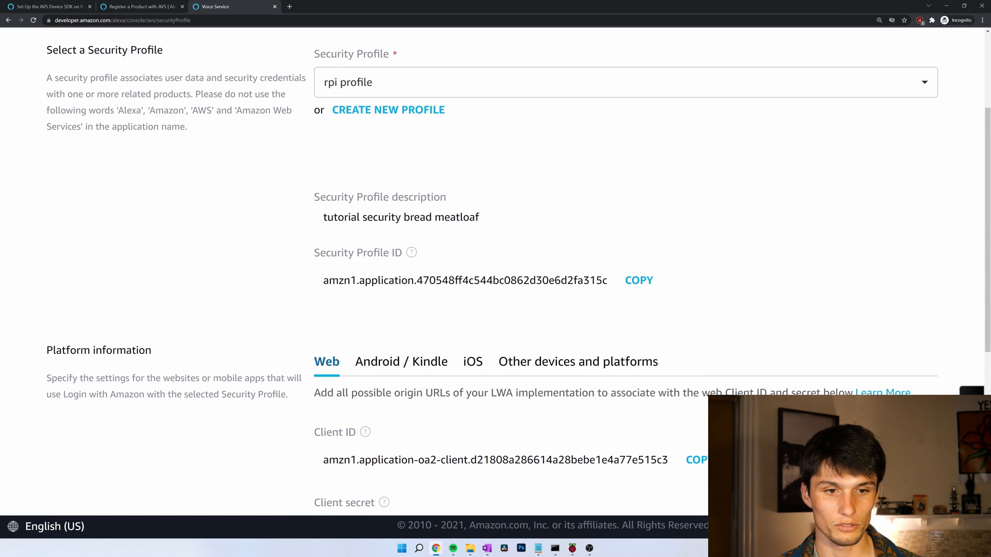
pyautogui.scroll(-3)
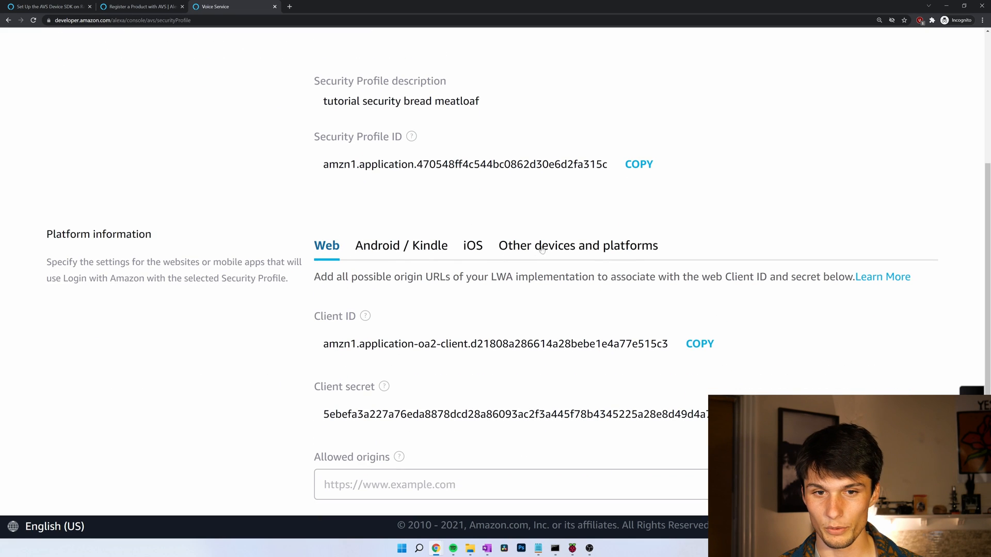
pyautogui.click(578, 245)
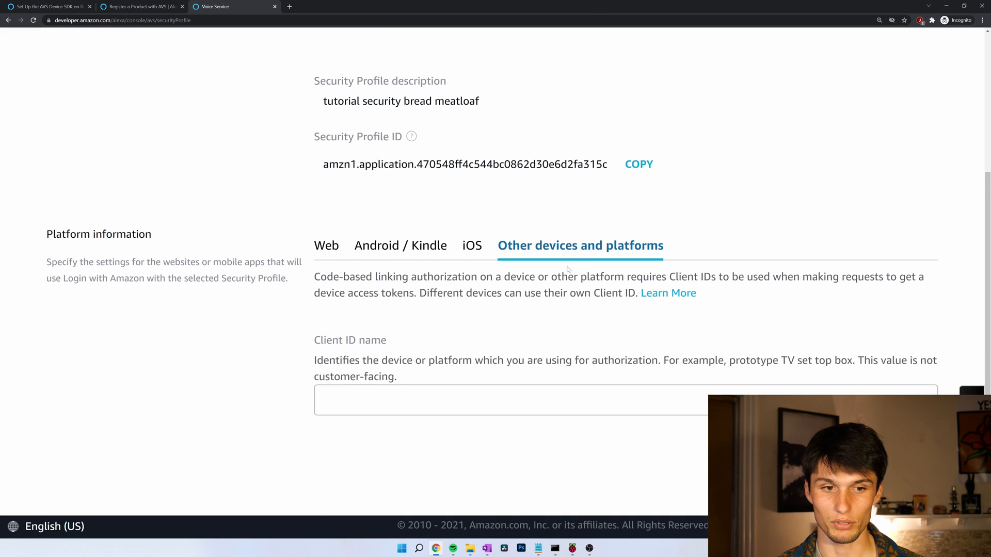
pyautogui.scroll(-3)
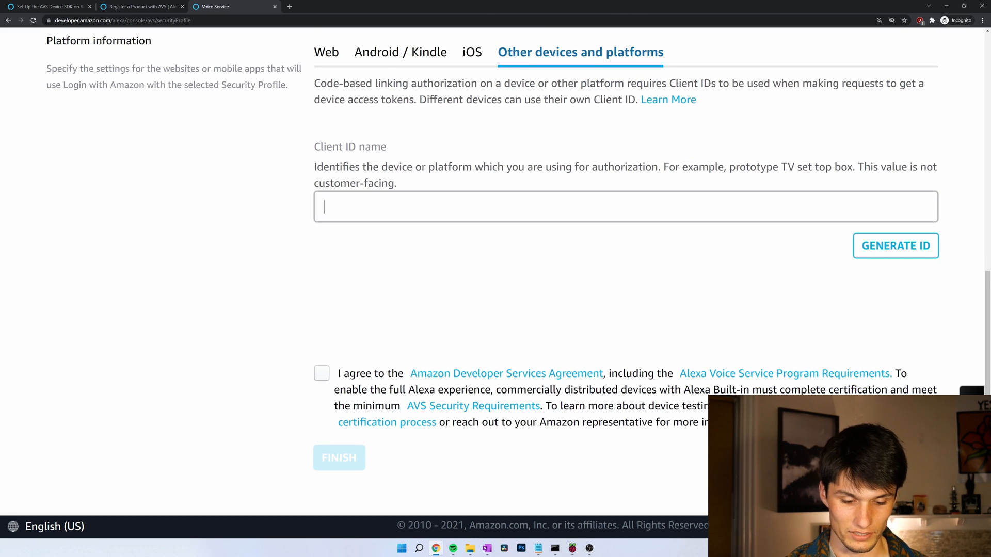
pyautogui.write('rpi id')
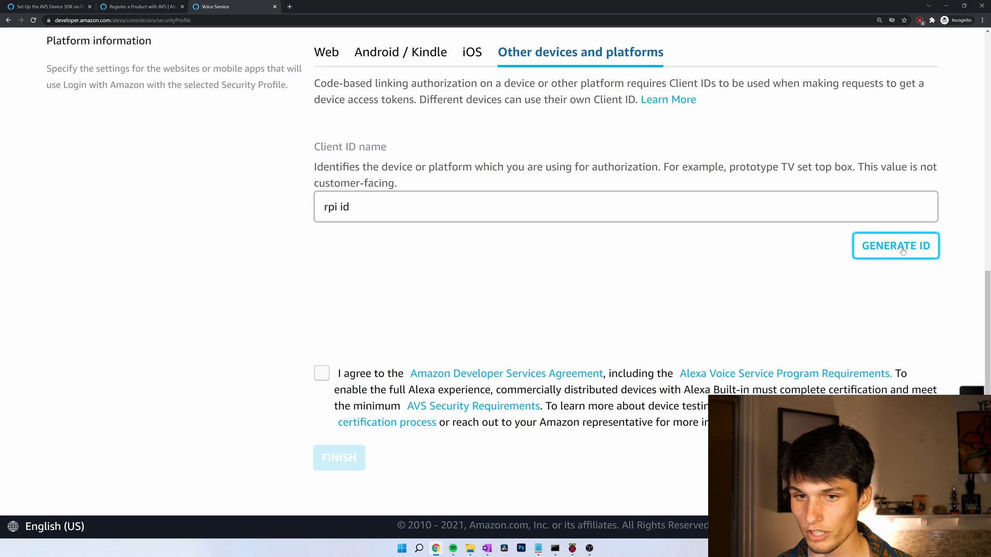
pyautogui.click(896, 246)
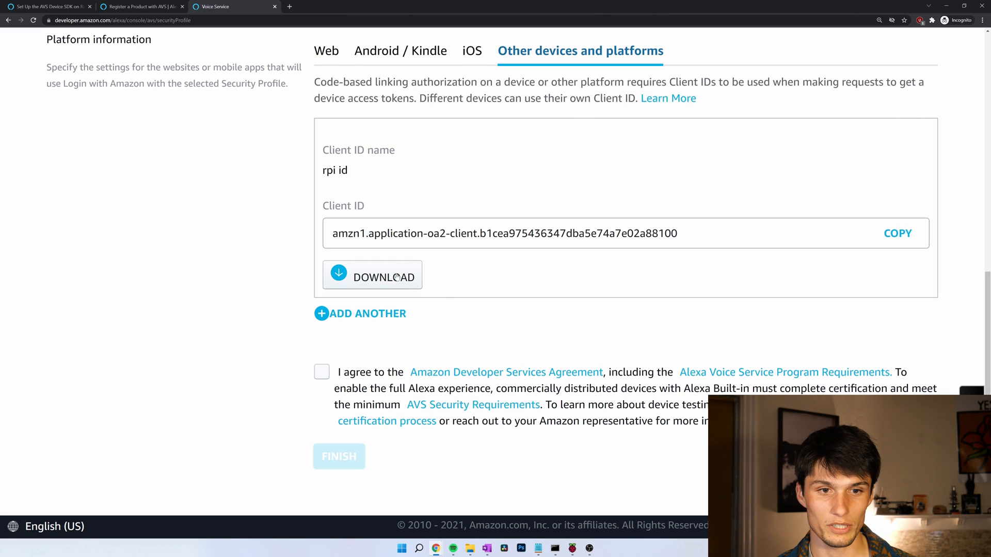
# Download config.json to Downloads, replacing the old copy, and accept the developer services agreement.
pyautogui.click(371, 274)
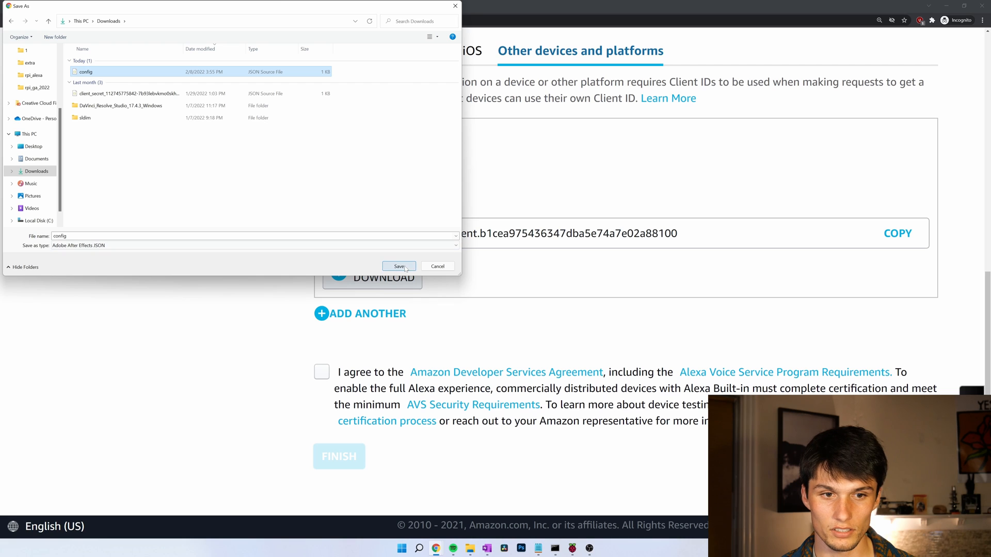
pyautogui.click(398, 266)
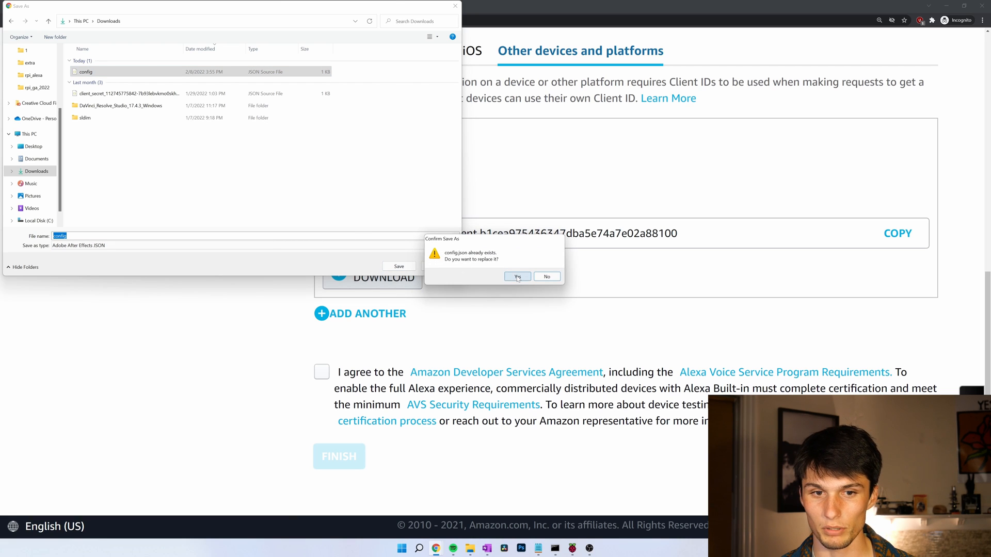
pyautogui.click(517, 277)
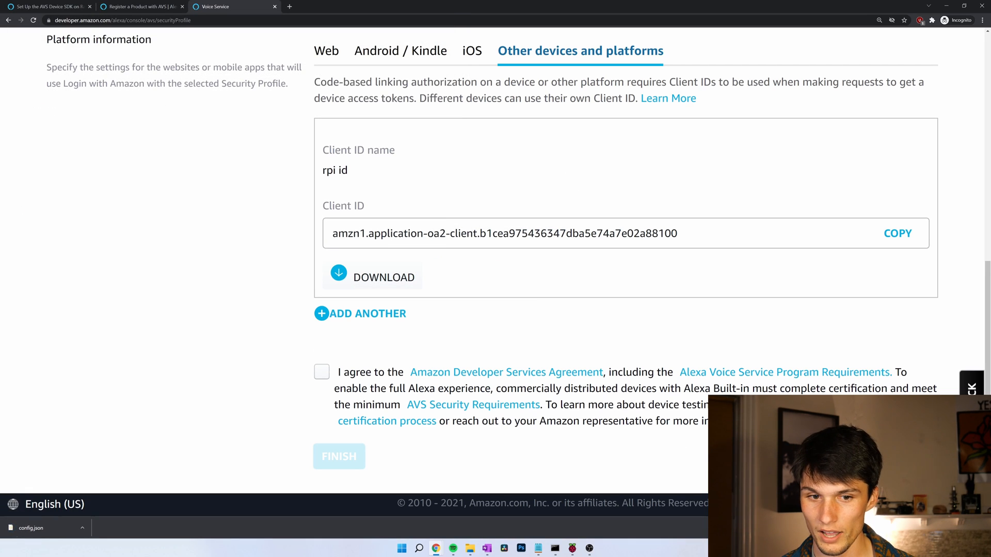
pyautogui.click(321, 372)
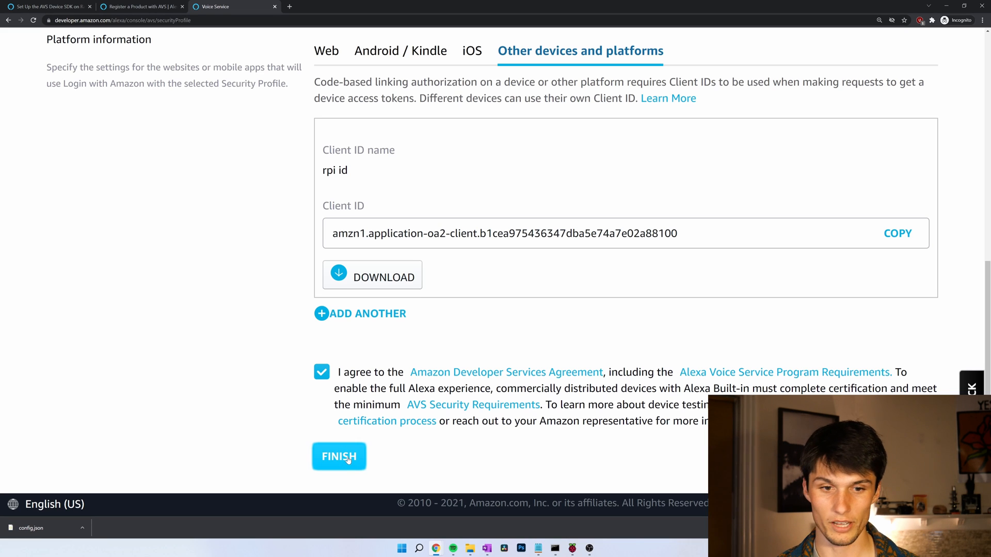
# Finish creating the product and scroll down its Capabilities list.
pyautogui.click(338, 456)
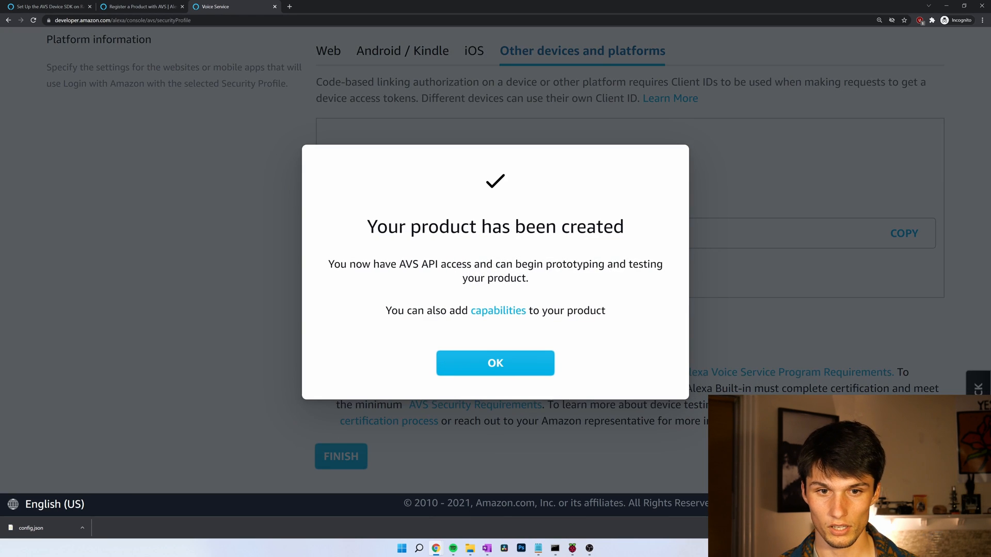
pyautogui.click(495, 363)
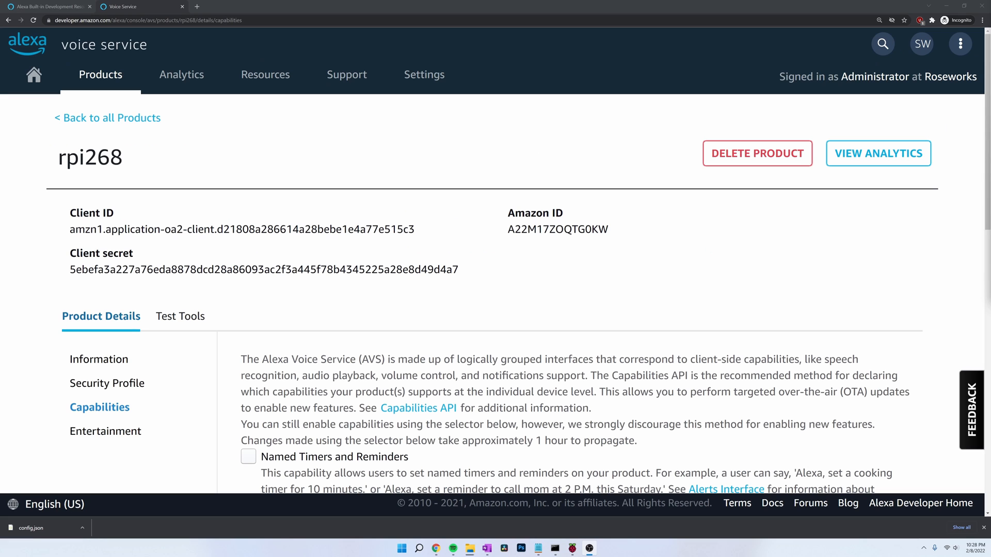
pyautogui.doubleClick(242, 20)
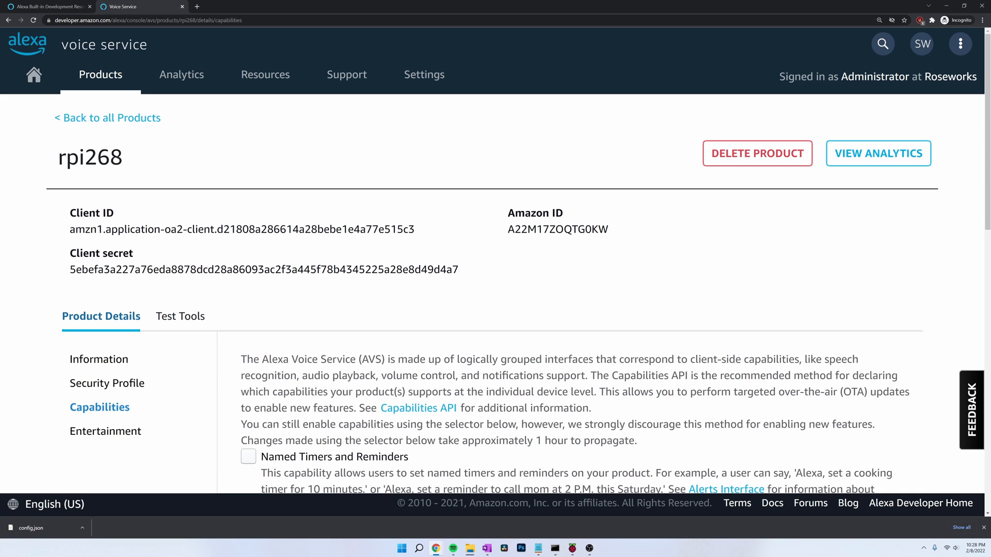
pyautogui.scroll(-3)
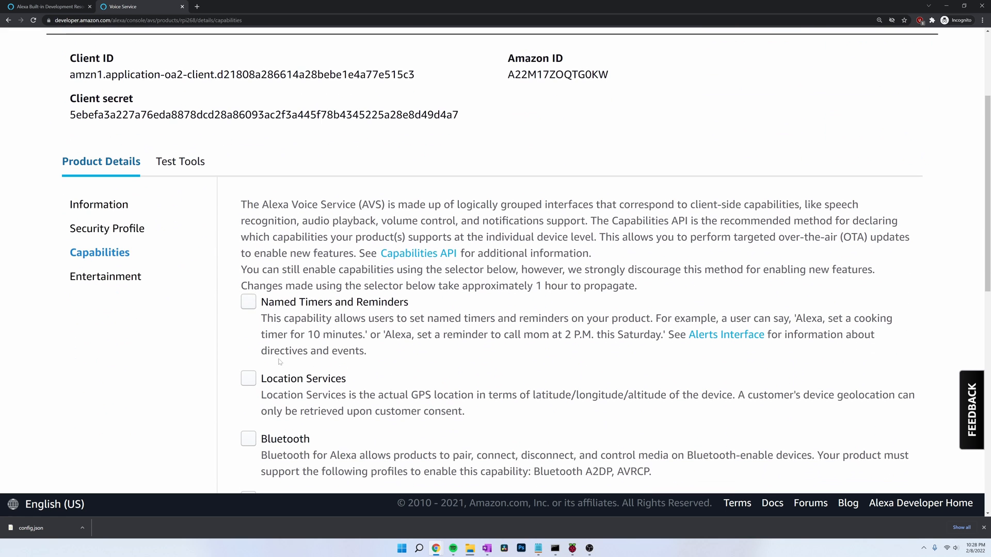
pyautogui.scroll(-3)
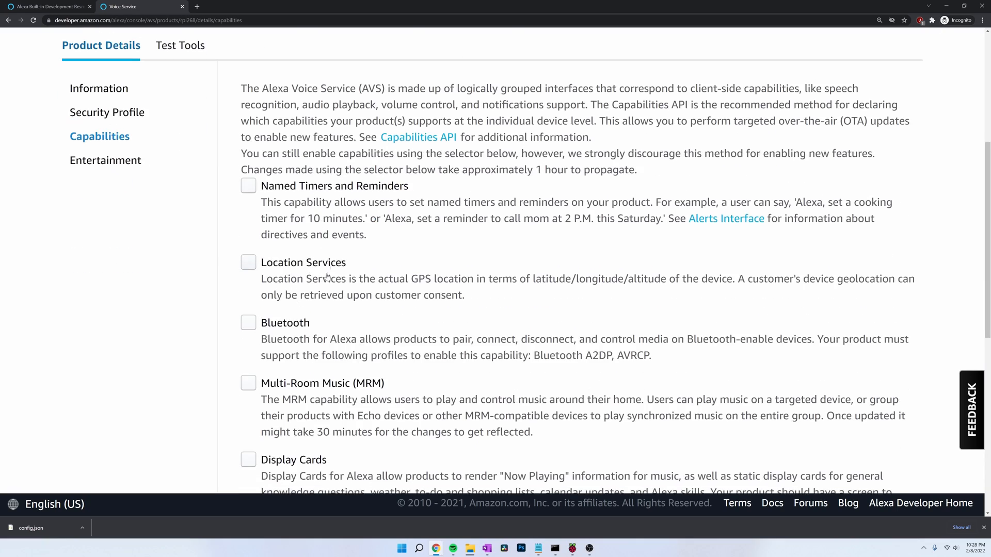
pyautogui.scroll(-3)
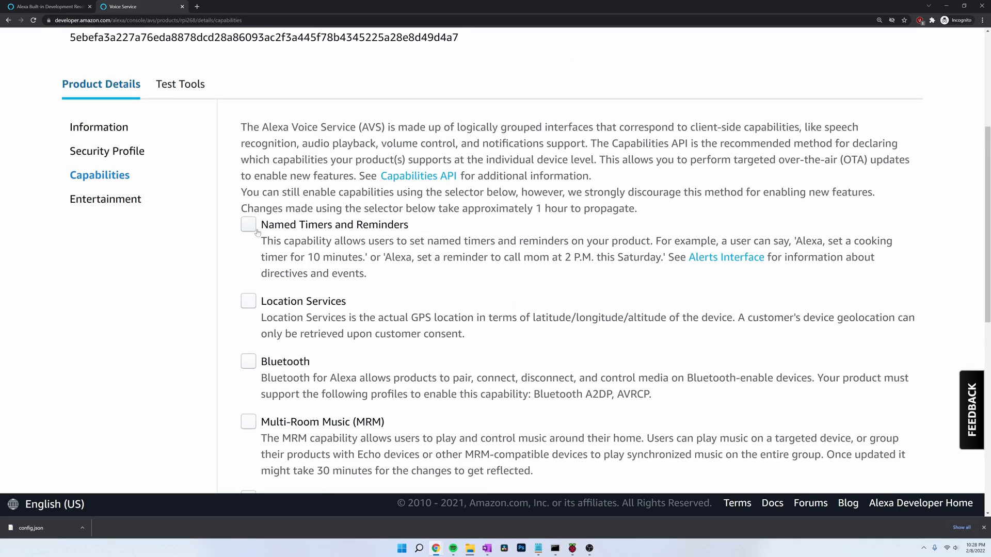
pyautogui.scroll(-3)
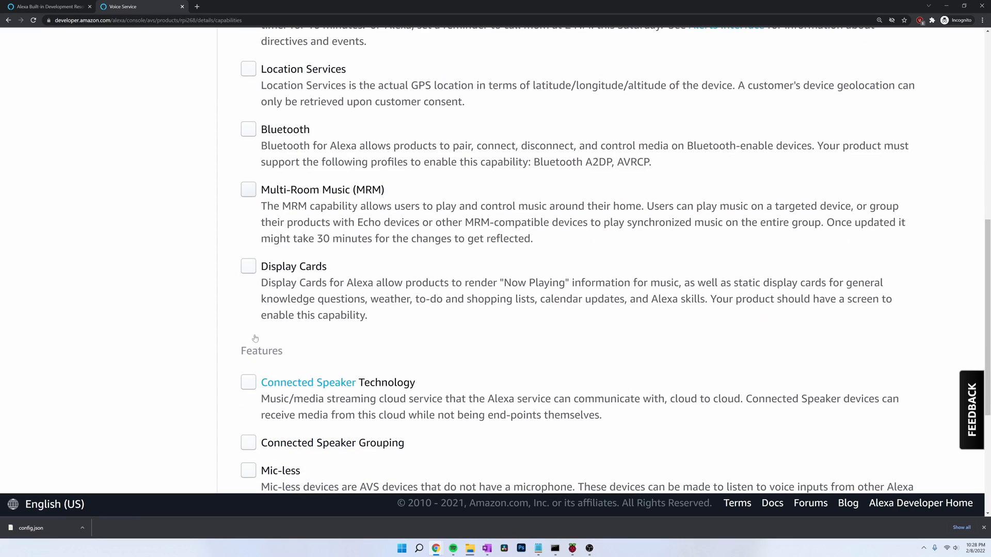
# Enable Display Cards with Text and update the product capabilities.
pyautogui.click(247, 266)
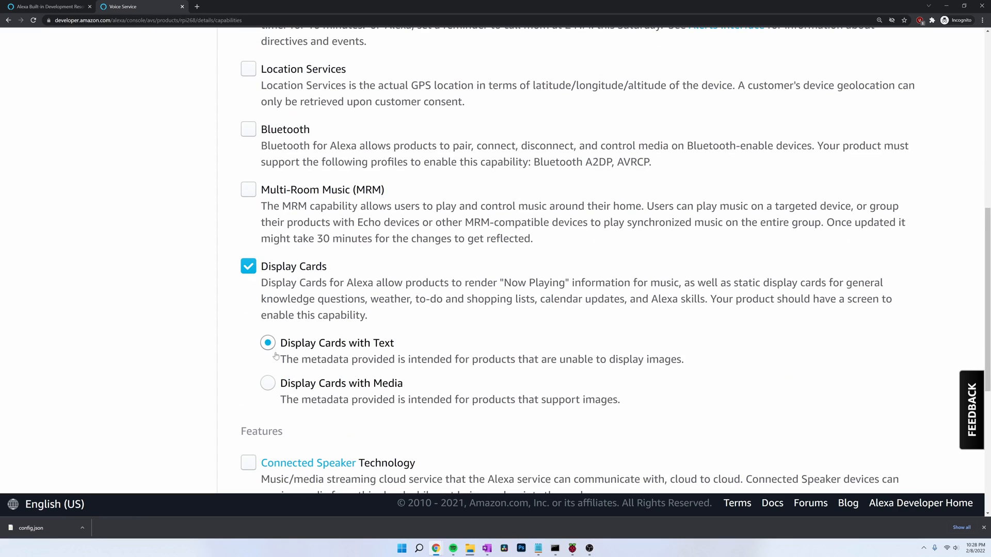
pyautogui.scroll(-3)
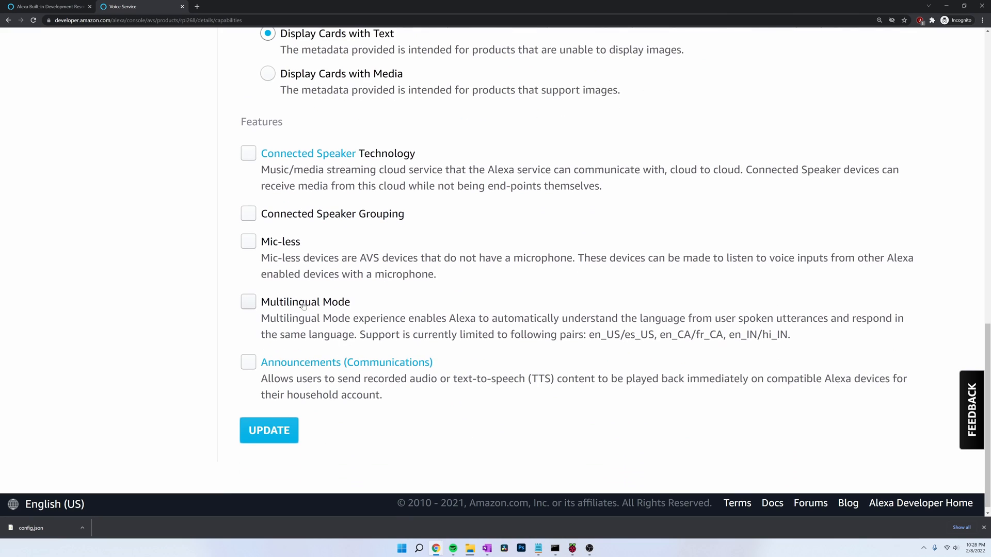
pyautogui.moveTo(299, 299)
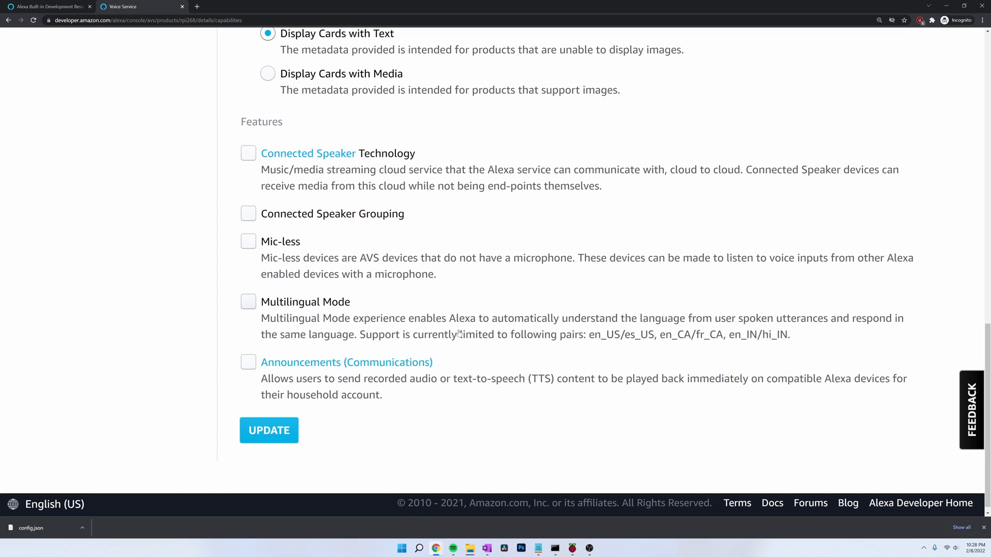
pyautogui.click(268, 431)
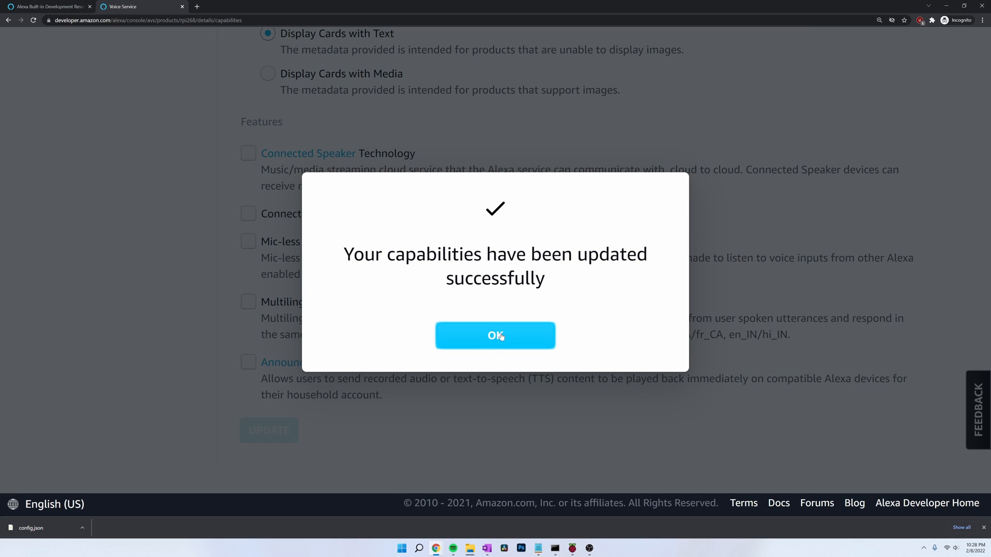
pyautogui.click(140, 6)
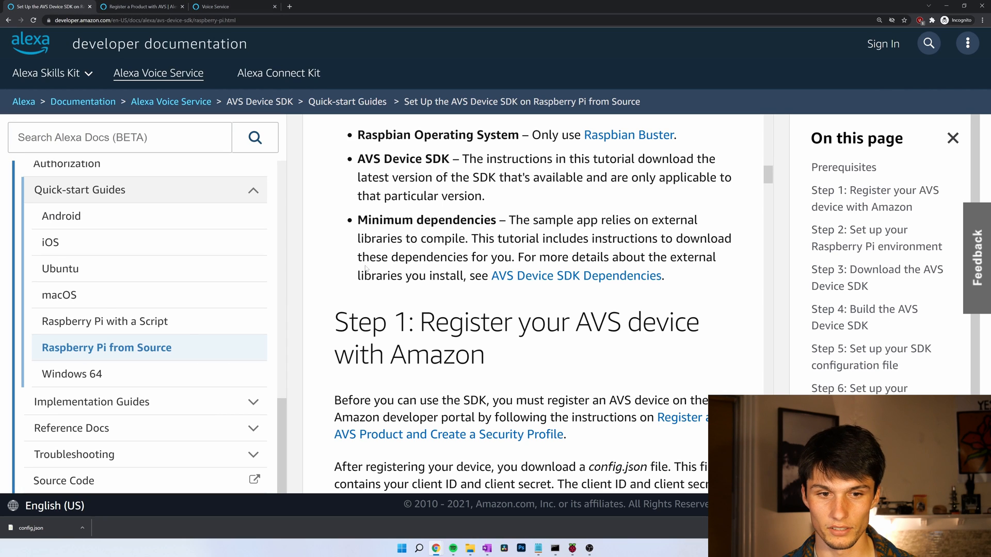
pyautogui.scroll(-3)
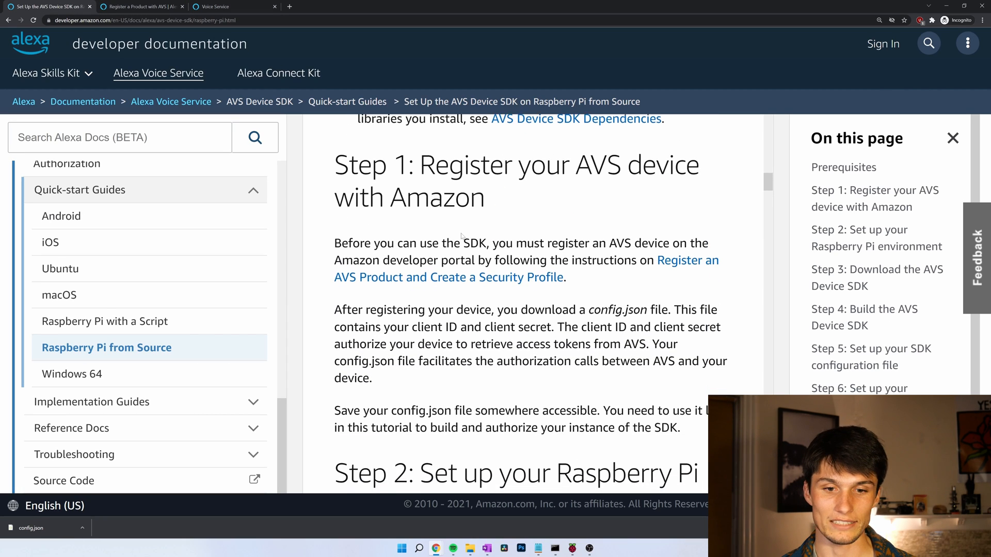
pyautogui.scroll(-3)
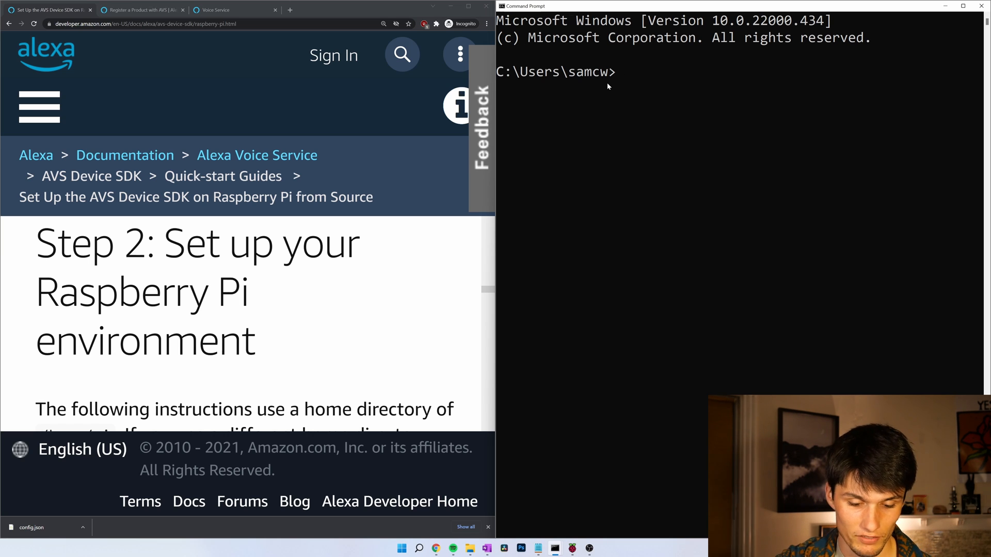
# Run ssh pi@raspberrypi, answer yes to the host key prompt and log in.
pyautogui.write('ss')
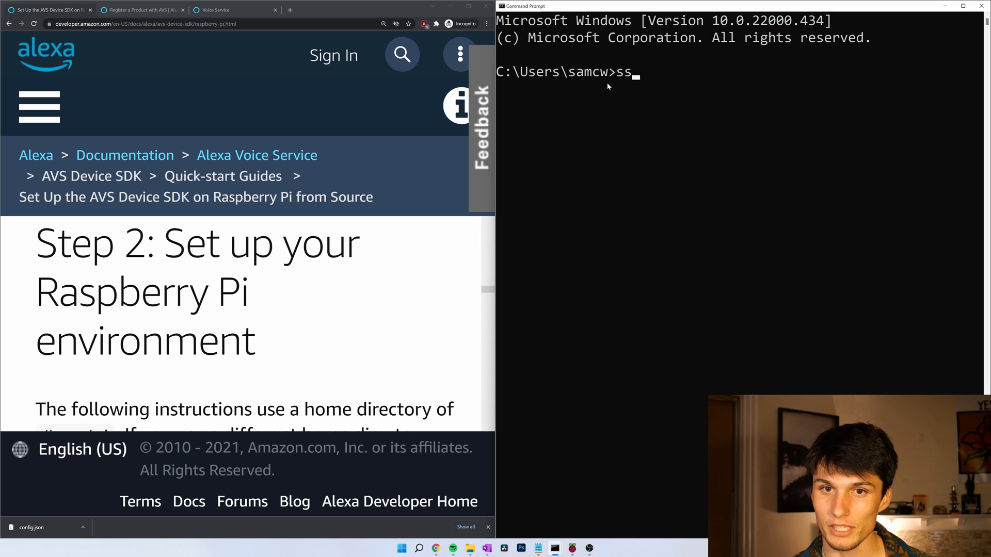
pyautogui.write('h pi')
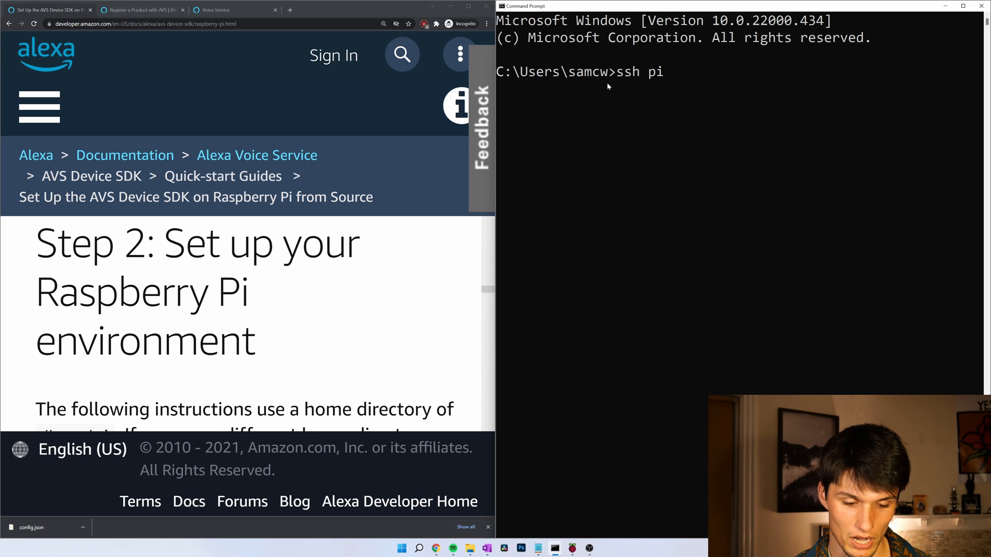
pyautogui.write('@r')
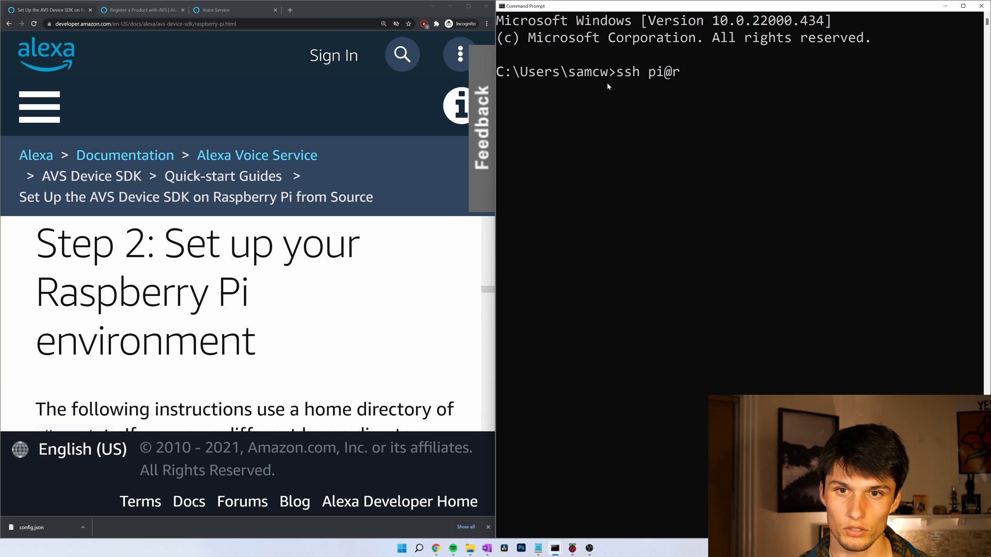
pyautogui.write('aspberrypi')
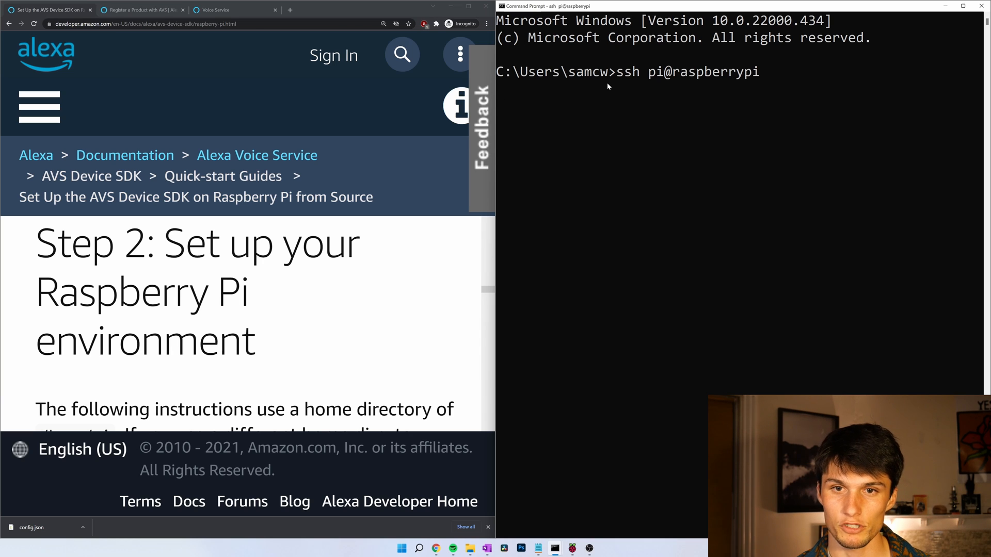
pyautogui.write('yes')
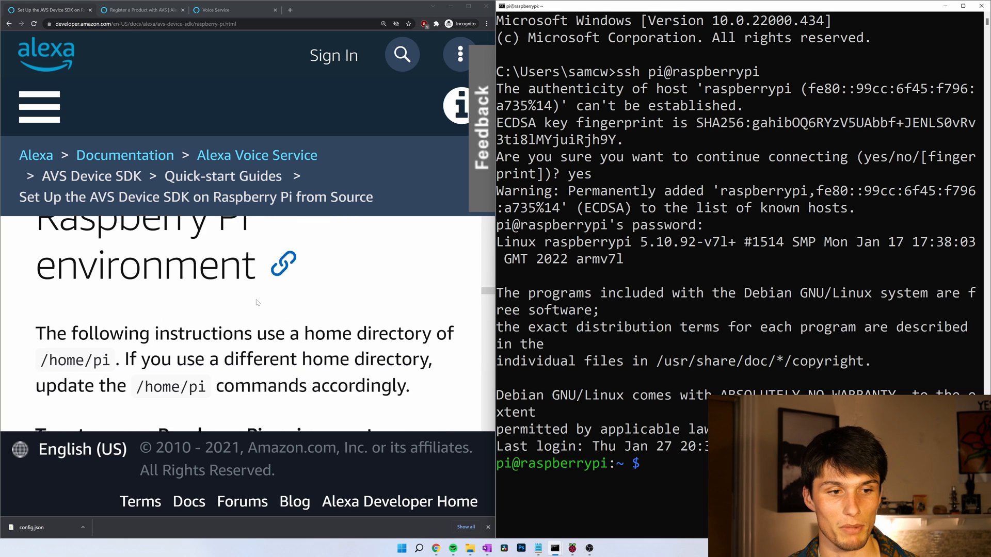
# Copy the sdk-folder setup commands from the guide and run sudo apt-get update on the Pi.
pyautogui.scroll(-3)
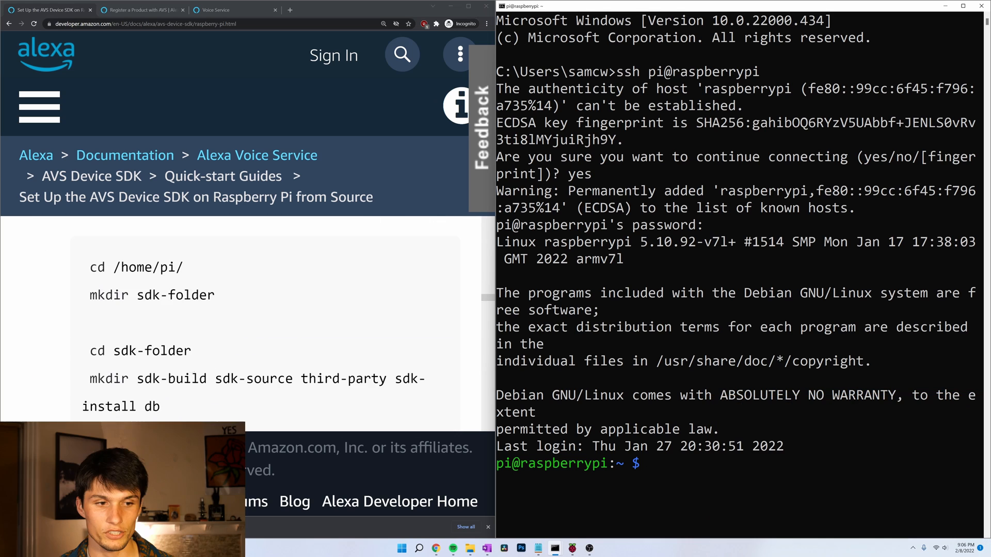
pyautogui.moveTo(85, 262); pyautogui.dragTo(161, 414)
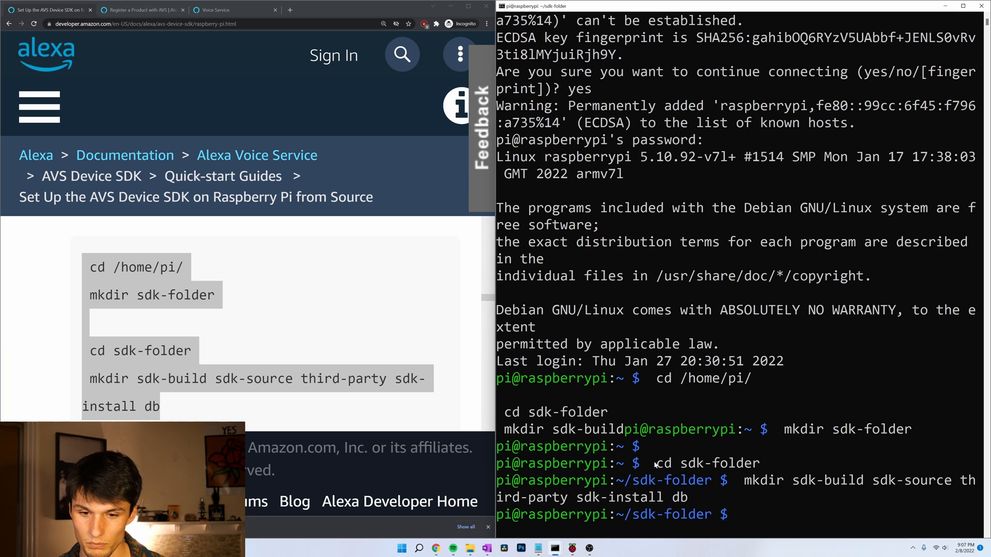
pyautogui.scroll(-3)
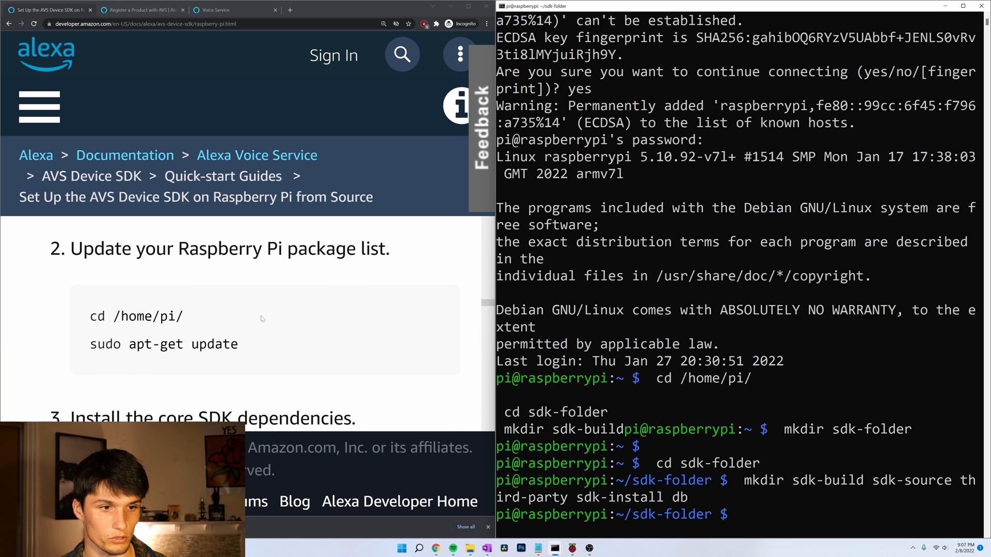
pyautogui.moveTo(91, 315); pyautogui.dragTo(238, 343)
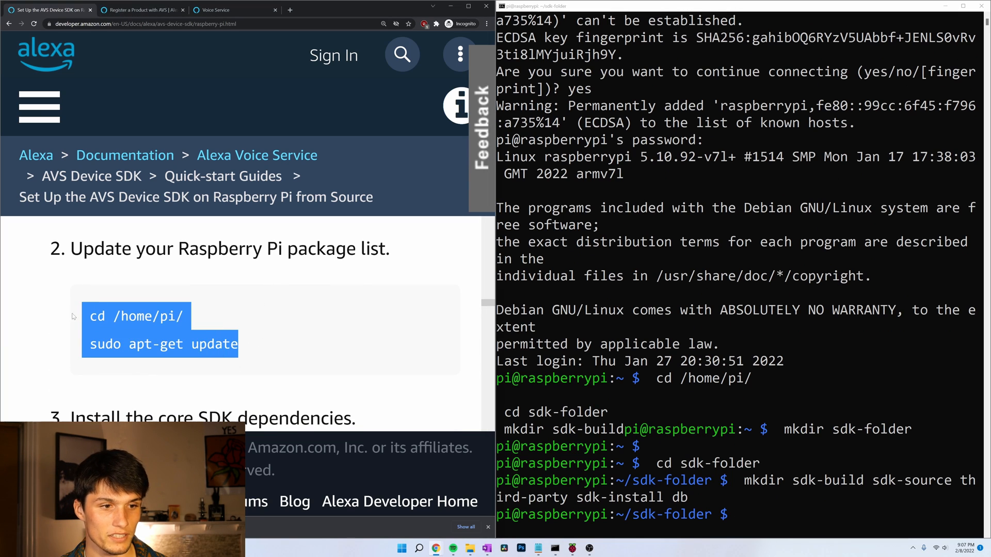
pyautogui.click(742, 518)
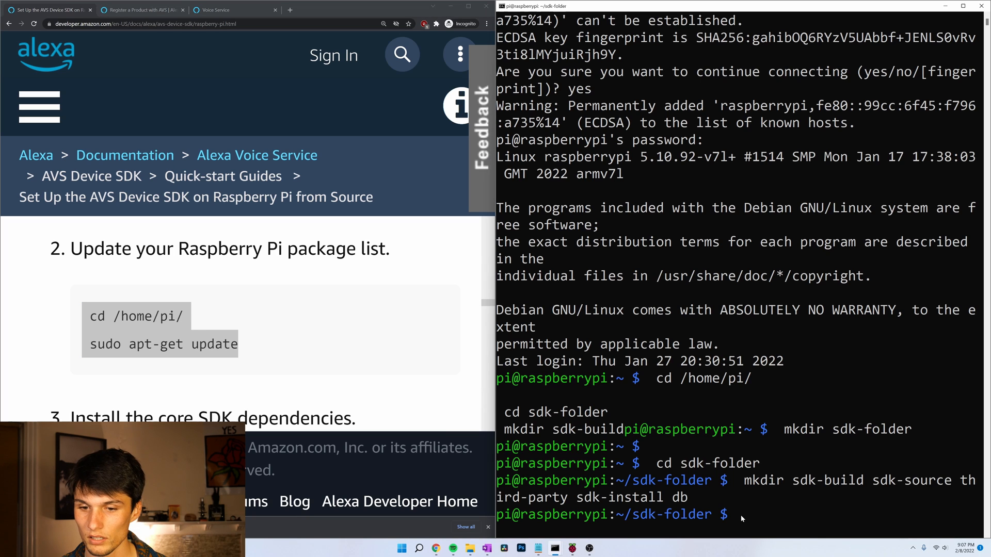
pyautogui.write('sudo apt-get update')
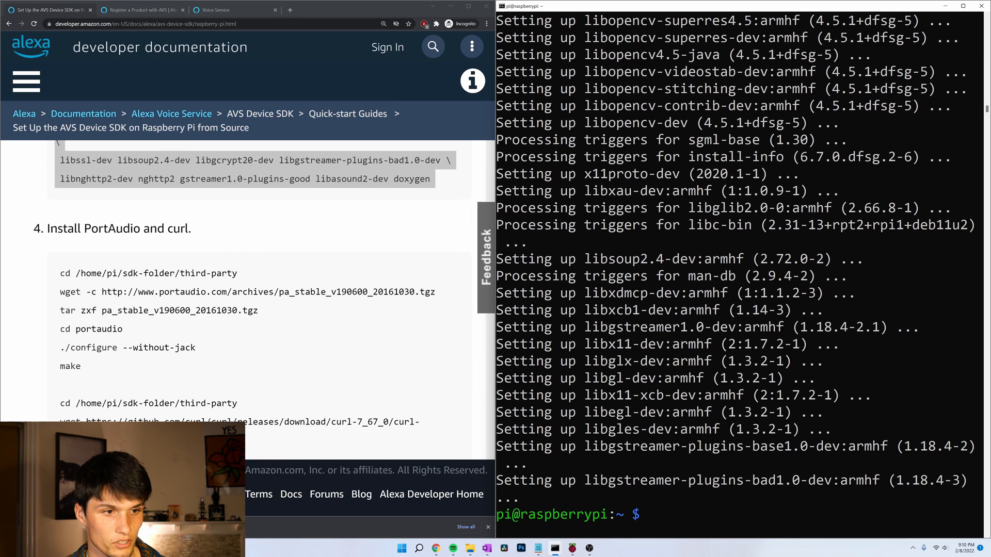
# Copy the PortAudio and curl install commands and start compiling curl 7.67.0 with make.
pyautogui.scroll(-3)
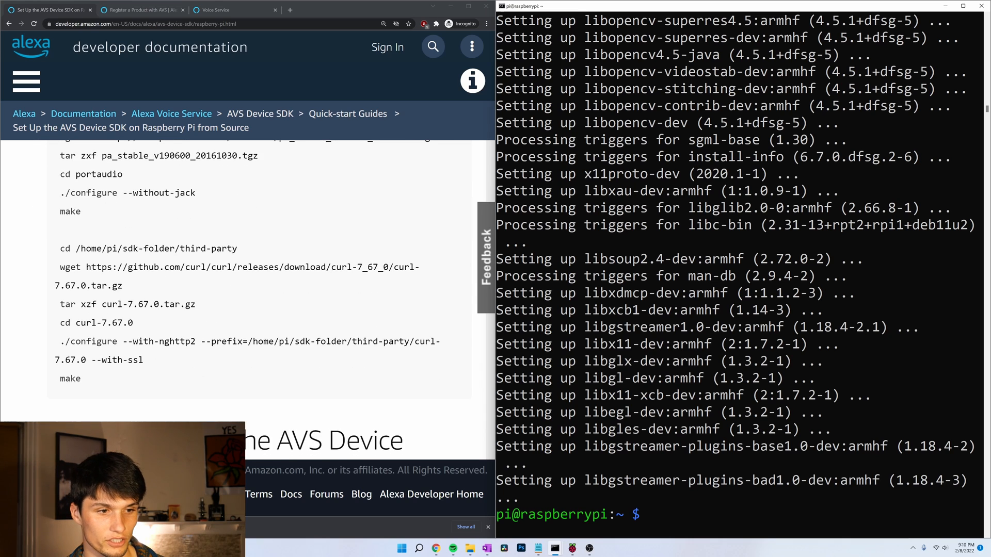
pyautogui.moveTo(59, 156); pyautogui.dragTo(80, 379)
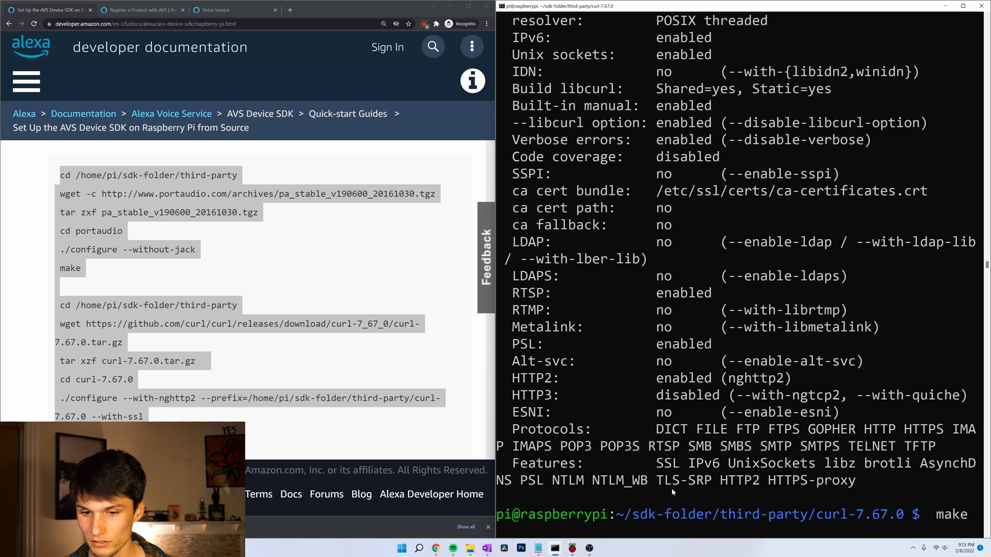
pyautogui.press('Return')
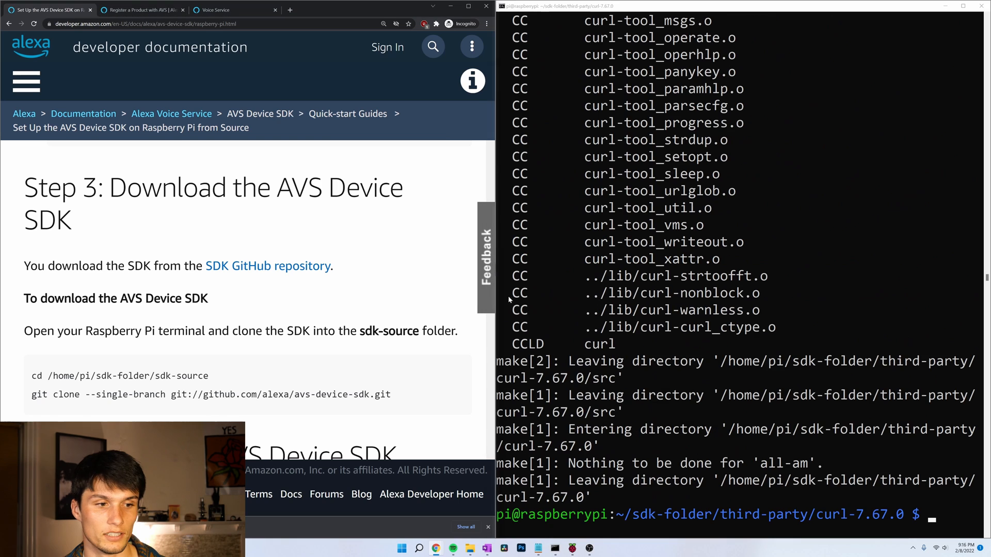
pyautogui.moveTo(289, 218)
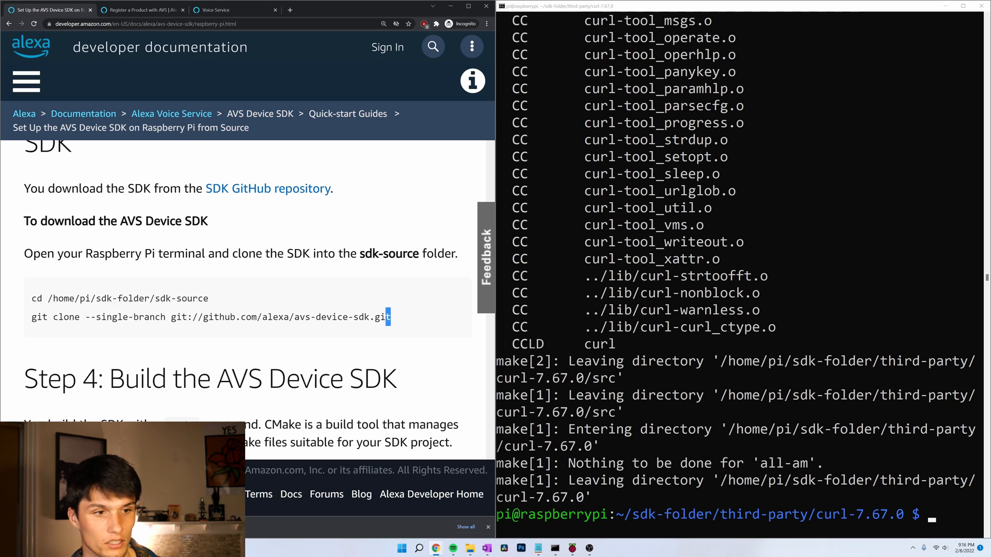
# Copy the Step 3 cd and git clone commands to clone the AVS Device SDK into sdk-source.
pyautogui.rightClick(124, 316)
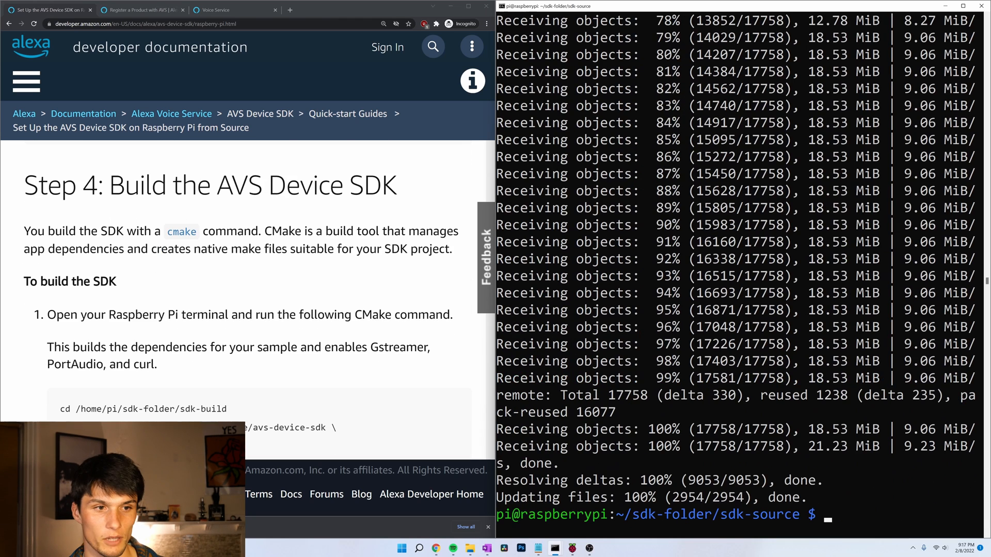
# Copy the Step 4 cd and cmake block from the docs to run the SDK configuration into sdk-build.
pyautogui.scroll(-3)
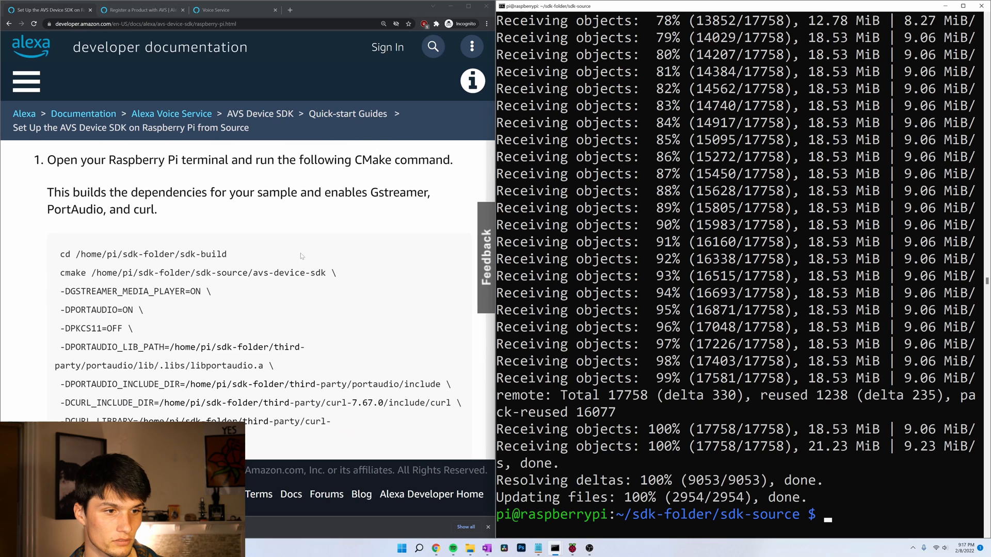
pyautogui.scroll(-3)
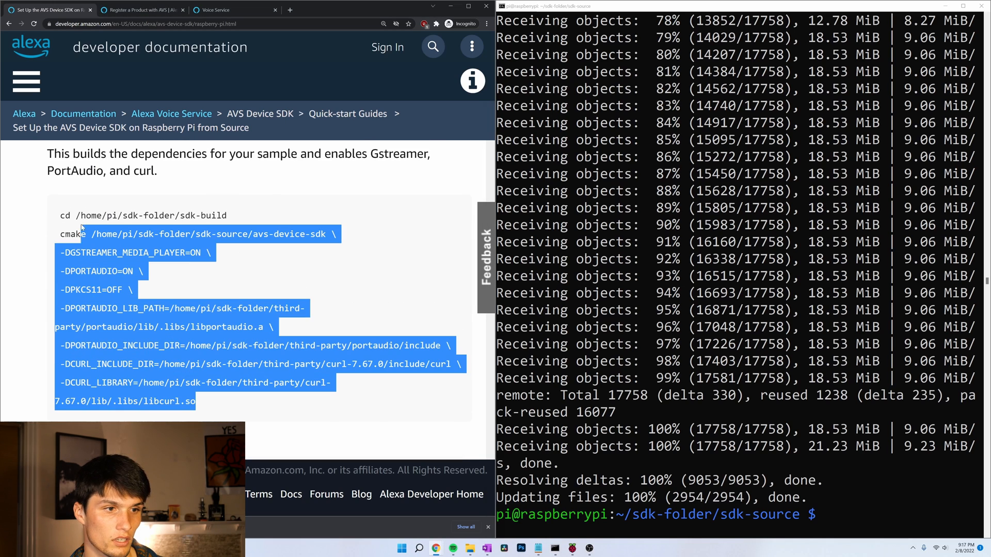
pyautogui.rightClick(81, 229)
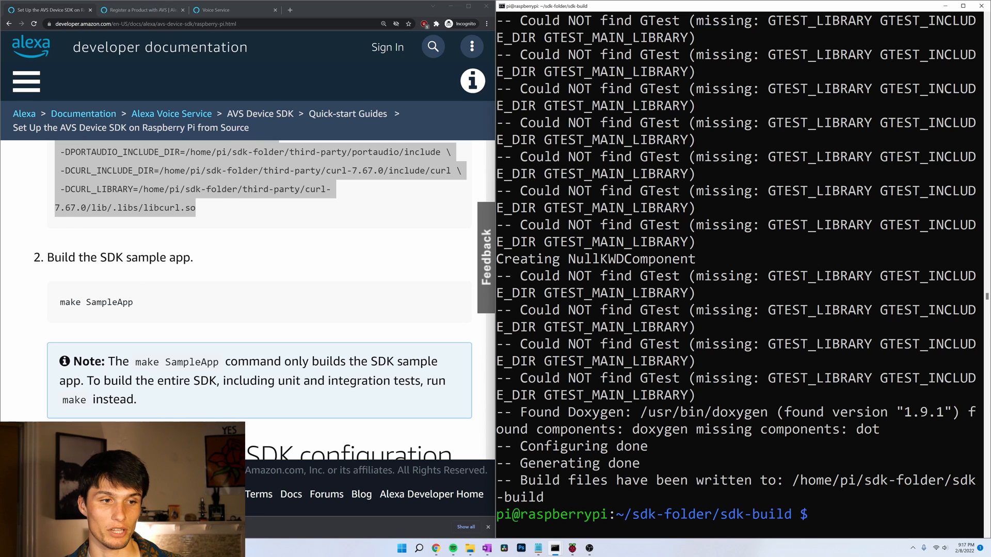
# Run time make SampleApp in sdk-build to build the SampleApp target with timing.
pyautogui.rightClick(96, 302)
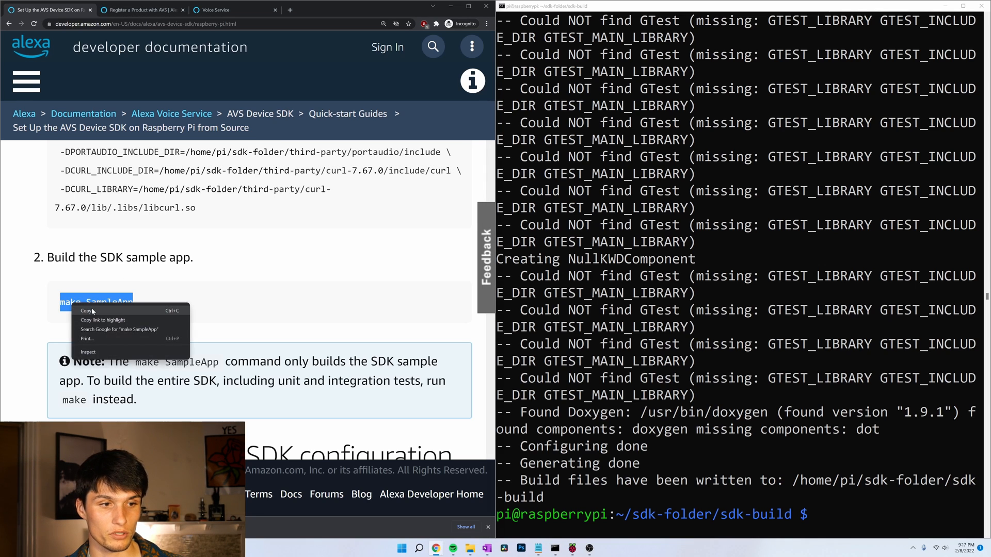
pyautogui.write('make SampleApp')
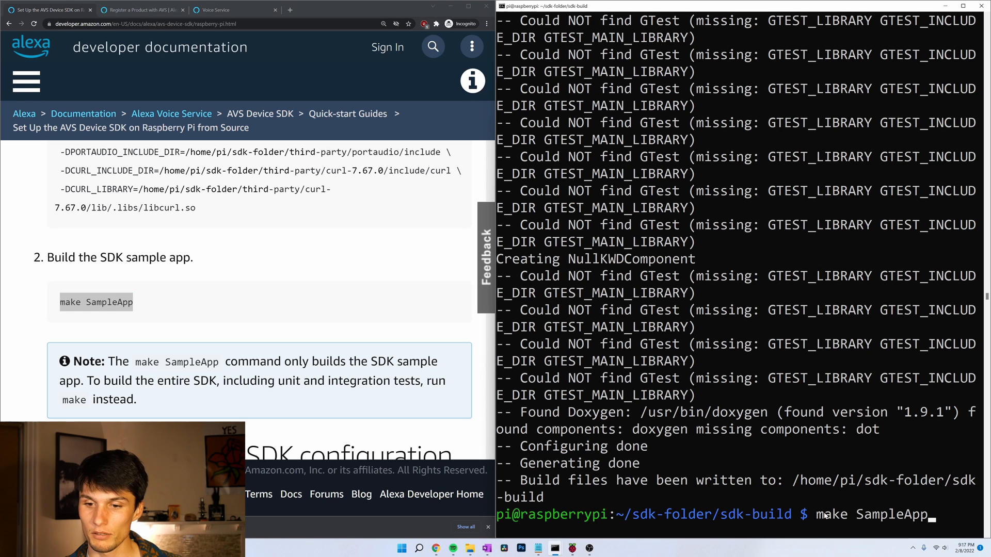
pyautogui.write('time')
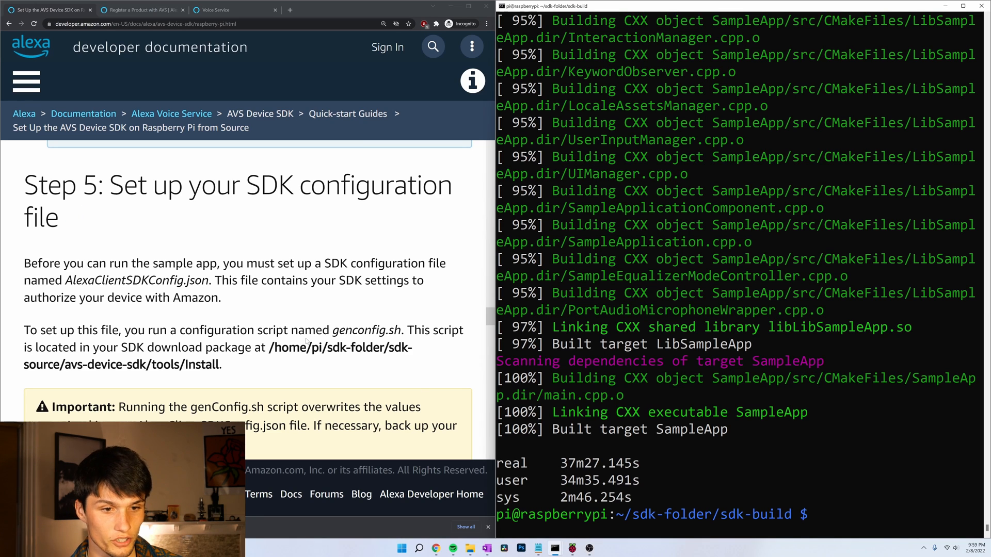
pyautogui.moveTo(199, 205)
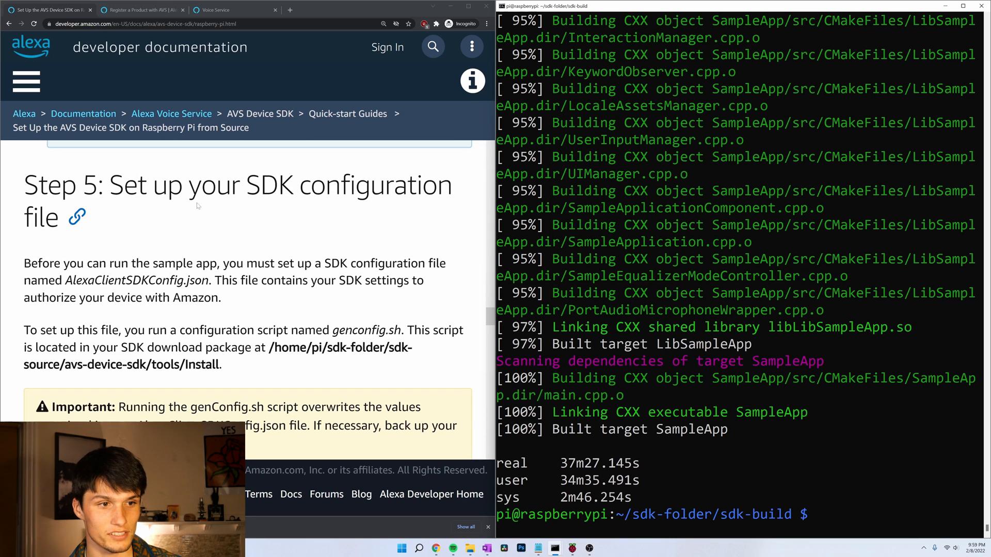
pyautogui.moveTo(318, 217)
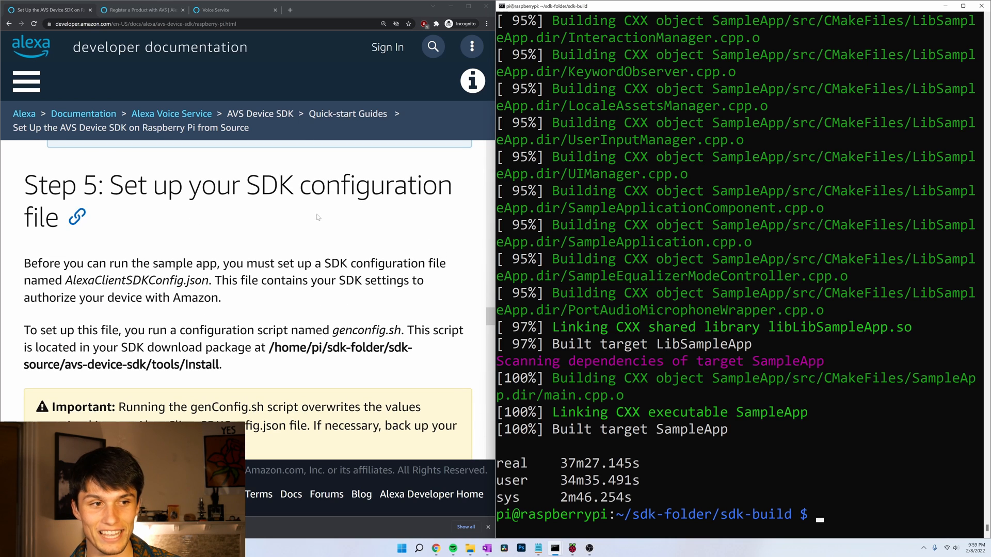
# Scroll the docs down to the Step 5 SDK configuration-file instructions.
pyautogui.scroll(-3)
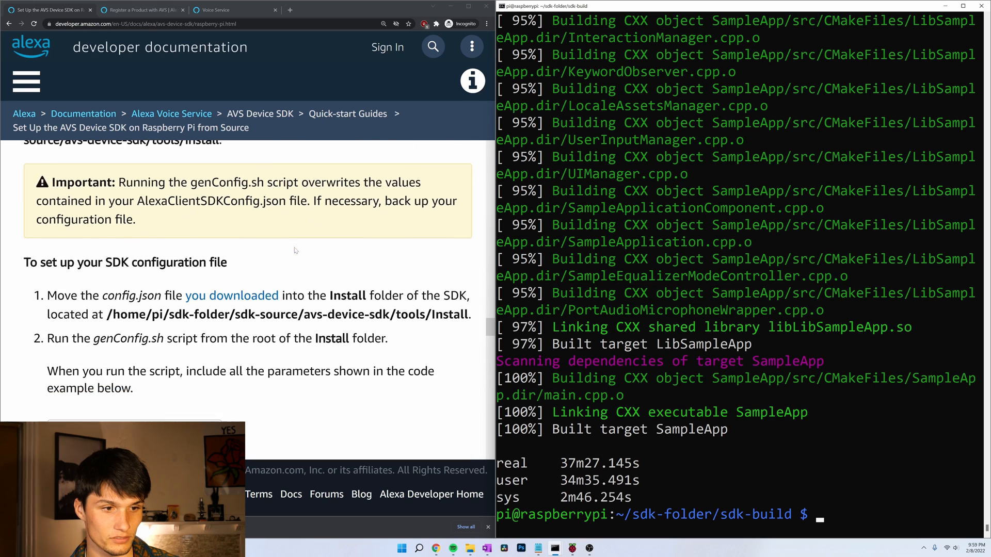
pyautogui.scroll(-3)
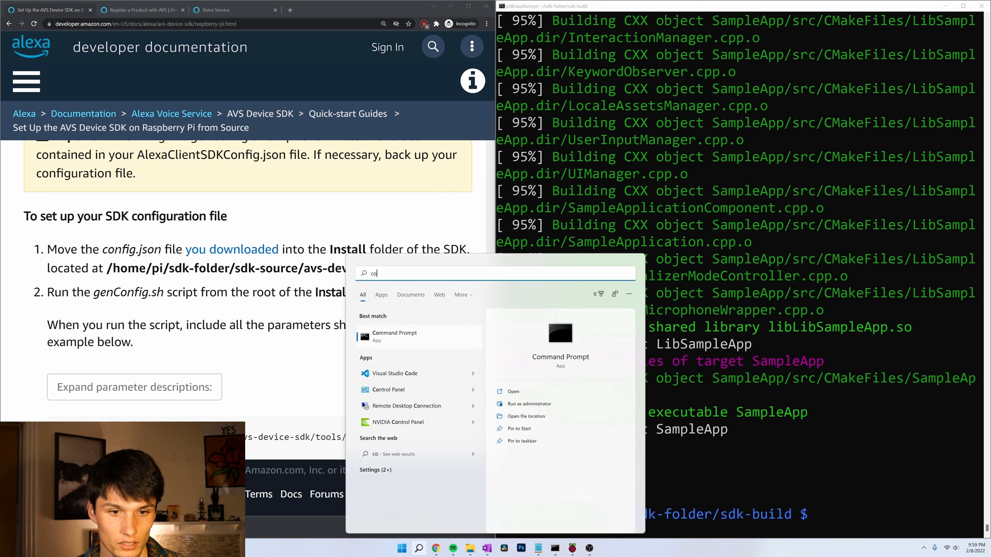
# Start the scp command sending Downloads/config.json to pi@raspberrypi in Command Prompt.
pyautogui.click(394, 333)
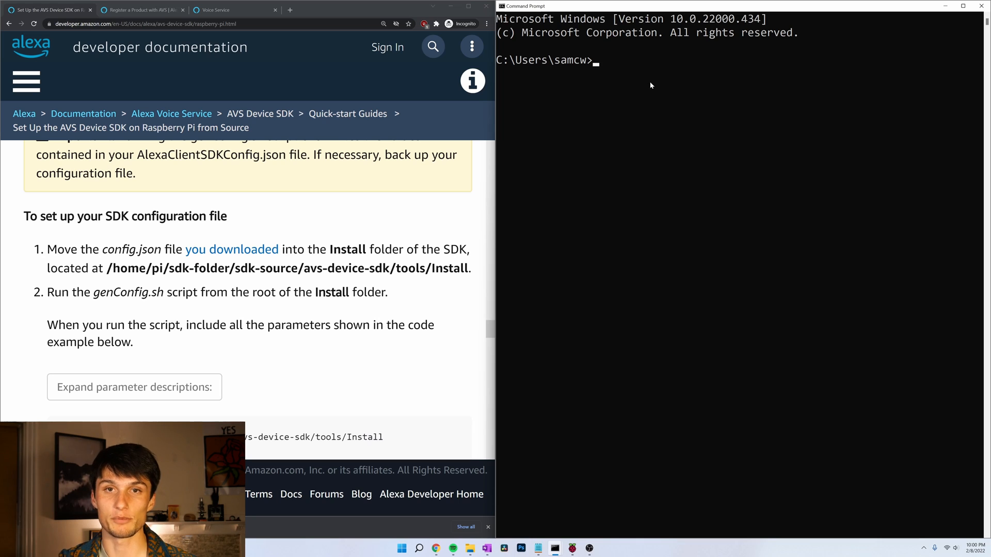
pyautogui.write('scp D')
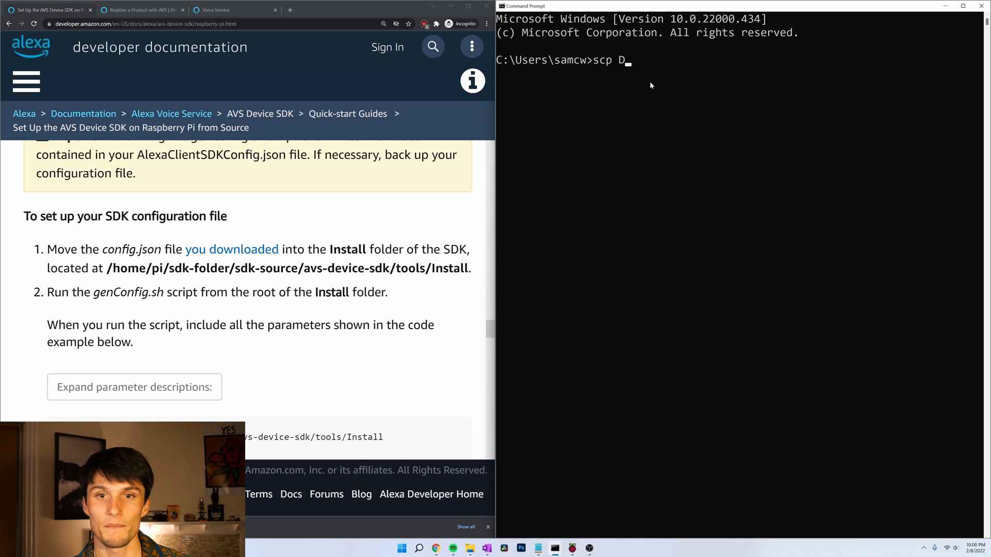
pyautogui.write('ownloads')
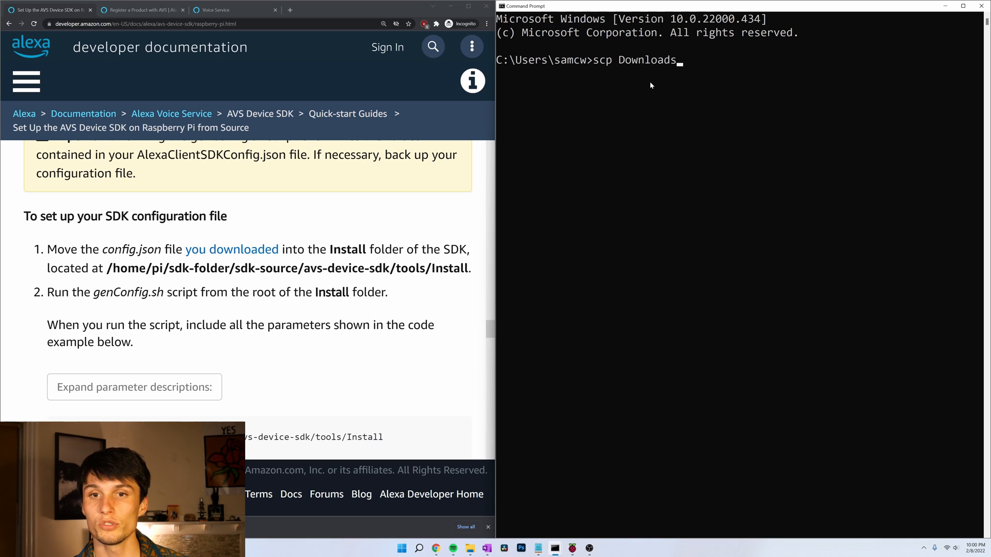
pyautogui.write('/config')
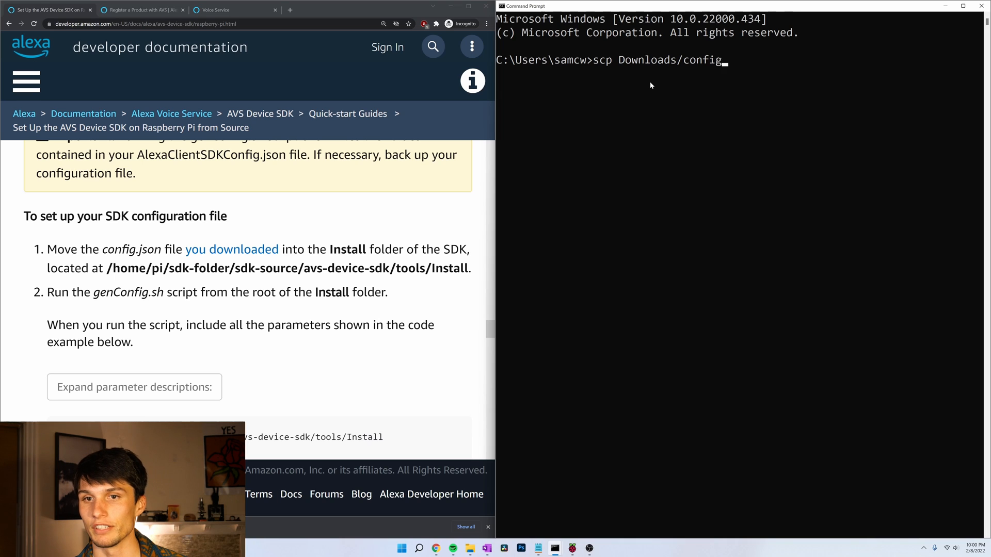
pyautogui.write('.json')
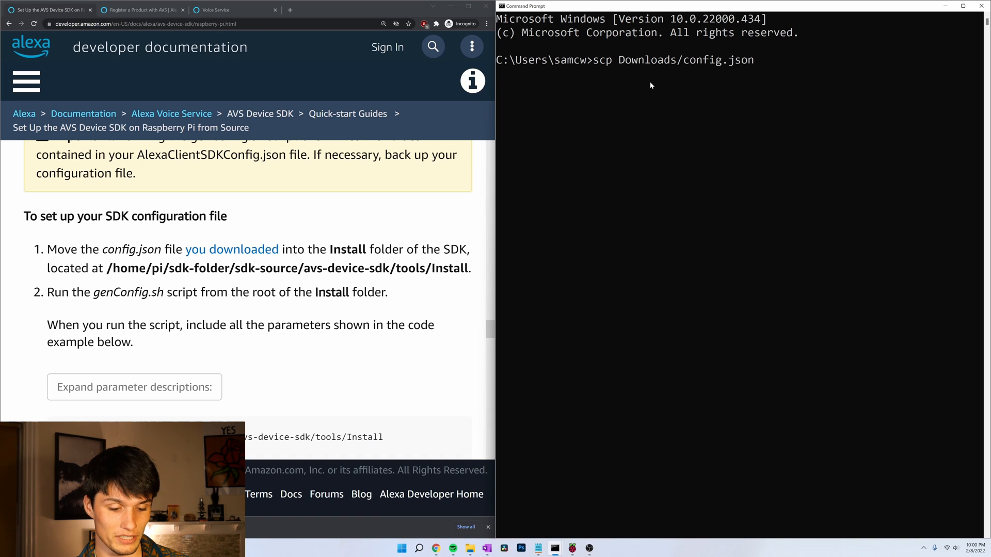
pyautogui.write('pi')
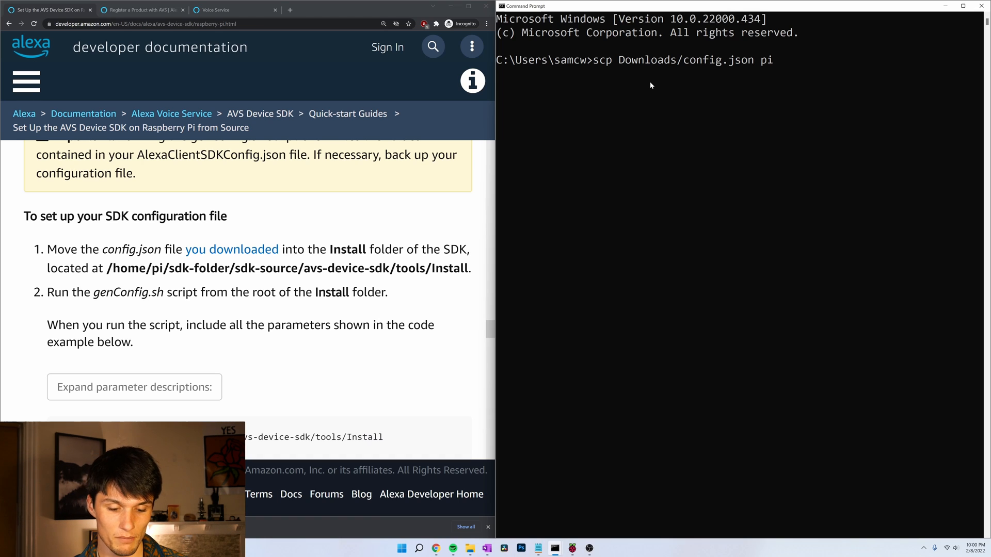
pyautogui.write('@raspberry')
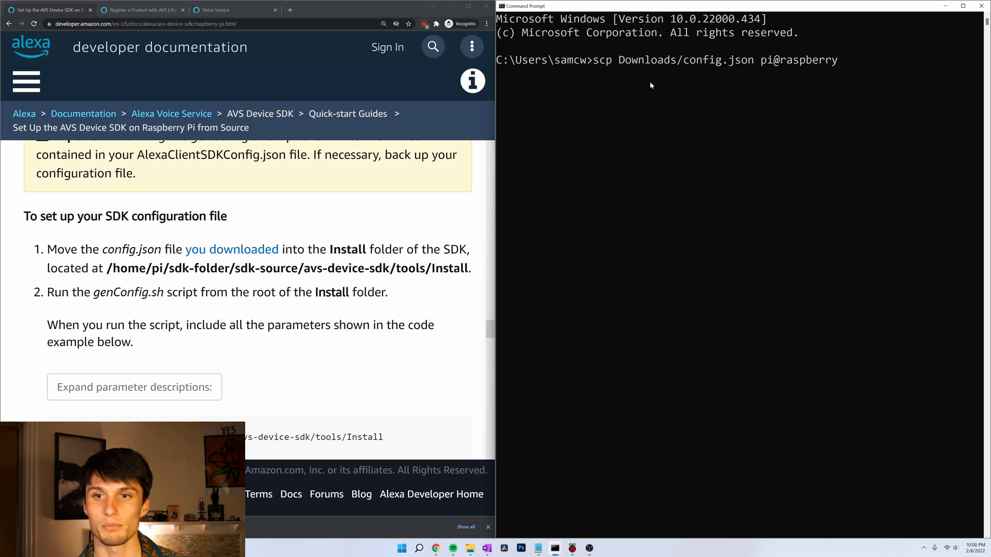
pyautogui.write('pi:/')
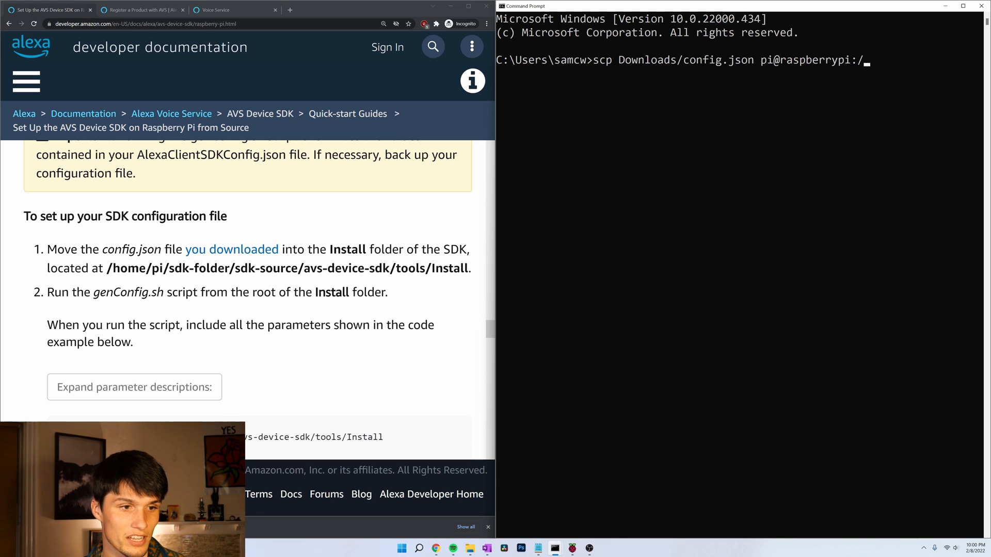
# Complete the destination /home/pi/sdk-folder/sdk-source/avs-device-sdk/tools/Install, run it and give the password.
pyautogui.moveTo(421, 249); pyautogui.dragTo(105, 268)
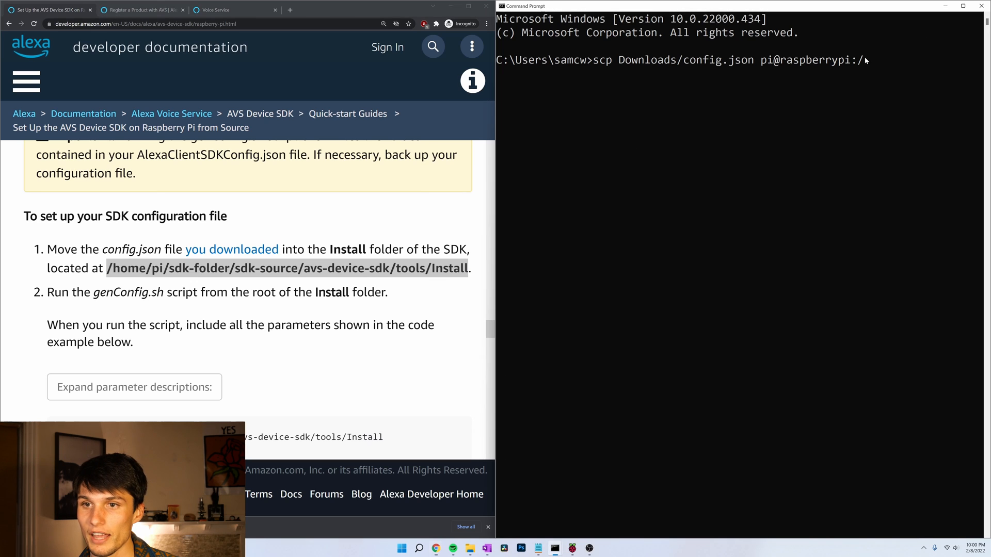
pyautogui.write('/home/pi/sdk-folder/sdk-source/avs-device-sdk/tools/Install')
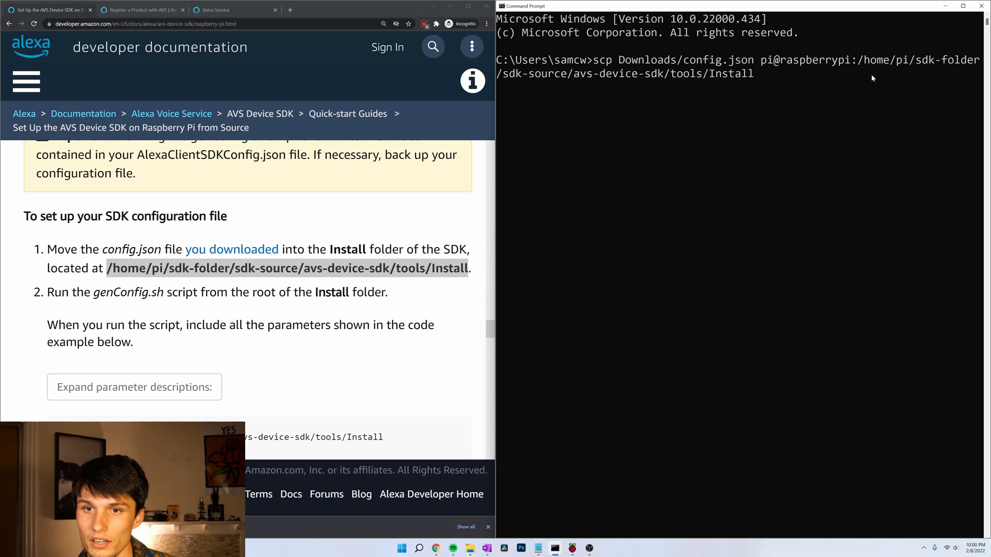
pyautogui.press('Enter')
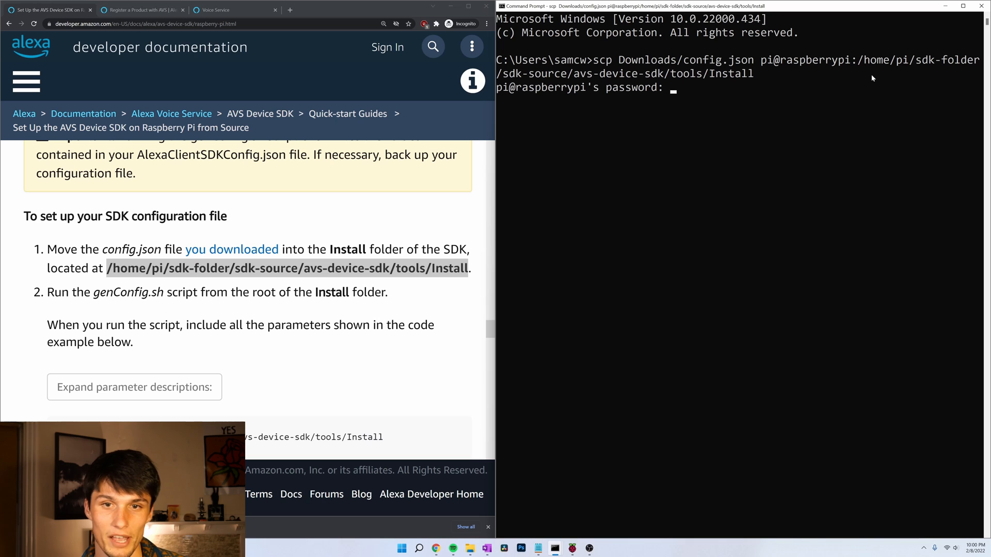
pyautogui.press('Enter')
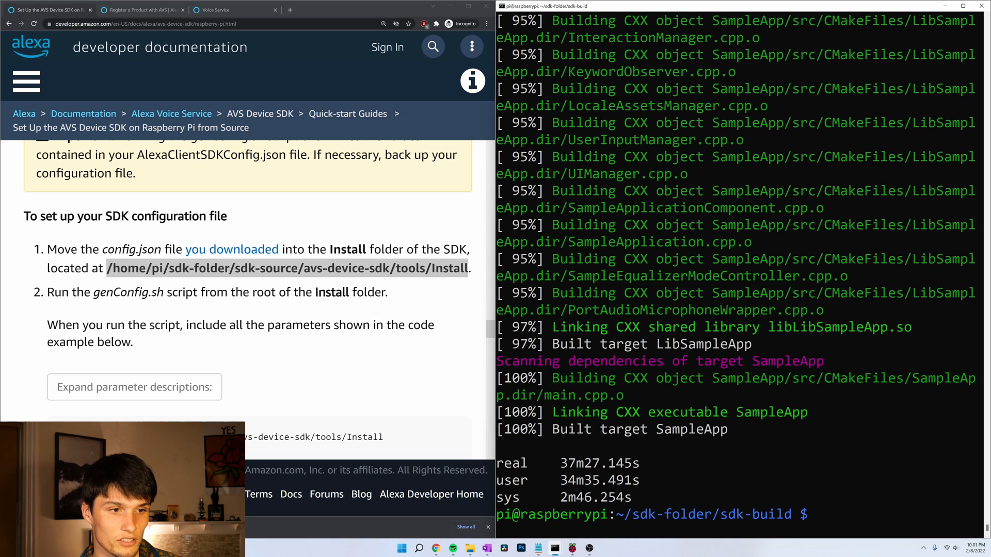
# List /home/pi/sdk-folder/sdk-source/avs-device-sdk/tools/Install to confirm config.json arrived.
pyautogui.moveTo(107, 268); pyautogui.dragTo(455, 269)
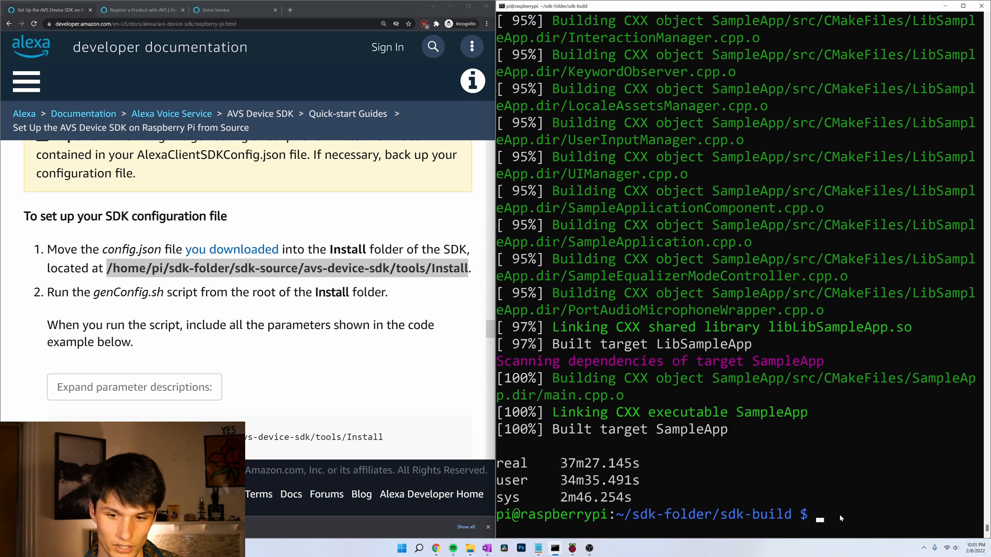
pyautogui.write('ls /home/pi/sdk-folder/sdk-source/avs-device-sdk/tools/Install')
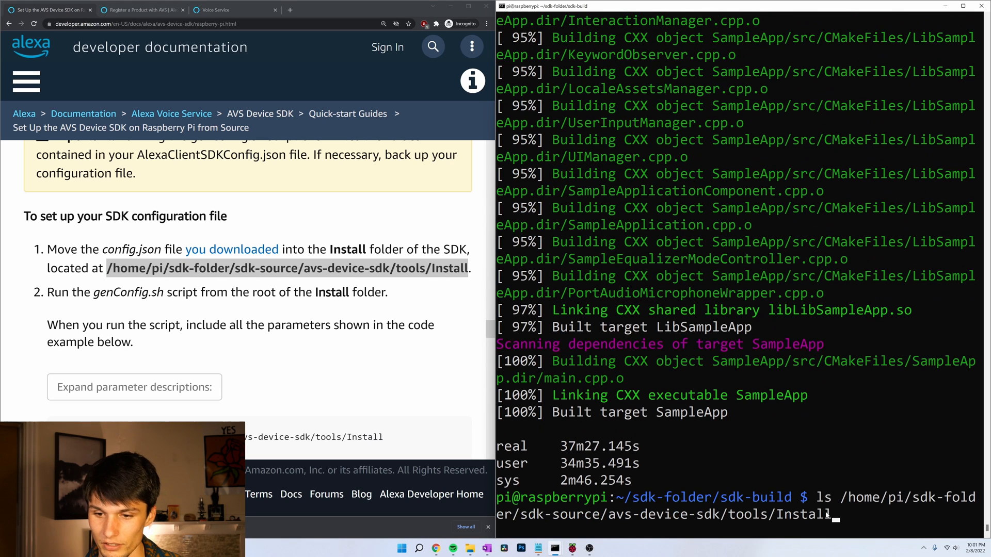
pyautogui.press('Return')
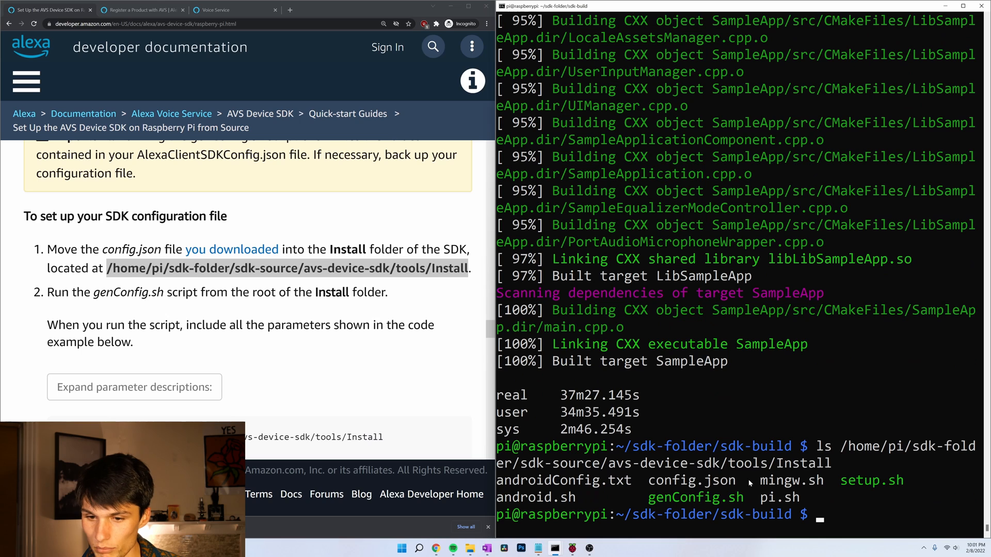
pyautogui.doubleClick(692, 480)
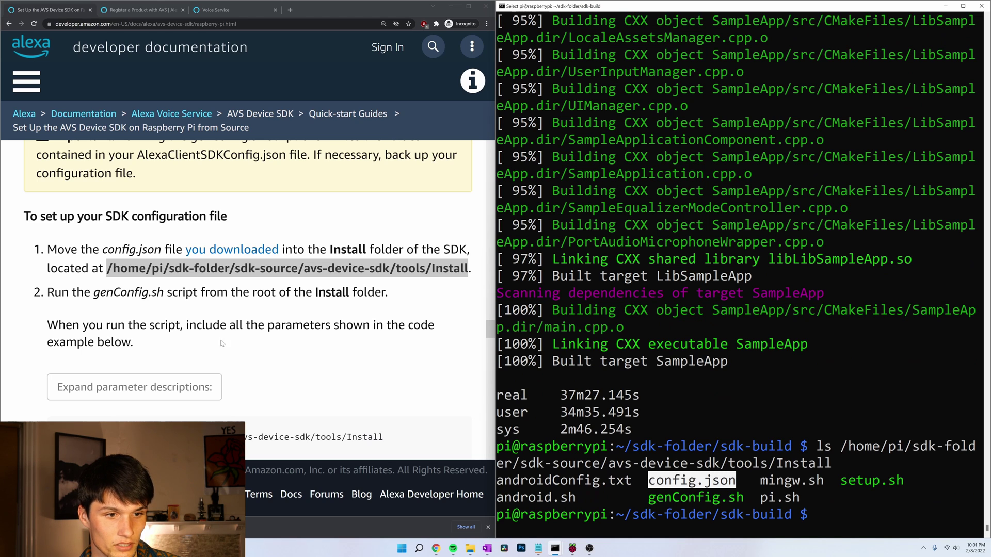
# Run the cd and bash genConfig.sh config.json commands from the docs to generate AlexaClientSDKConfig.json.
pyautogui.scroll(-3)
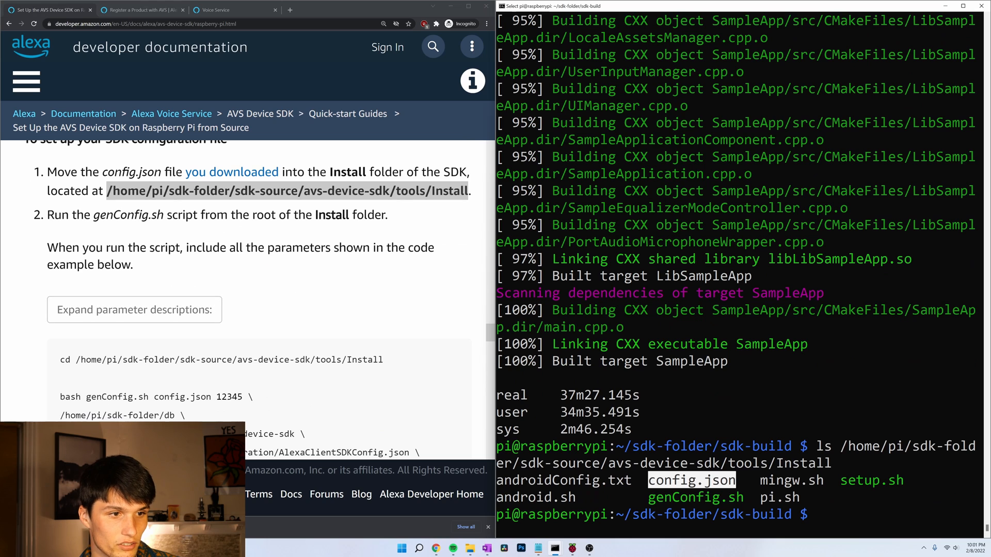
pyautogui.doubleClick(129, 214)
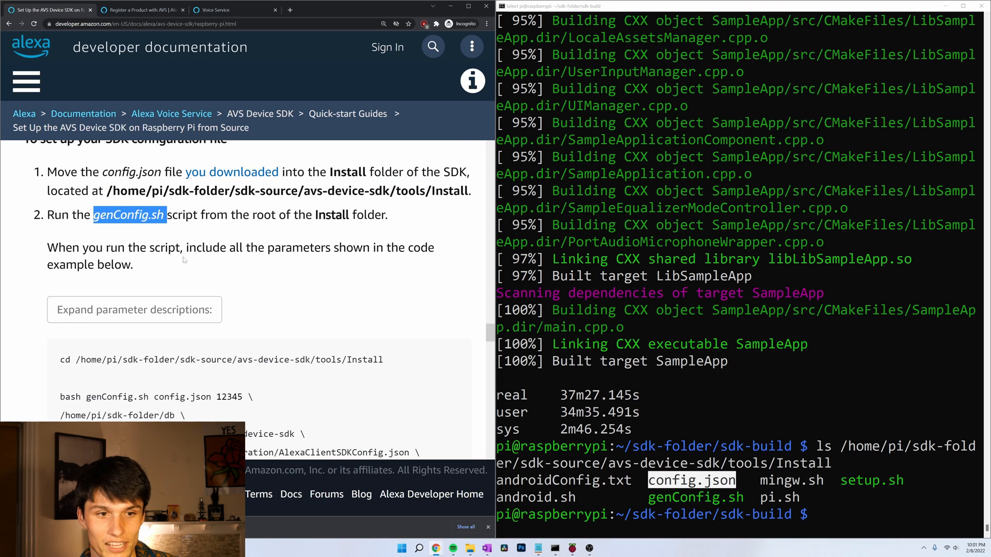
pyautogui.scroll(-3)
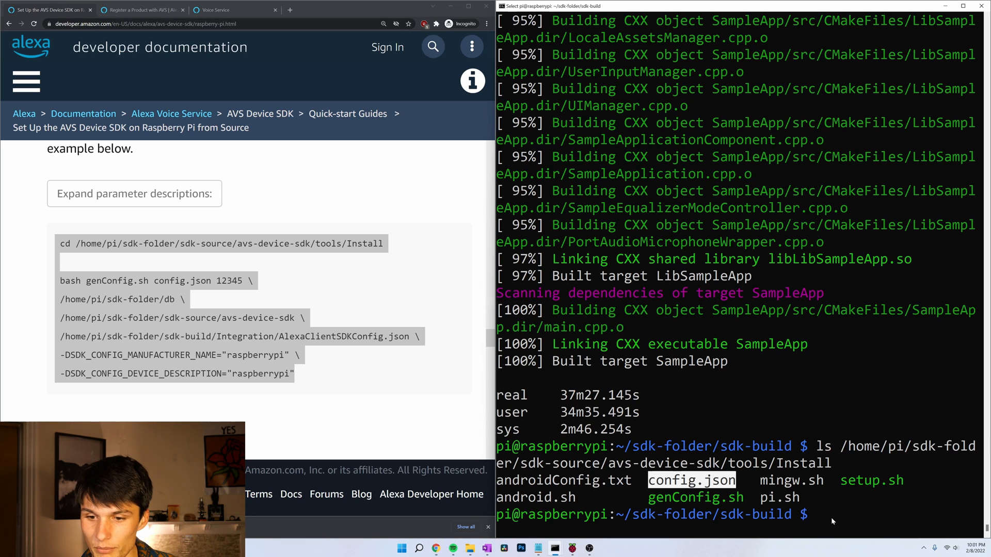
pyautogui.write('config.json')
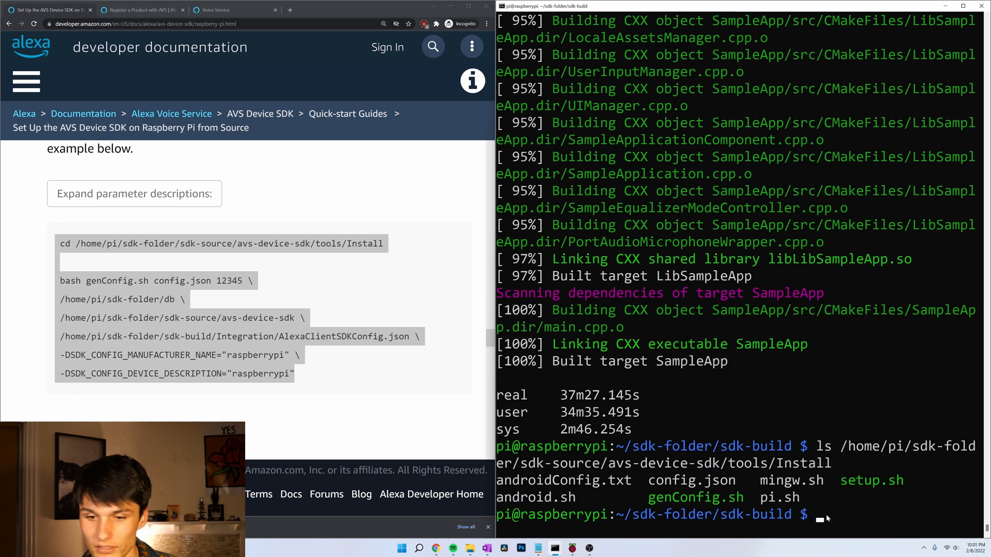
pyautogui.moveTo(60, 243); pyautogui.dragTo(295, 373)
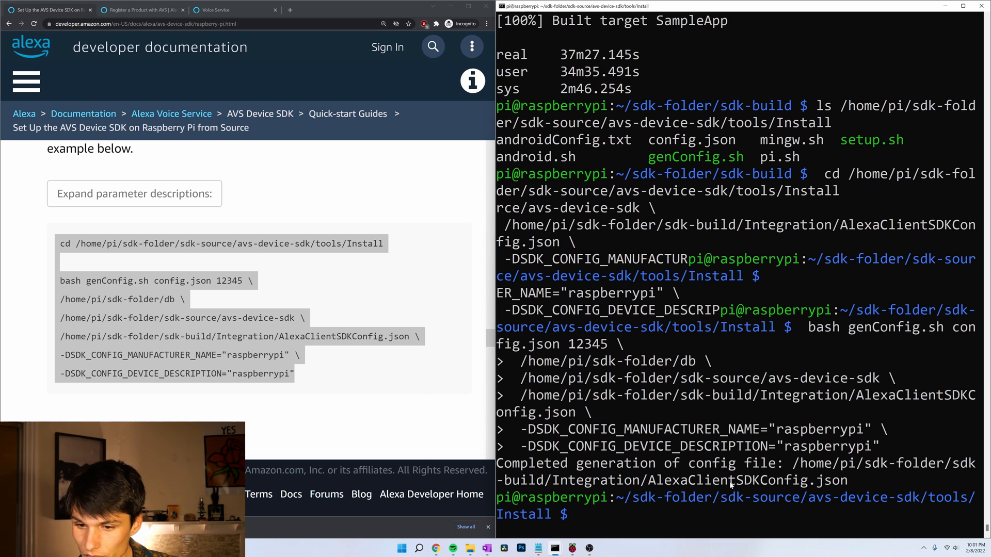
pyautogui.scroll(-3)
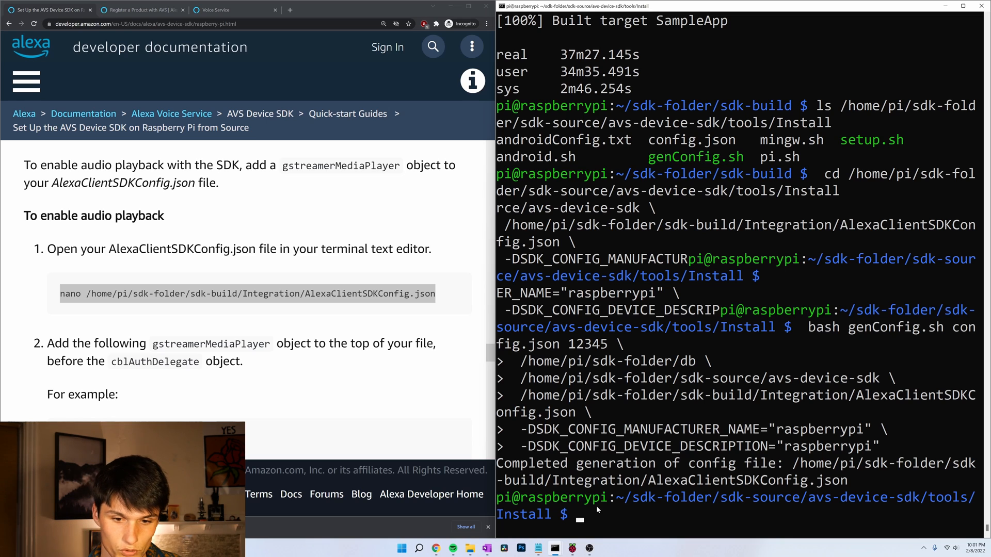
# Edit sdk-build/Integration/AlexaClientSDKConfig.json with sudo nano and copy the gstreamerMediaPlayer alsasink block.
pyautogui.write('sudo nano /home/pi/sdk-folder/sdk-build/Integration/AlexaClientSDKConfig.json')
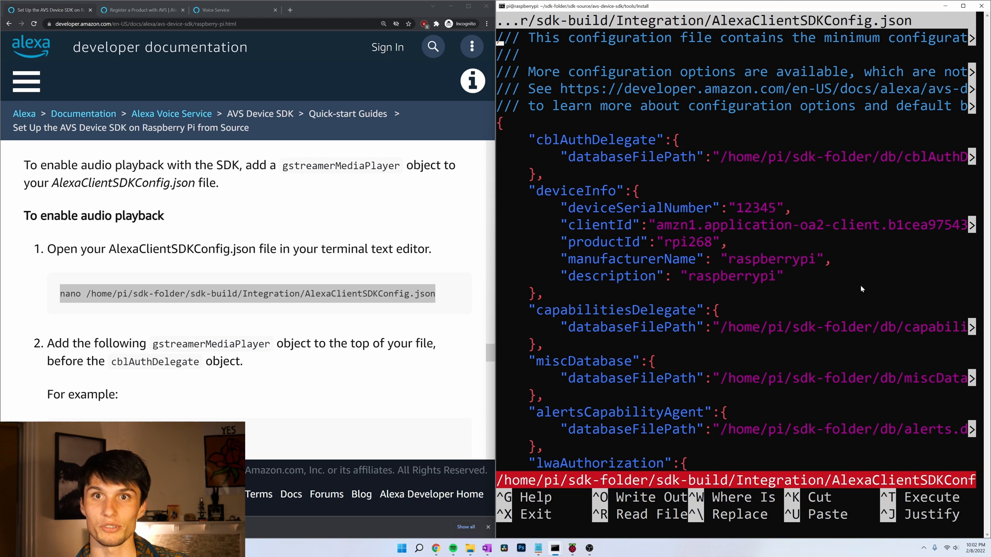
pyautogui.scroll(-3)
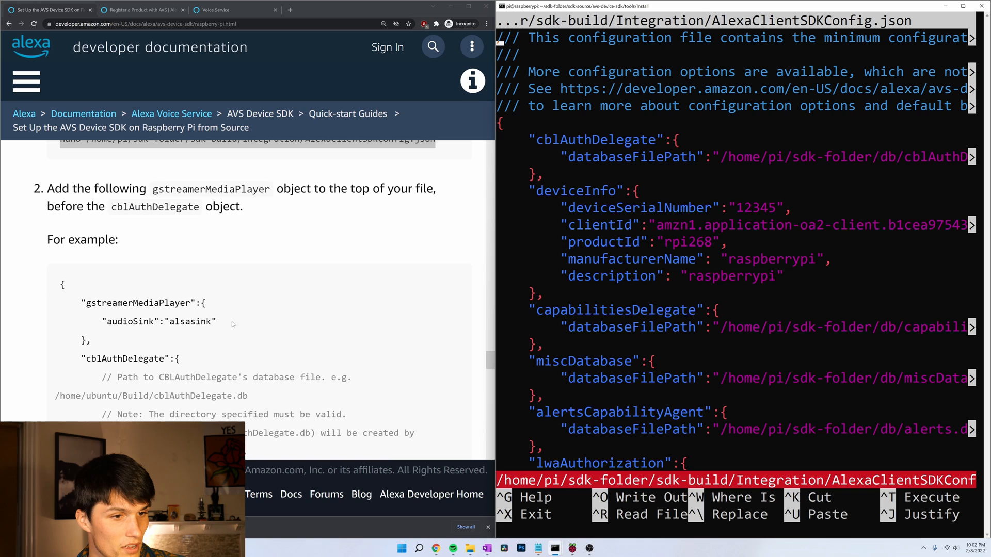
pyautogui.moveTo(81, 302); pyautogui.dragTo(101, 321)
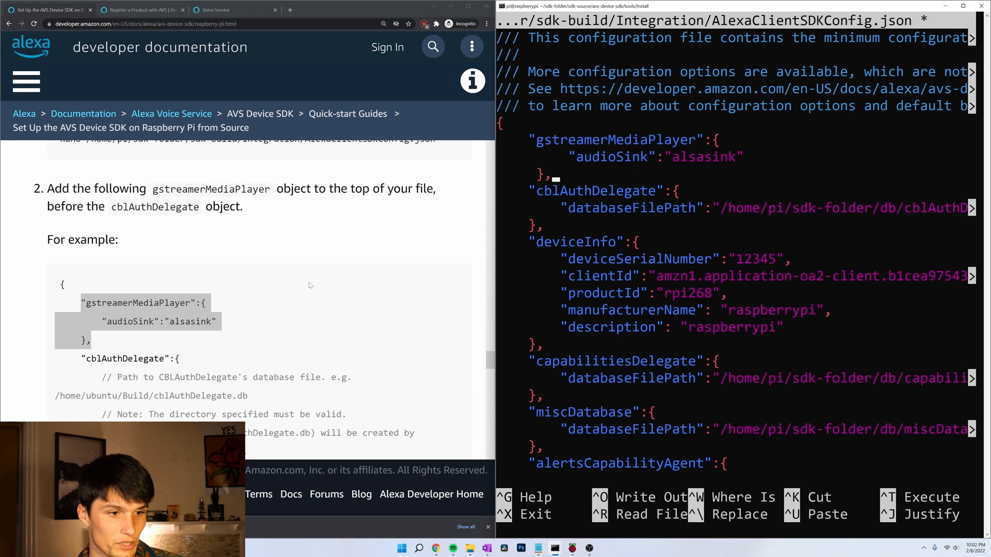
pyautogui.moveTo(297, 301)
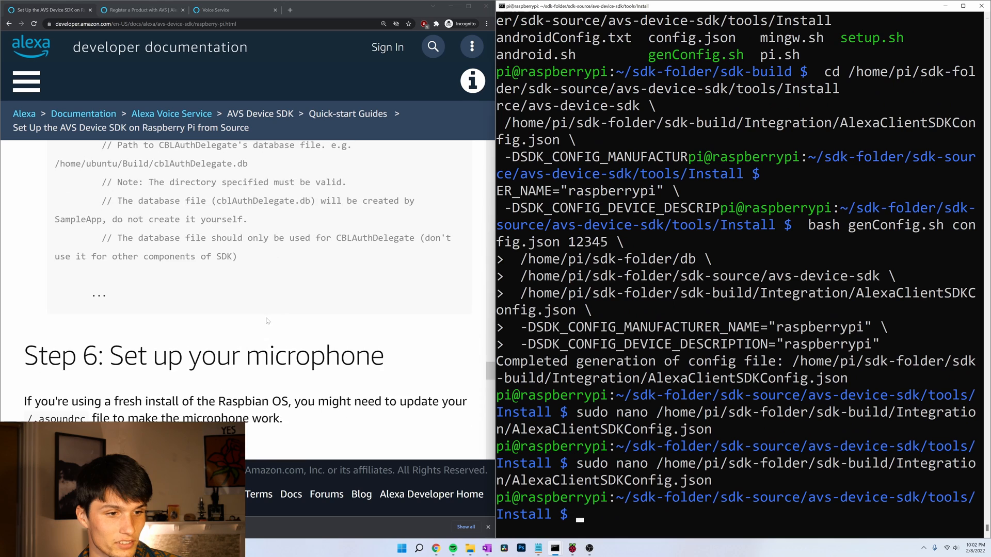
# Reach Step 6 in the docs and begin the sudo nano ~/.asoundrc command.
pyautogui.scroll(-3)
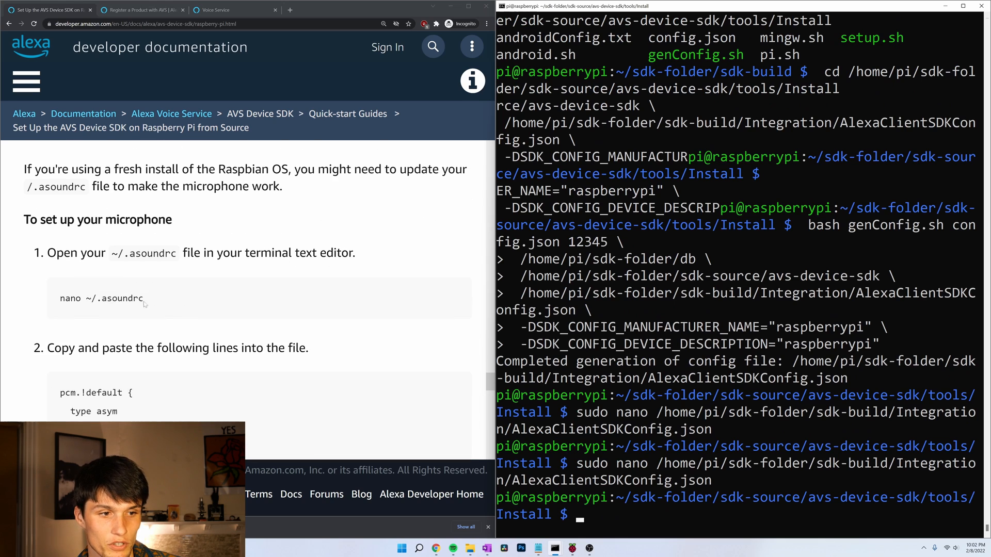
pyautogui.scroll(-3)
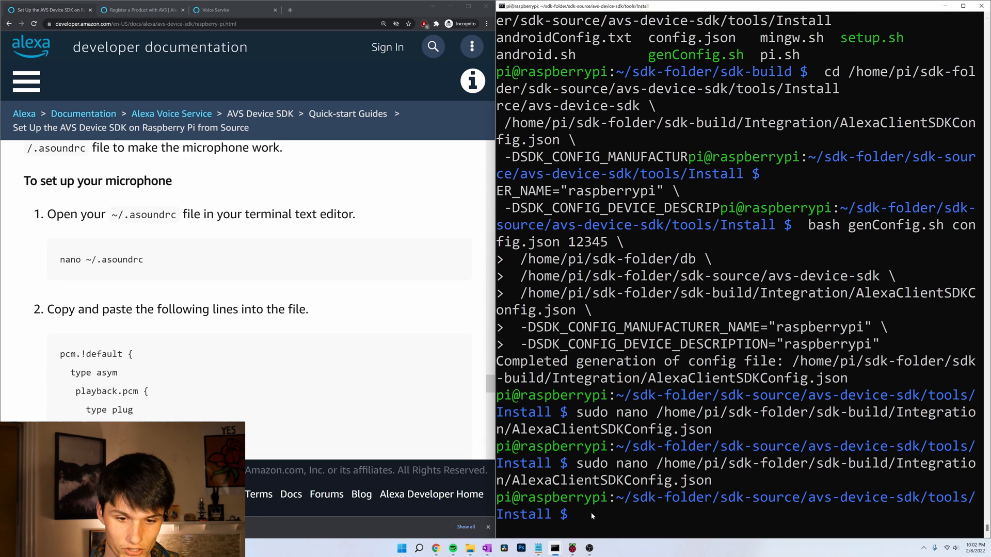
pyautogui.write('sudo n')
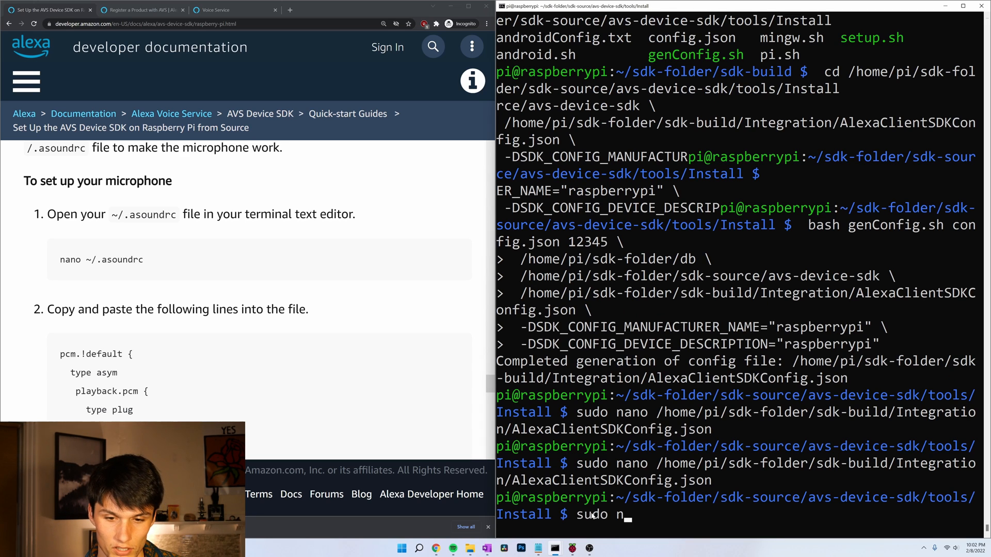
pyautogui.write('ano ~/')
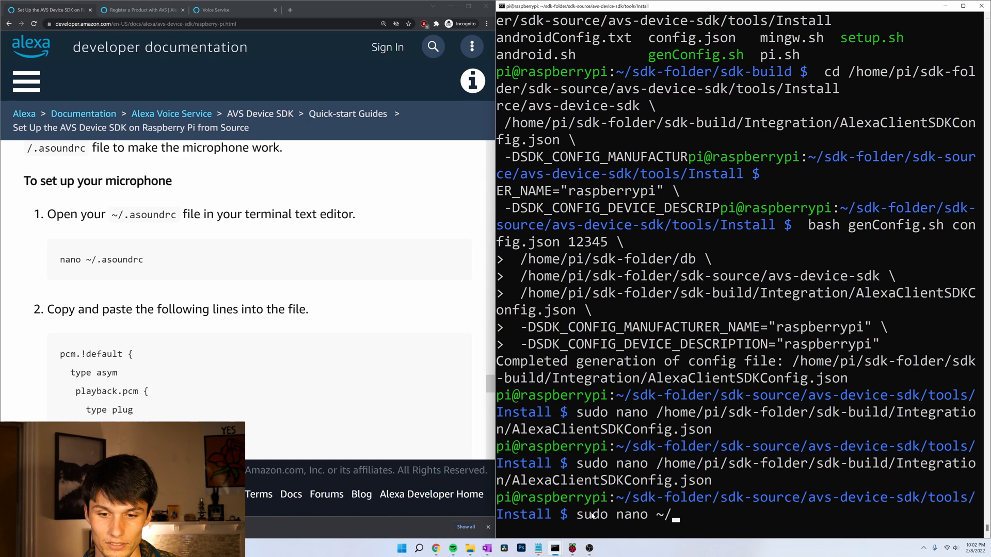
pyautogui.write('.as')
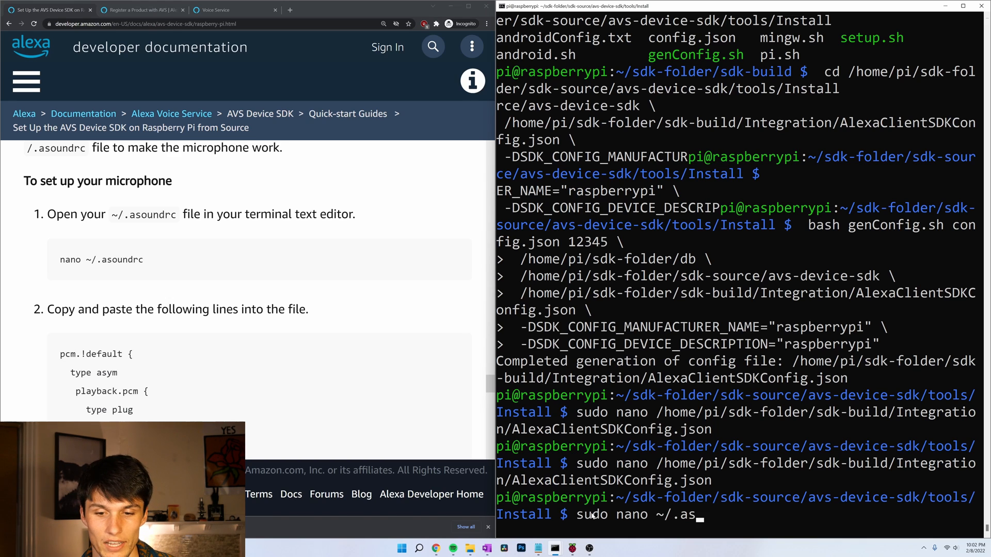
pyautogui.write('ound')
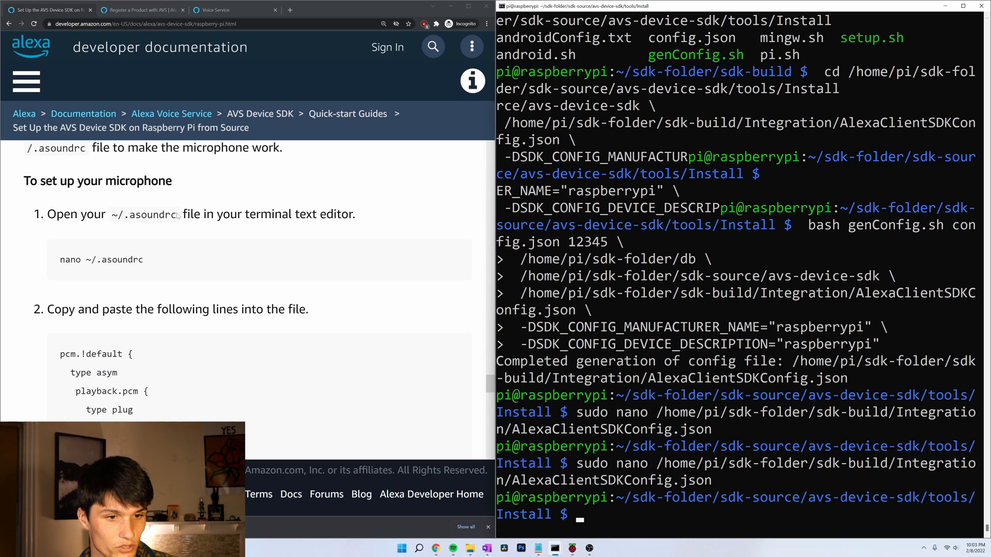
# Review the example playback 0,0 and capture 1,0 device numbers in the docs.
pyautogui.scroll(-3)
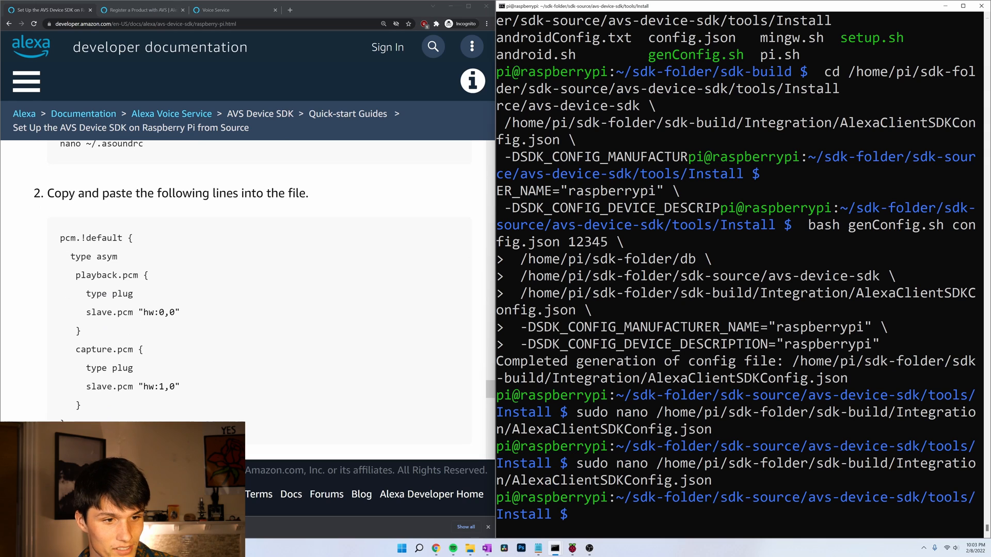
pyautogui.doubleClick(167, 312)
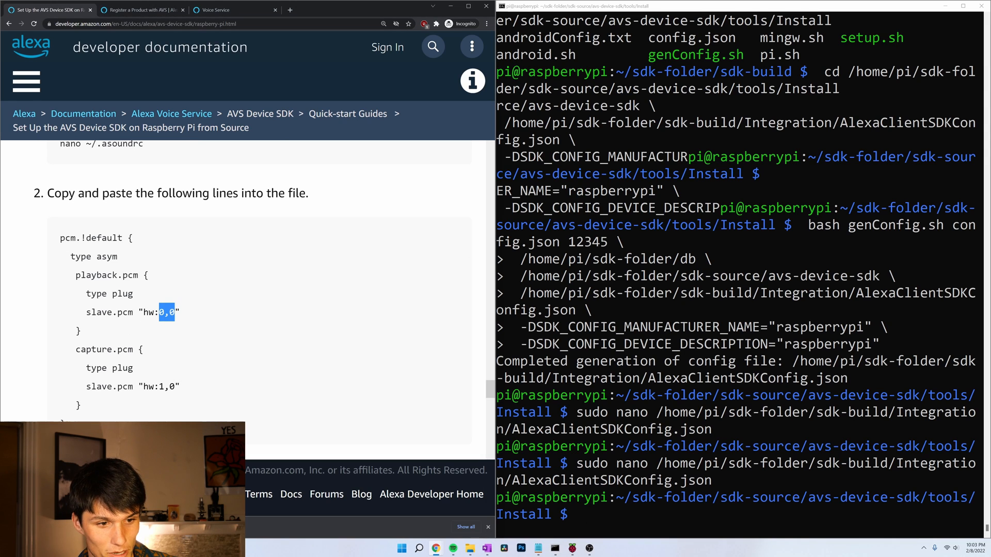
pyautogui.doubleClick(168, 386)
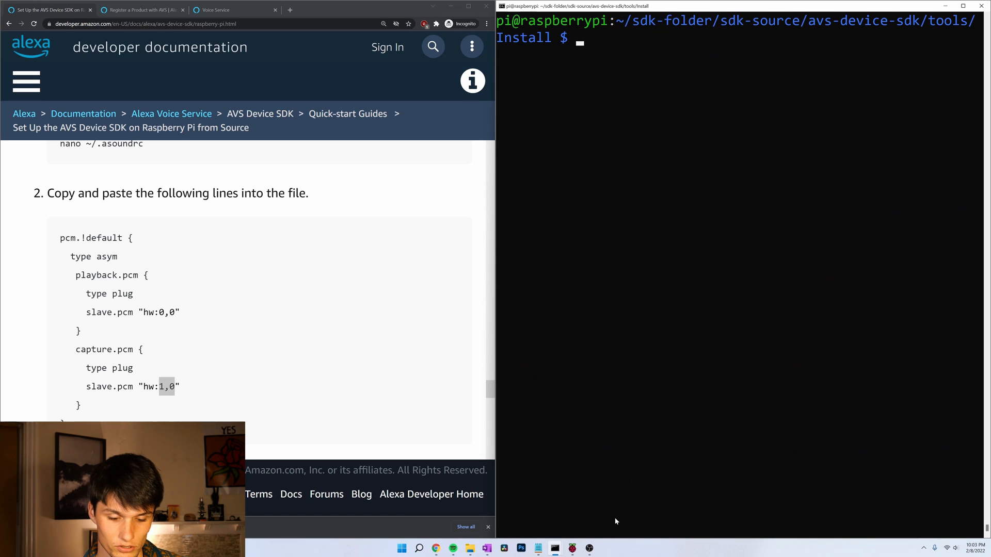
# Run aplay -l and arecord -l, noting headphones on card 0 and the USB mic on card 1.
pyautogui.write('aplay -l')
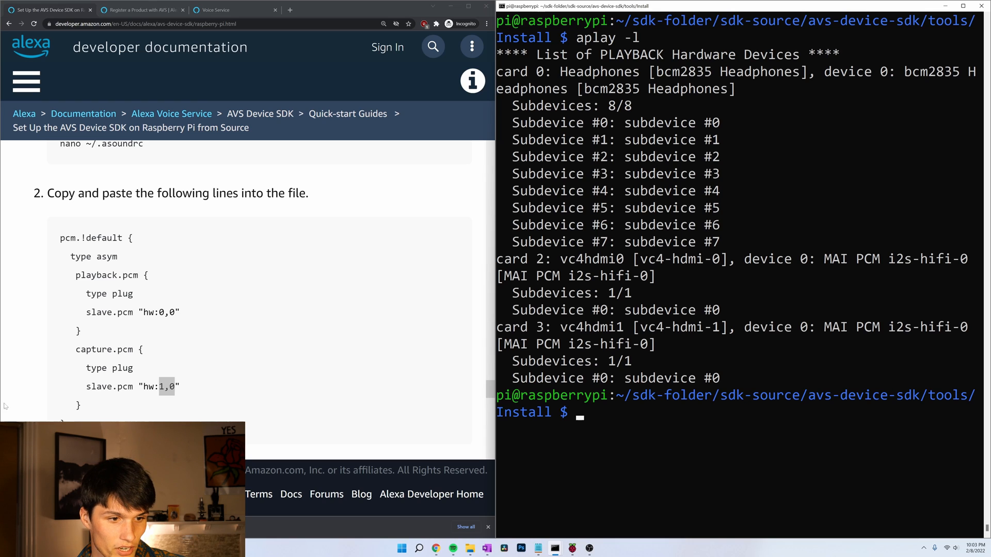
pyautogui.doubleClick(166, 386)
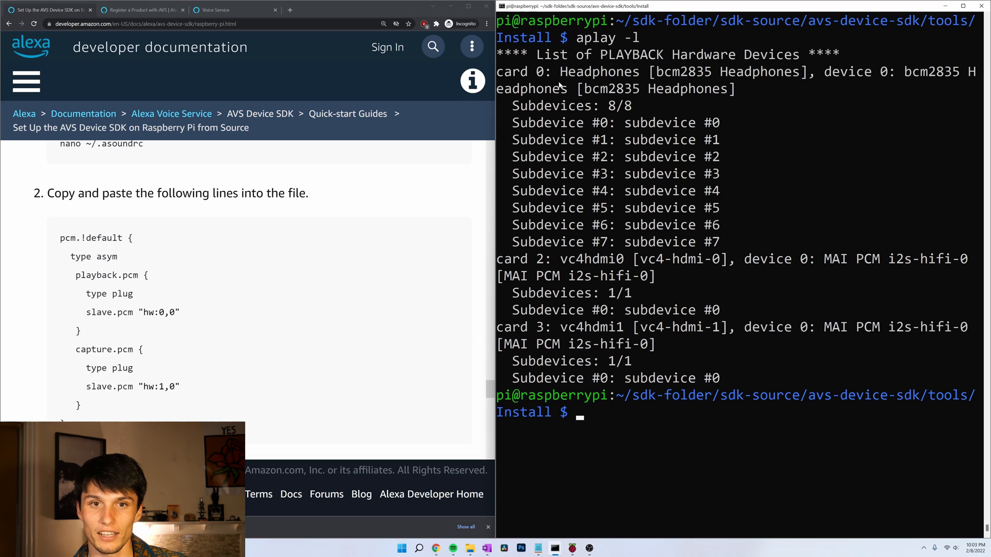
pyautogui.doubleClick(854, 72)
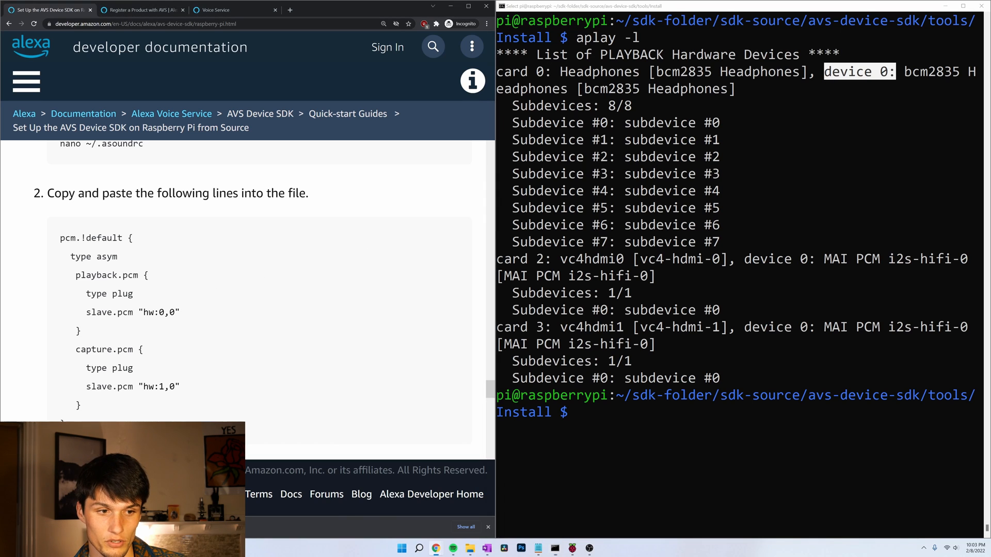
pyautogui.doubleClick(166, 312)
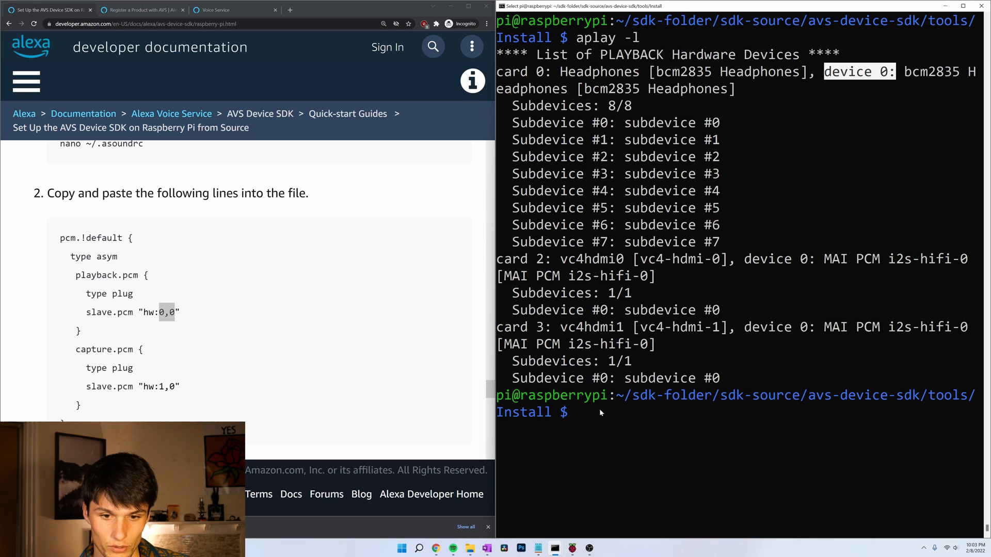
pyautogui.write('arecord -l')
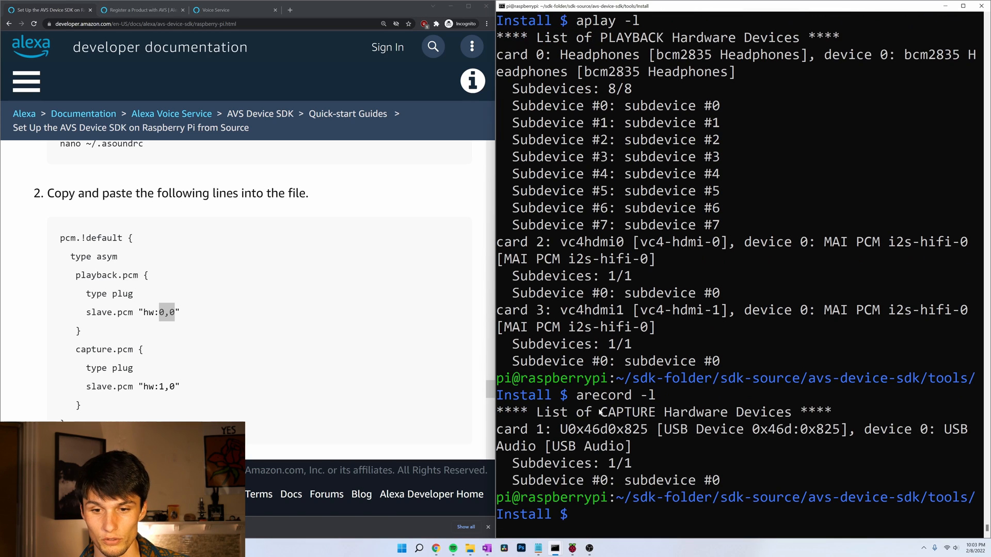
pyautogui.moveTo(569, 435)
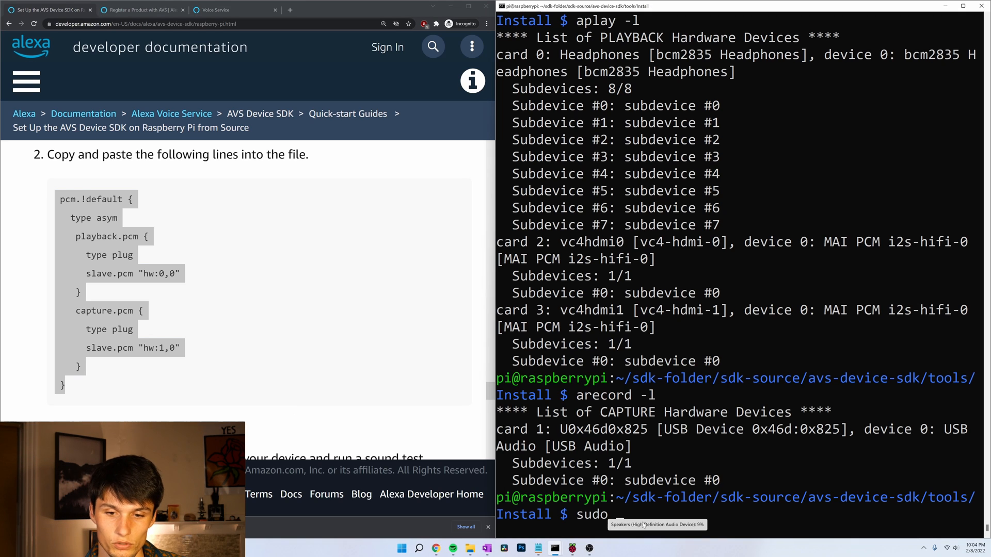
# Edit ~/.asoundrc in nano with playback hw:0,0 and capture hw:1,0, save and exit.
pyautogui.write('nano')
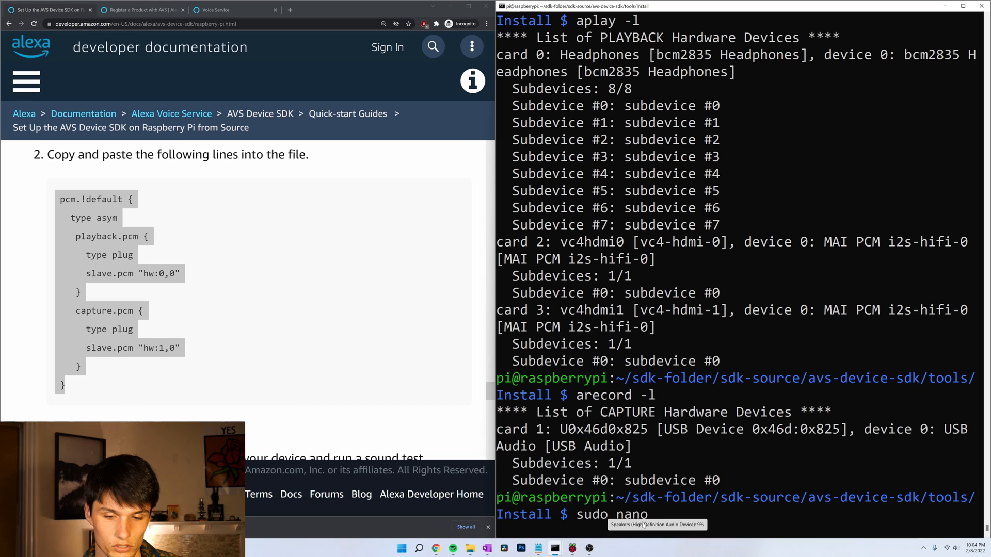
pyautogui.write('~/.as')
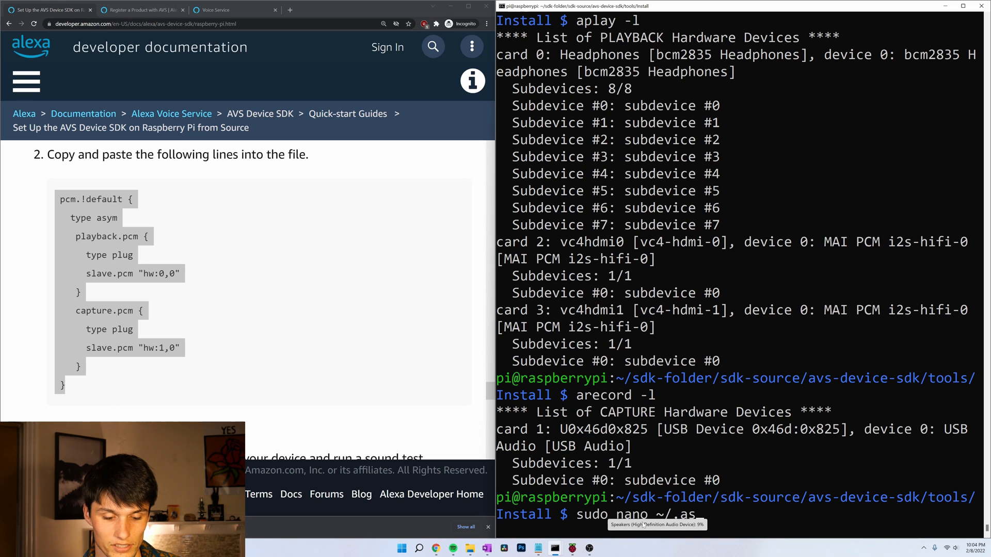
pyautogui.press('Enter')
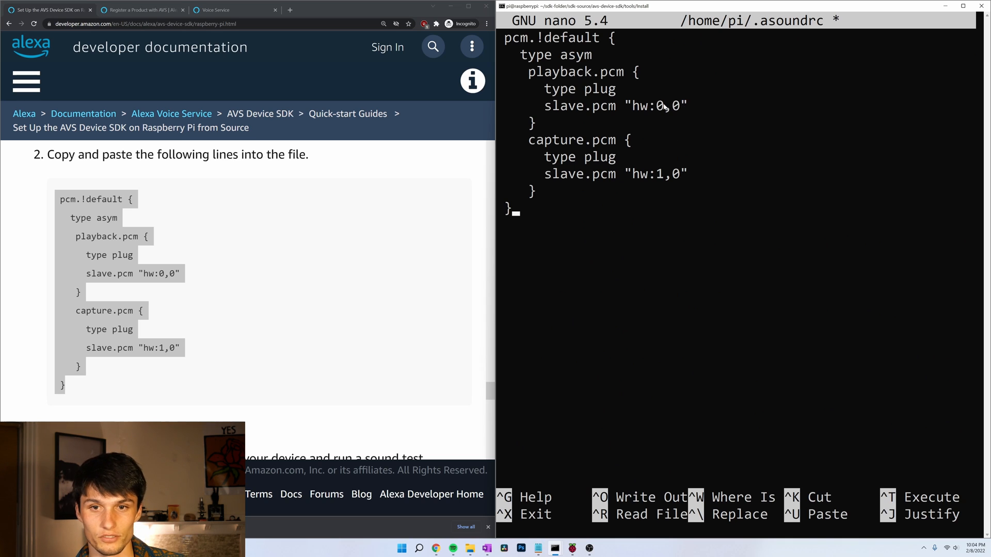
pyautogui.moveTo(682, 95)
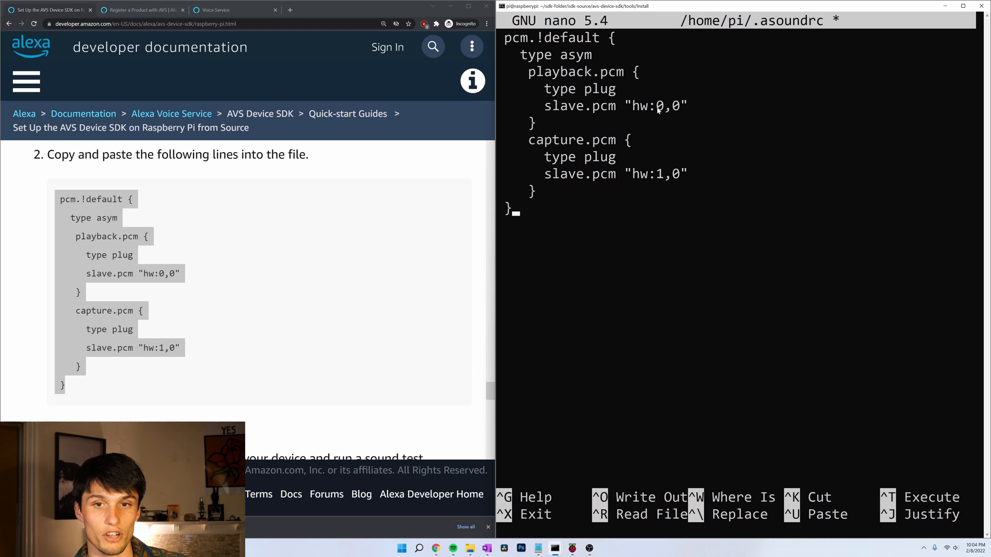
pyautogui.moveTo(553, 146)
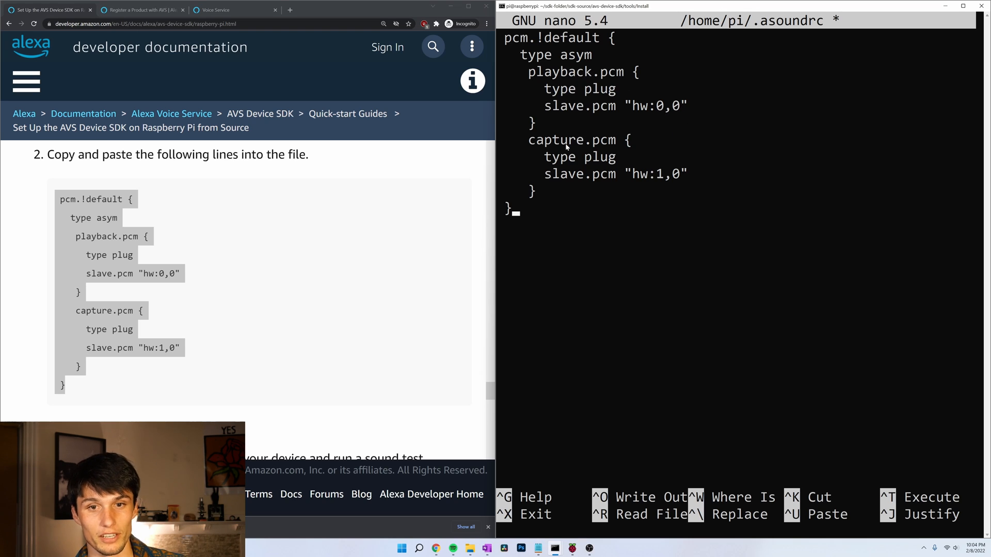
pyautogui.moveTo(620, 159)
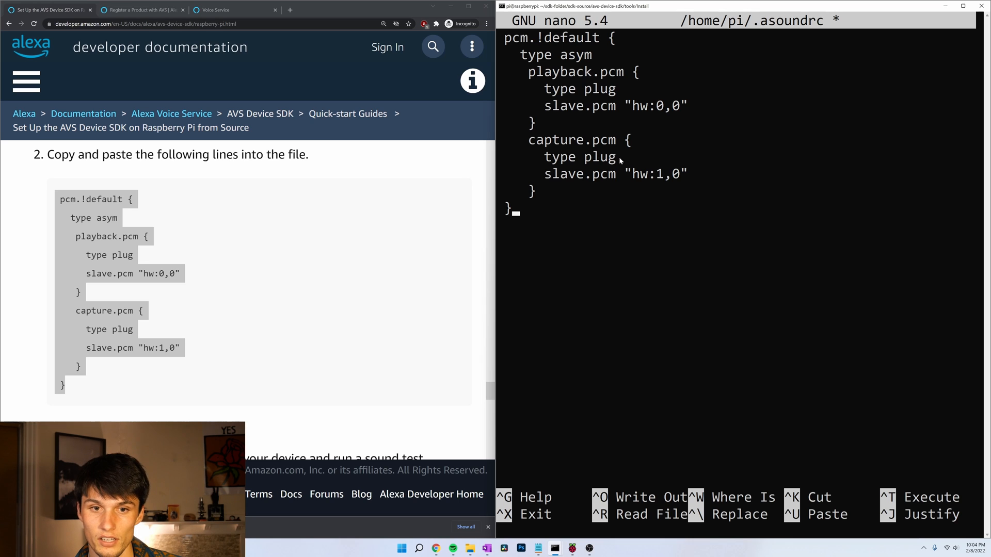
pyautogui.press('ctrl+x')
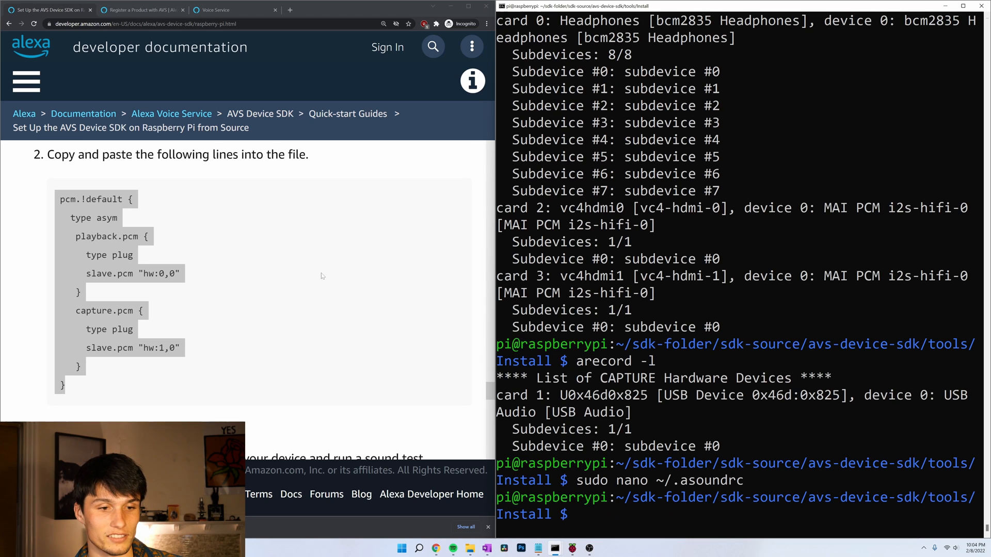
pyautogui.scroll(-3)
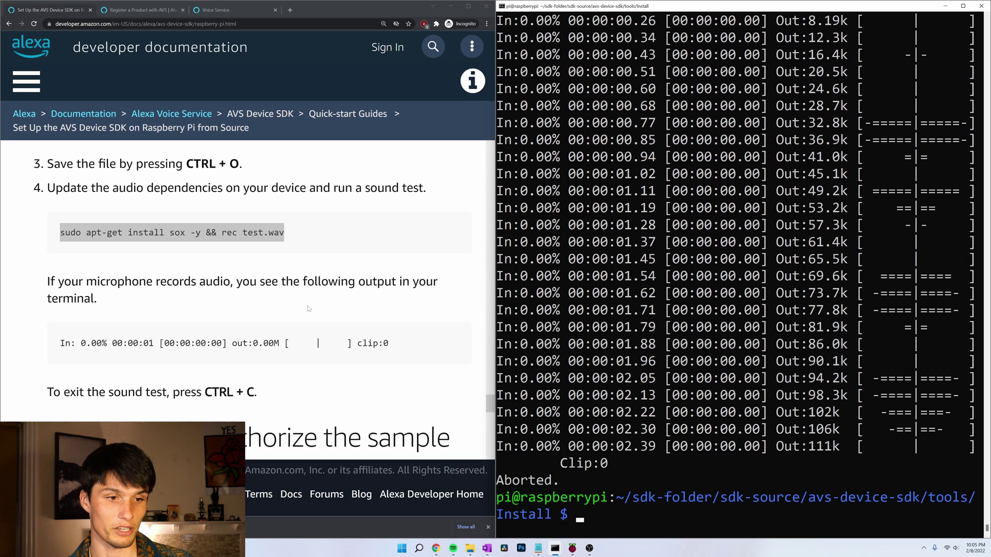
# Scroll the documentation down to Step 7, running and authorizing the sample app.
pyautogui.scroll(-3)
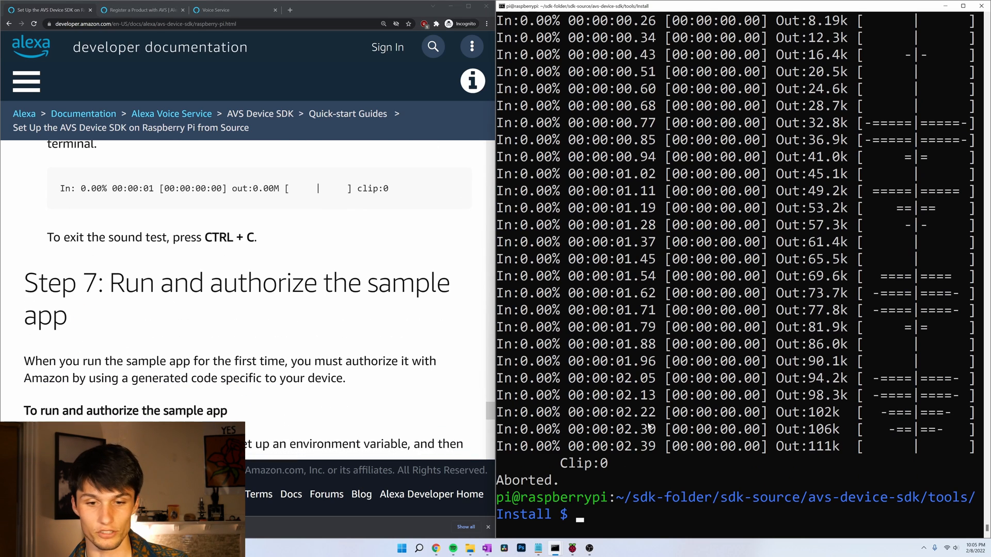
pyautogui.scroll(-3)
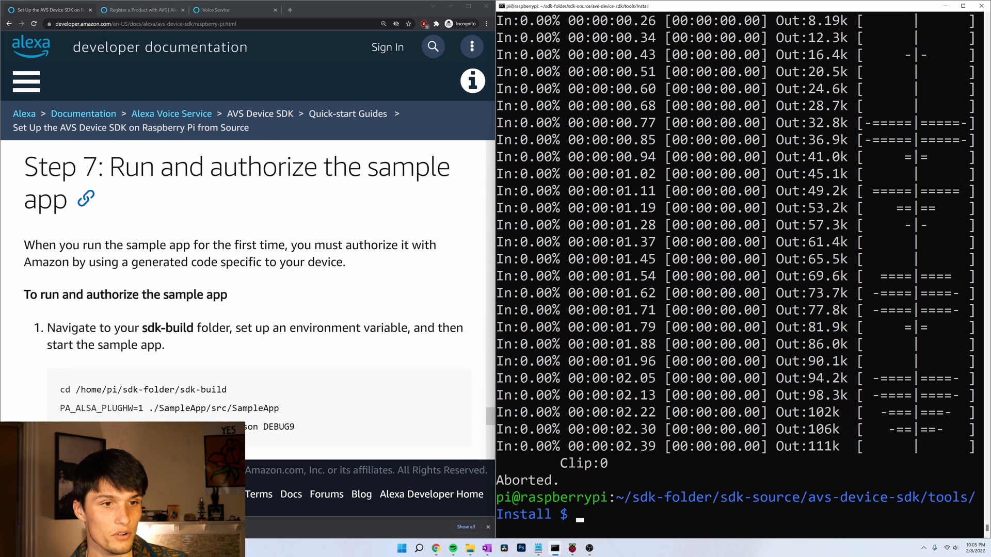
pyautogui.moveTo(297, 423)
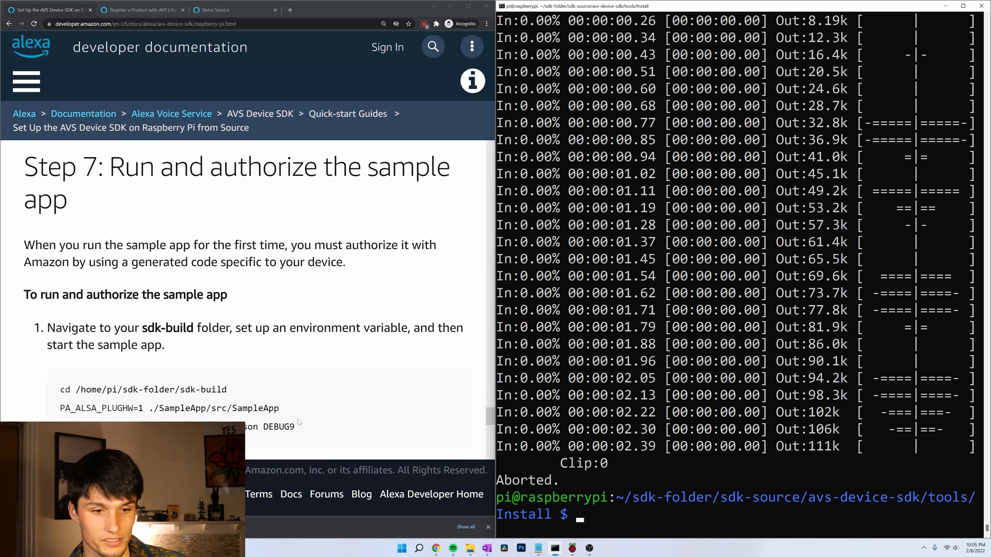
# Select the Step 7 cd and PA_ALSA_PLUGHW=1 ./SampleApp commands and abort the terminal input.
pyautogui.moveTo(60, 389); pyautogui.dragTo(294, 427)
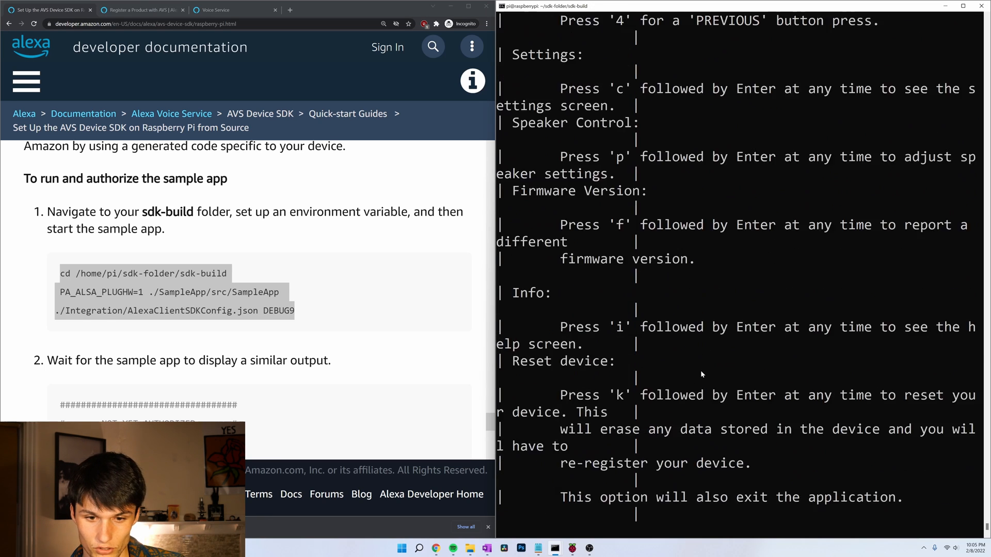
pyautogui.scroll(-3)
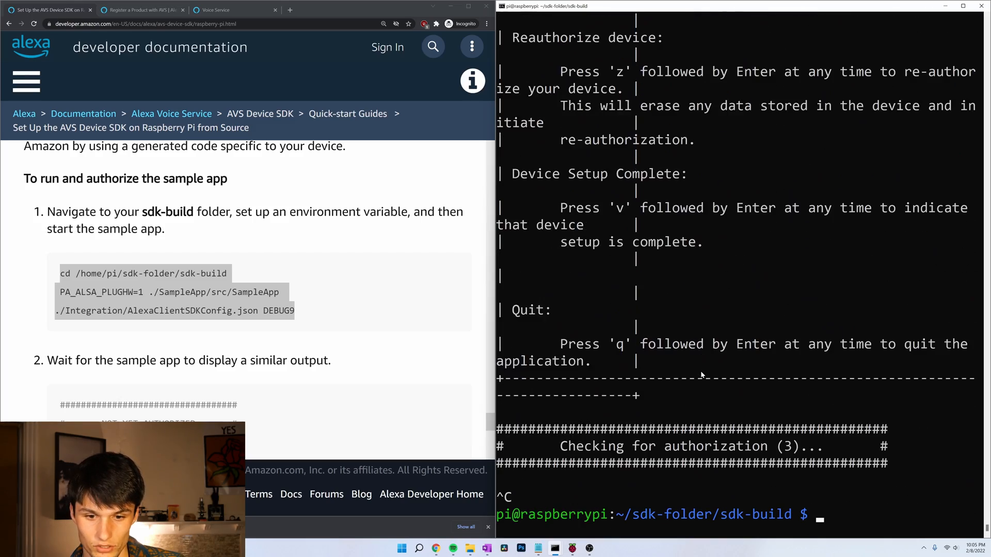
pyautogui.press('ctrl+c')
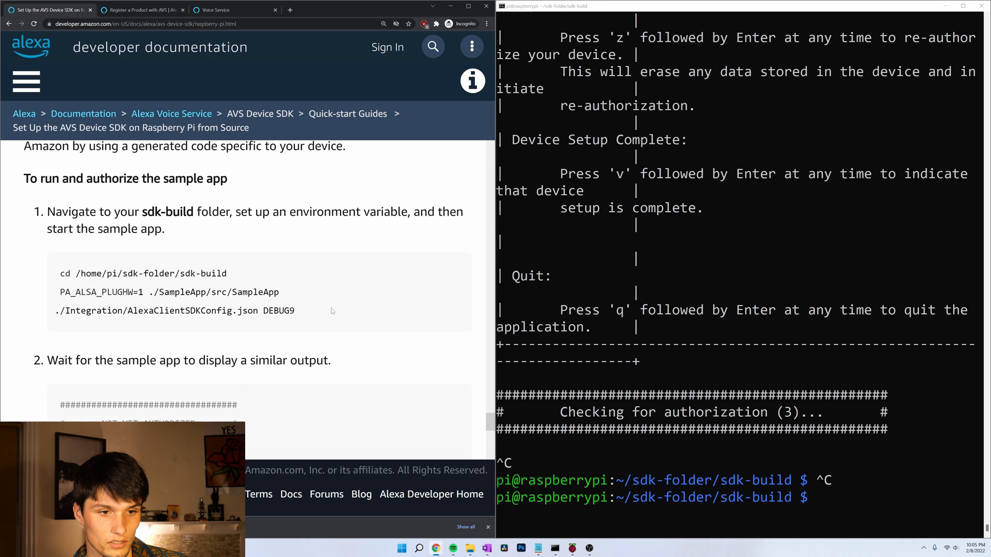
# Reselect the full SampleApp launch command text in the docs for copying.
pyautogui.moveTo(250, 310); pyautogui.dragTo(294, 311)
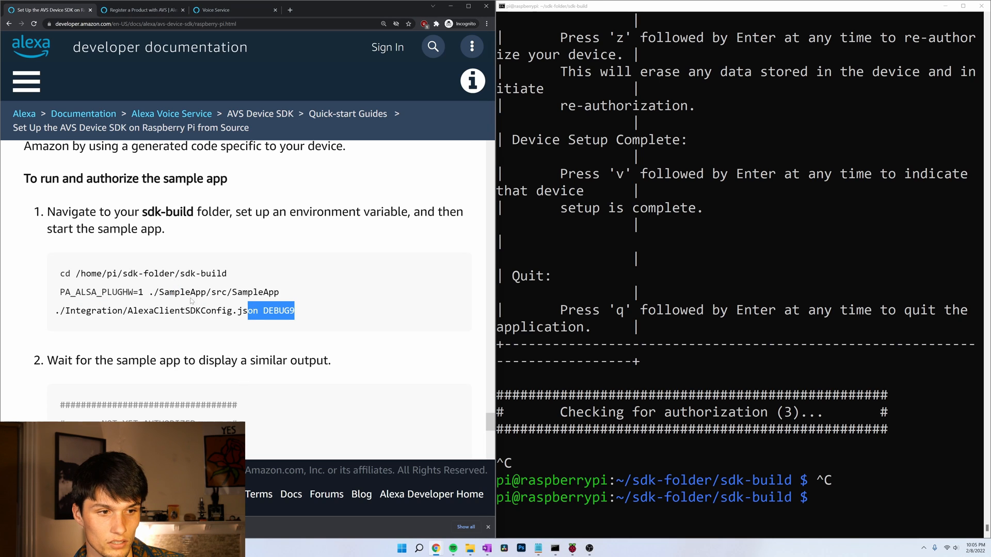
pyautogui.moveTo(59, 274); pyautogui.dragTo(294, 311)
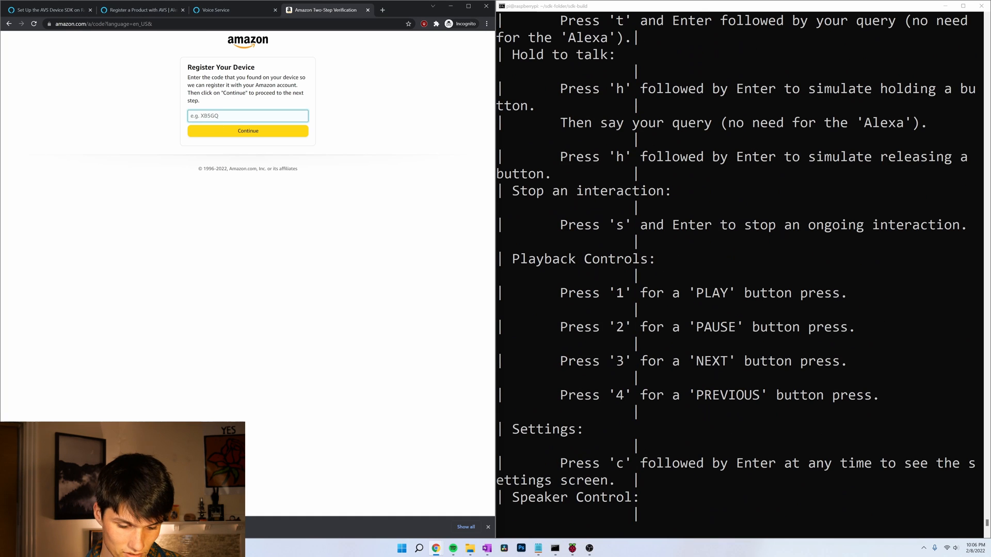
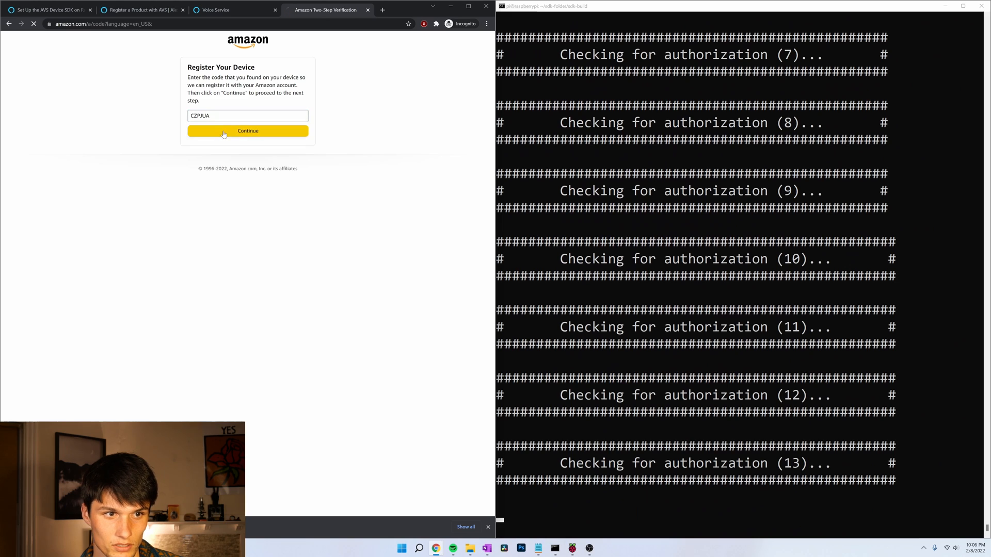
pyautogui.click(248, 131)
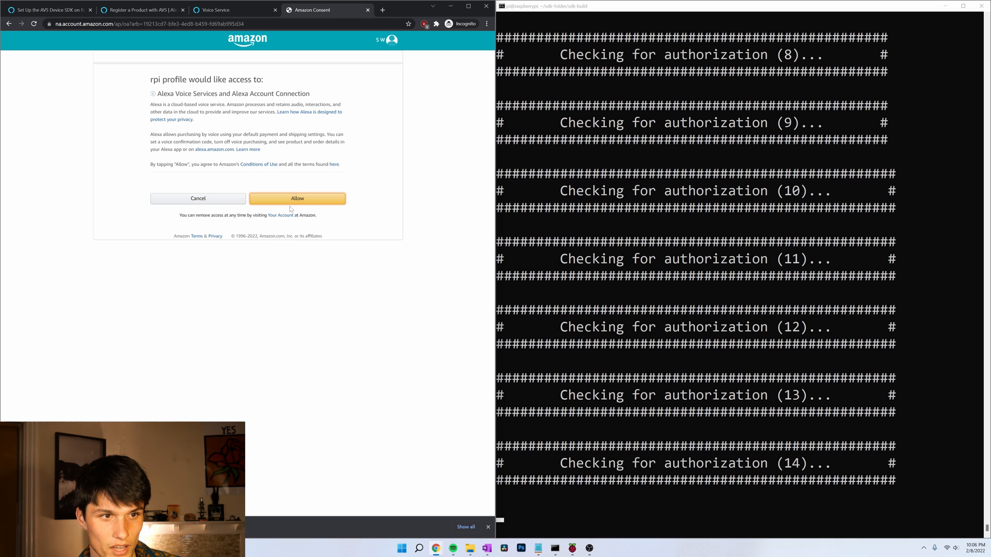
pyautogui.click(297, 198)
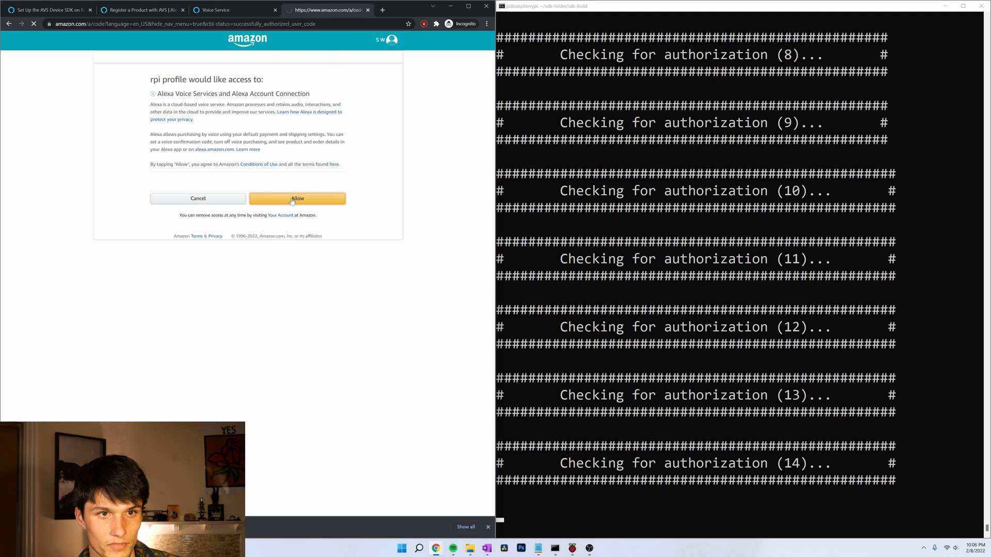
pyautogui.click(297, 199)
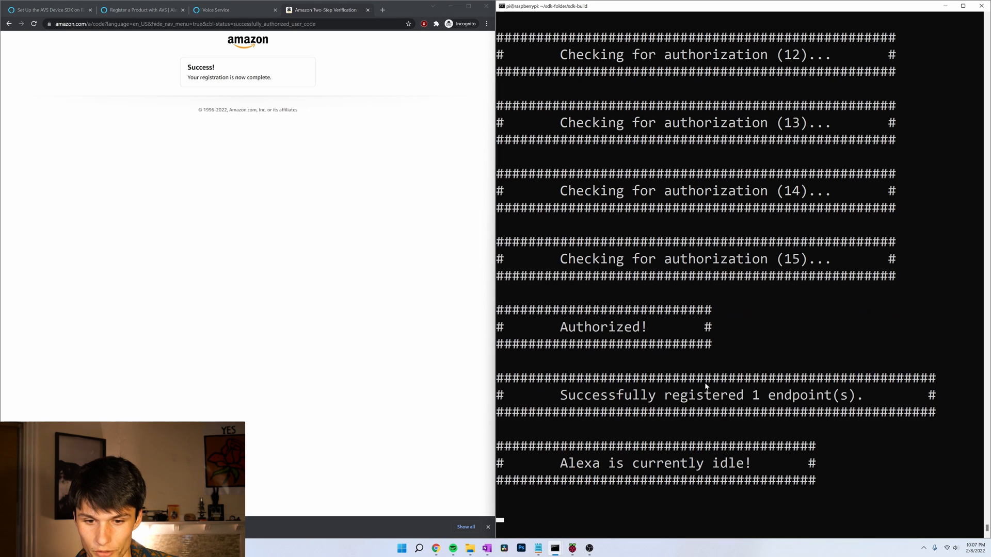
pyautogui.press('ctrl+c')
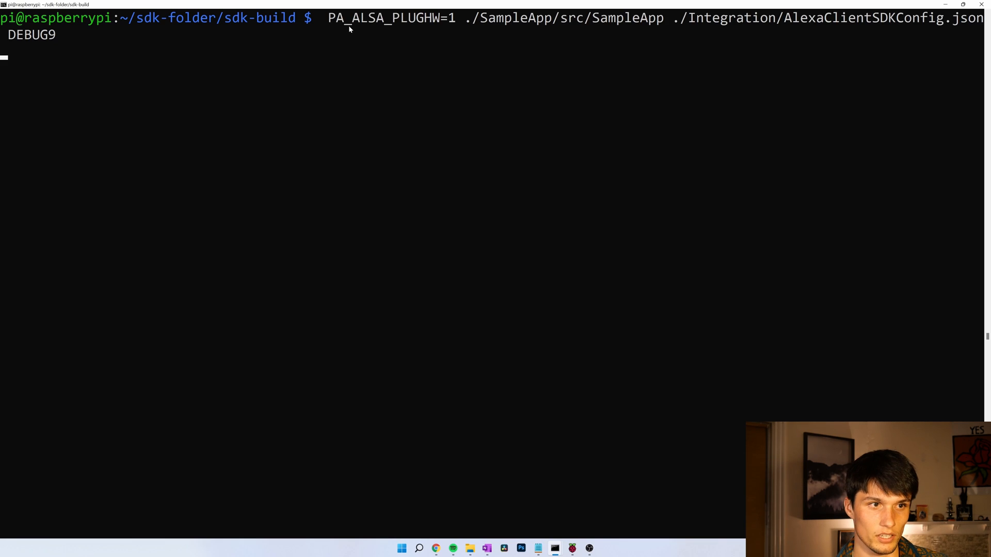
# Run the authorized SampleApp, let it answer a tap-to-talk query, then stop it.
pyautogui.press('Return')
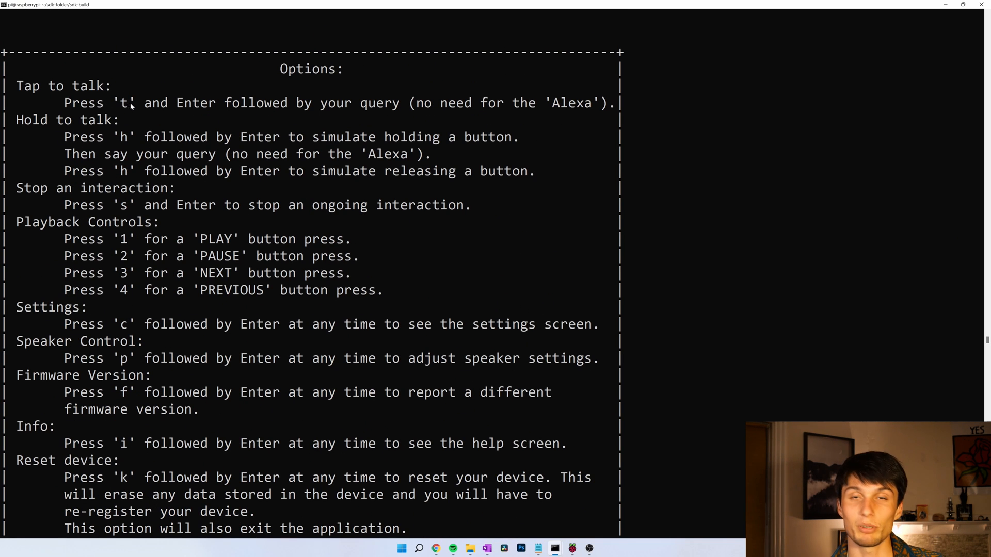
pyautogui.scroll(-3)
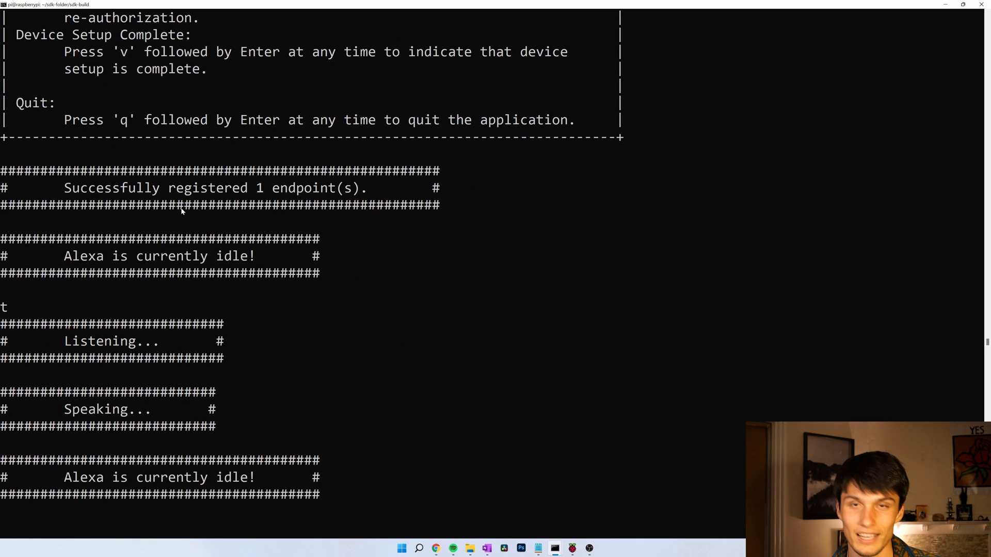
pyautogui.press('ctrl+c')
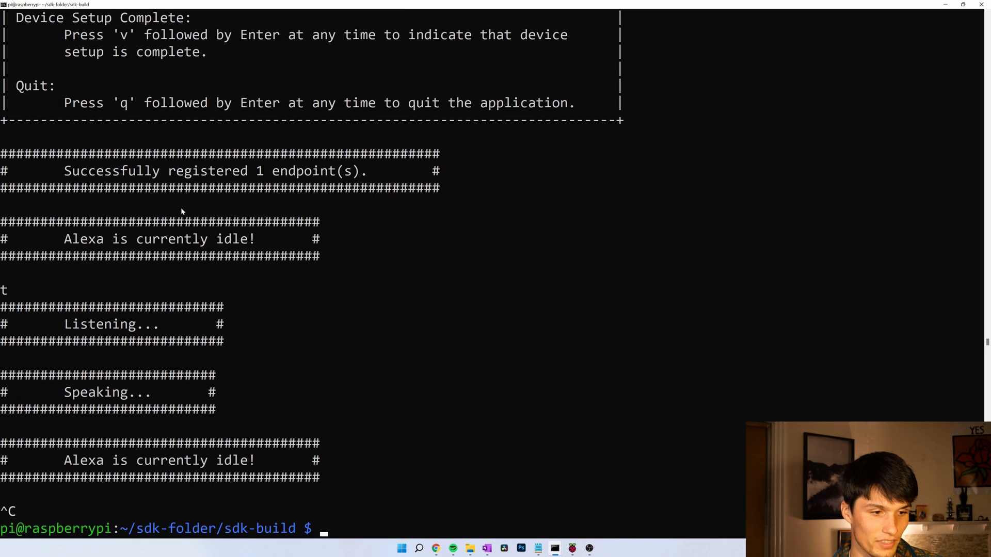
# Run 'pulseaudio -k', relaunch the SampleApp and select the tap-to-talk instruction text.
pyautogui.write('pulse')
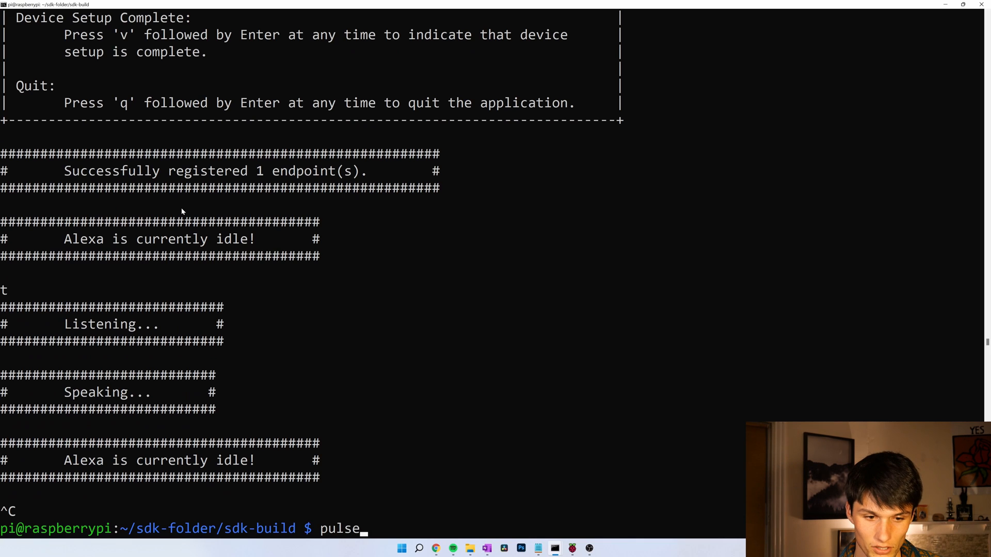
pyautogui.write('audio -')
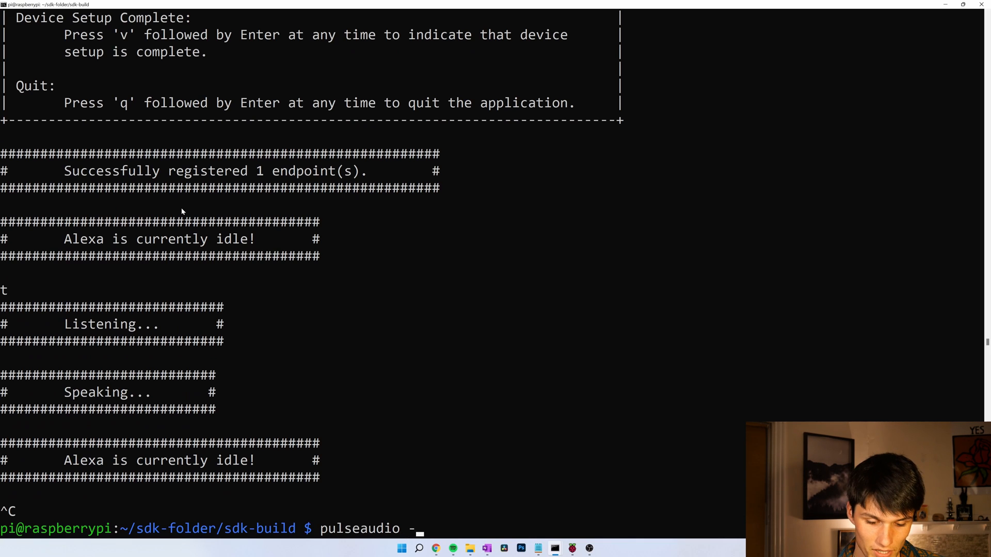
pyautogui.write('k')
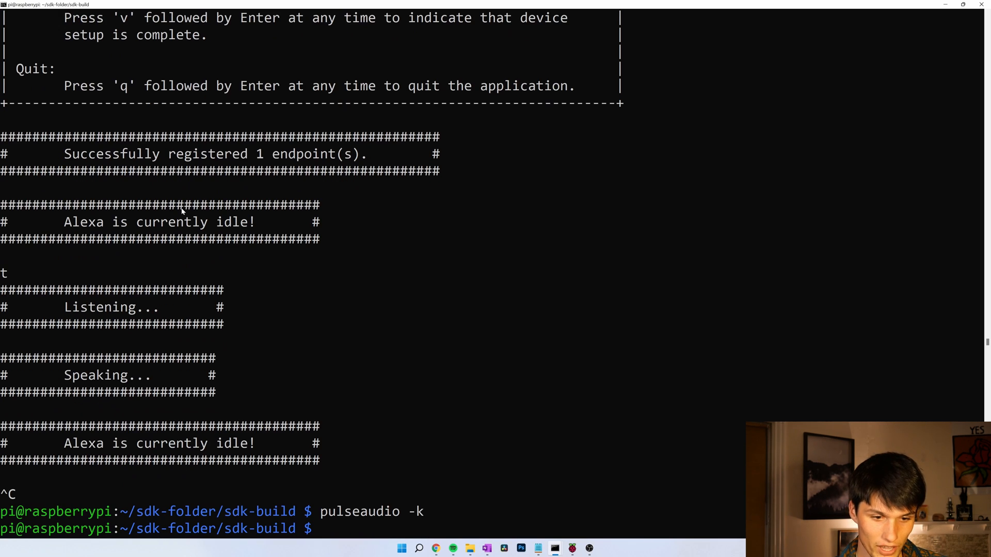
pyautogui.write('pulseaudio -k')
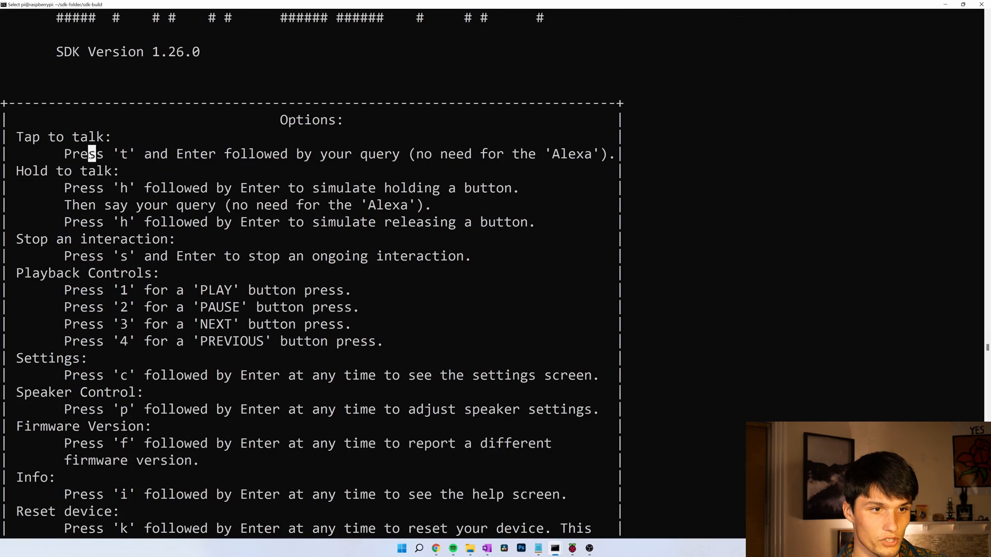
pyautogui.moveTo(110, 154); pyautogui.dragTo(295, 154)
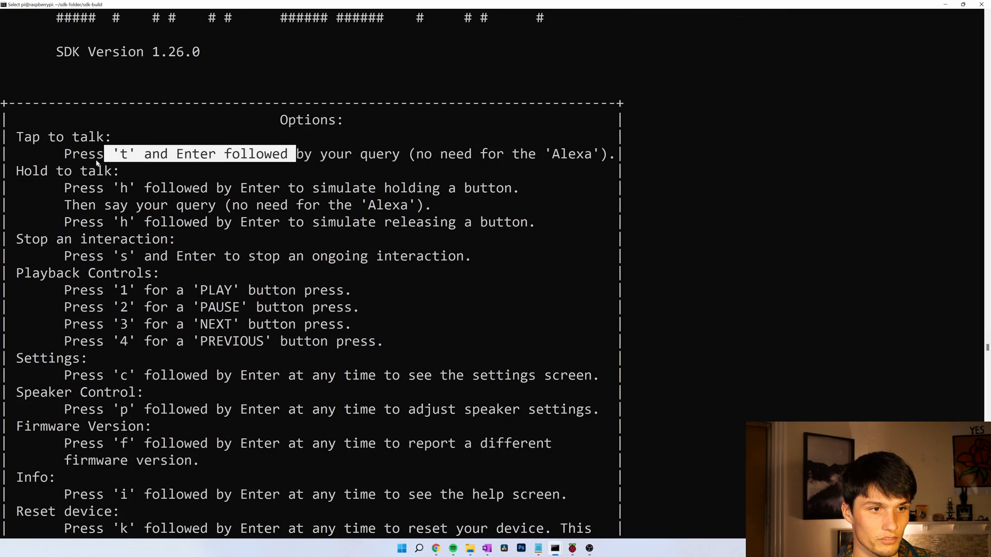